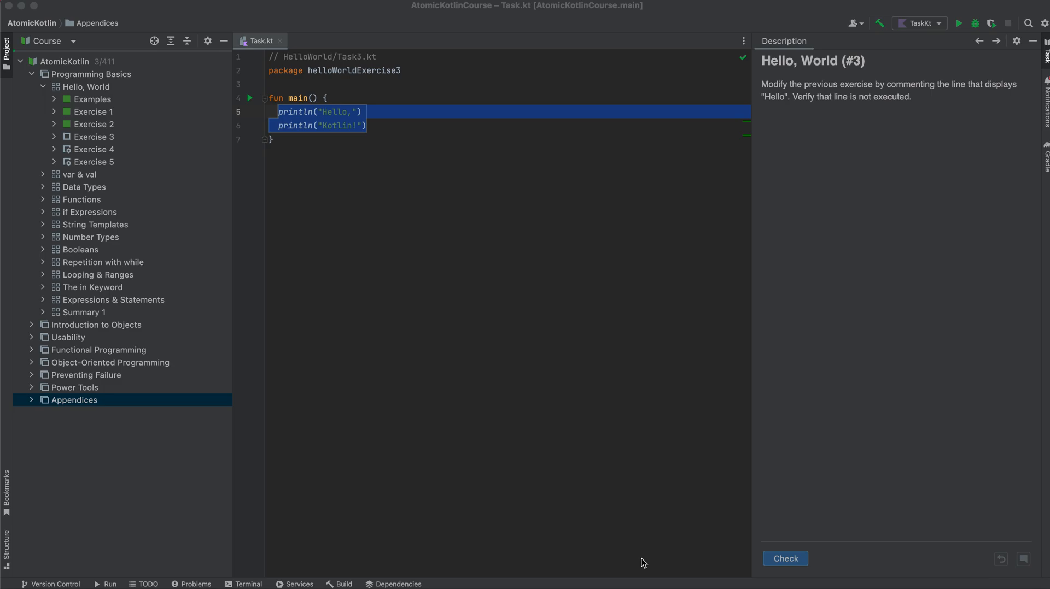
mouse_move(820, 160)
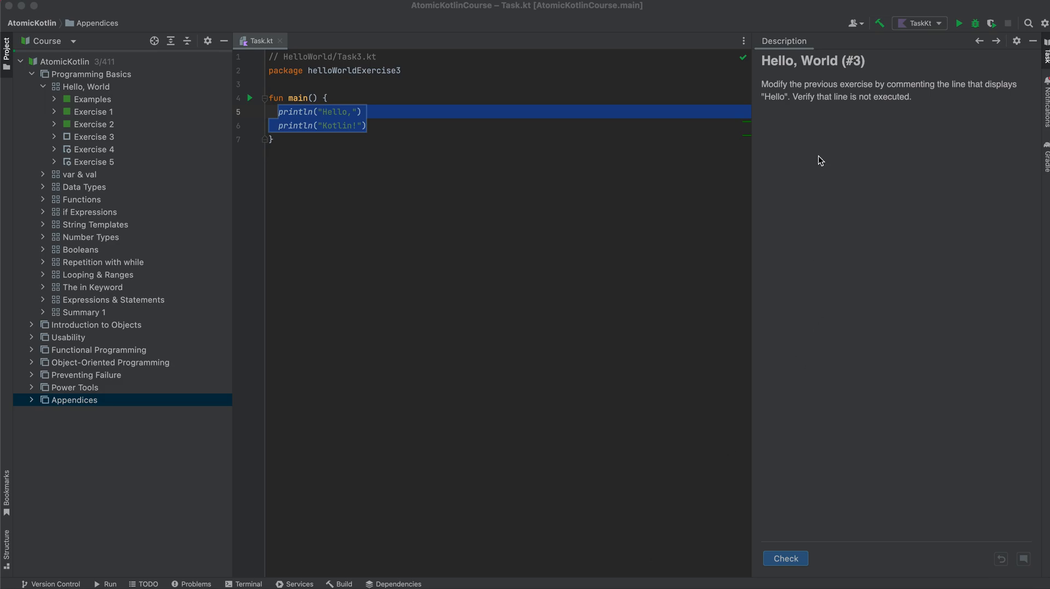
mouse_move(483, 11)
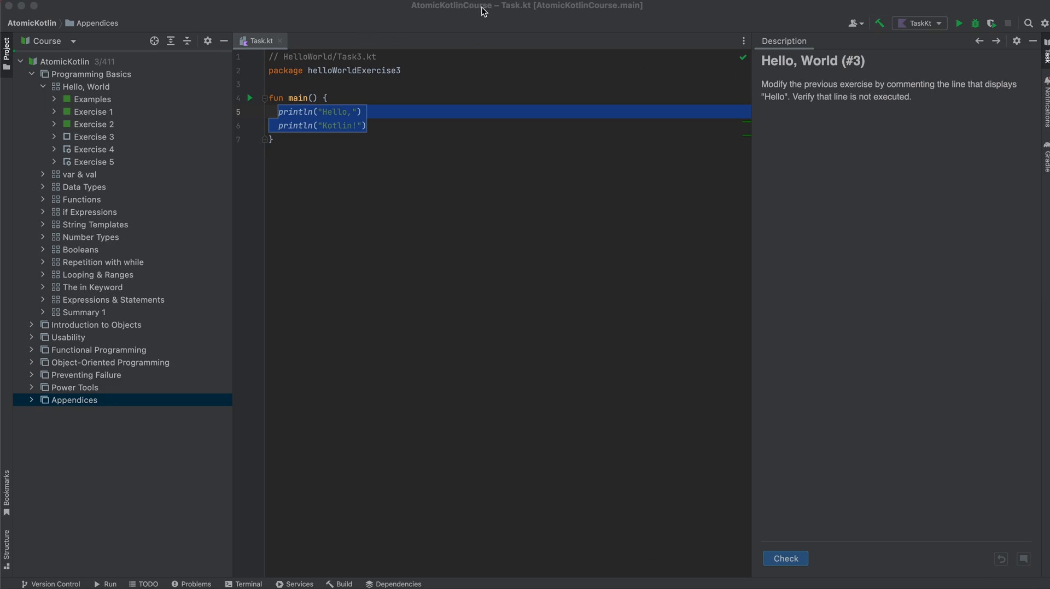
mouse_move(107, 87)
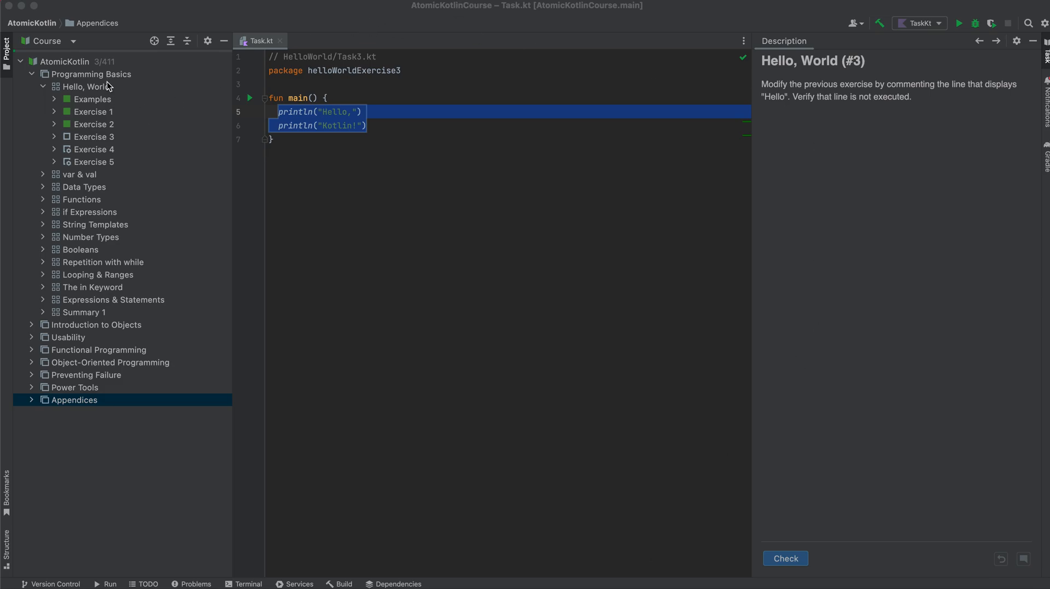
mouse_move(132, 188)
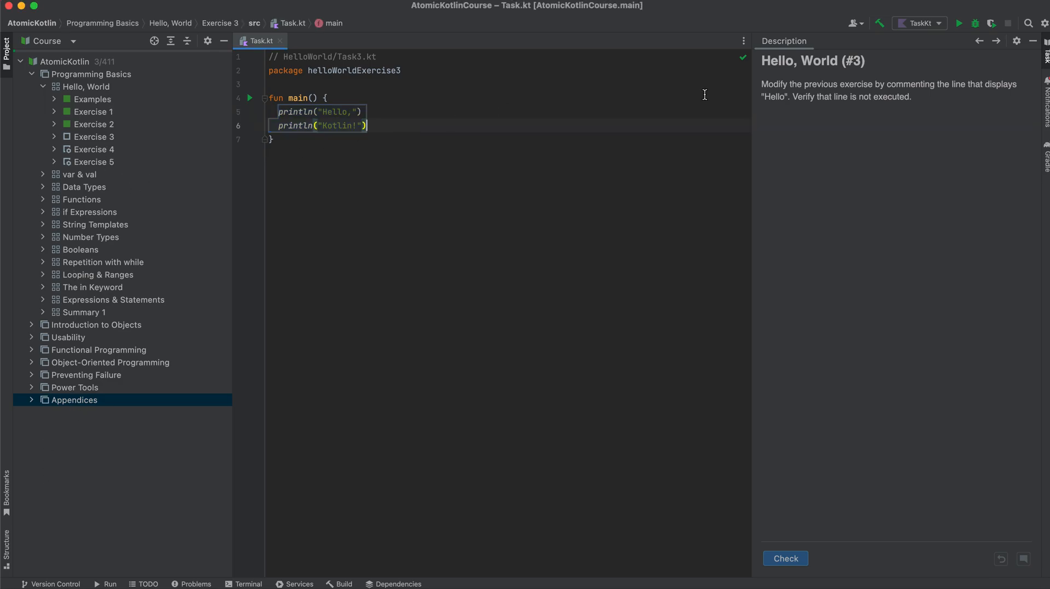
mouse_move(802, 77)
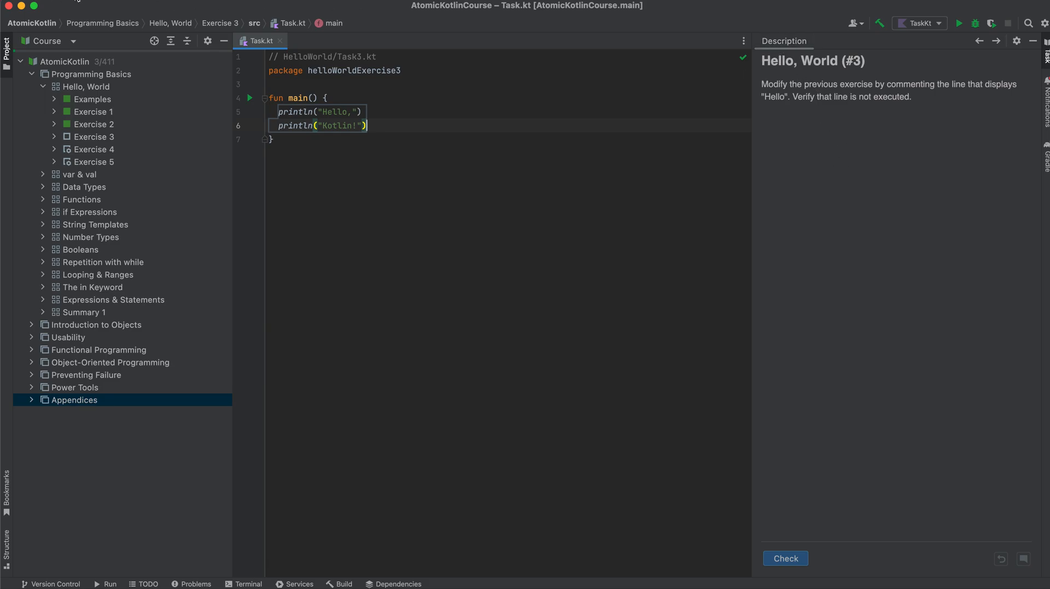
mouse_move(84, 289)
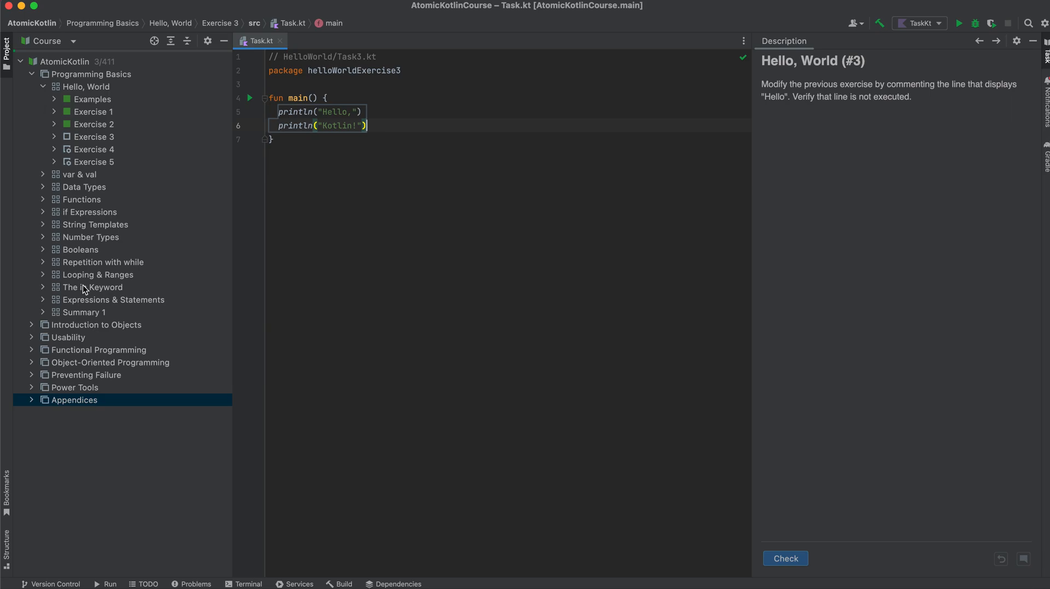
mouse_move(394, 21)
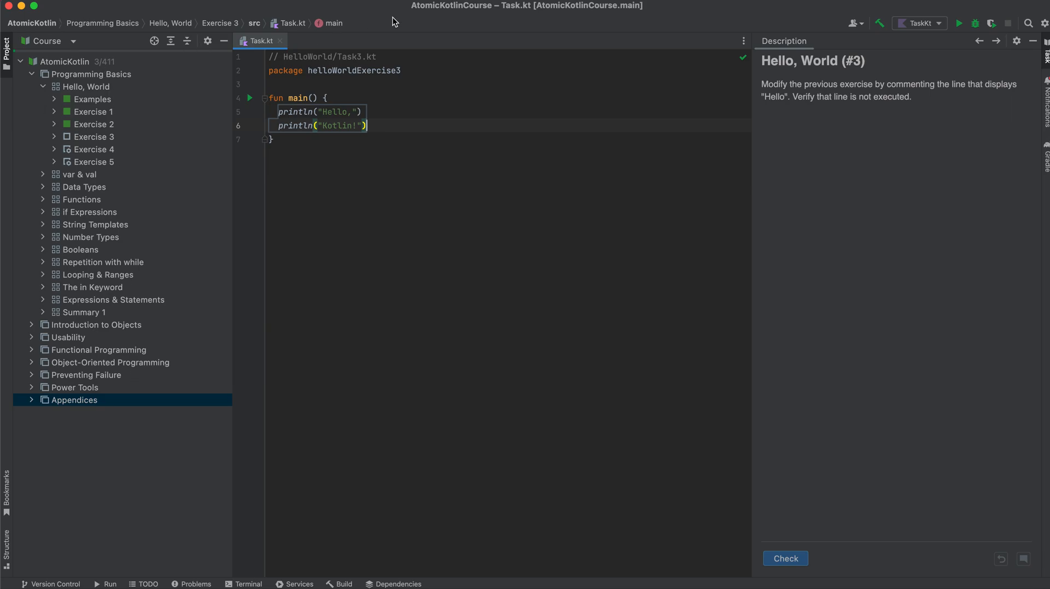
mouse_move(193, 6)
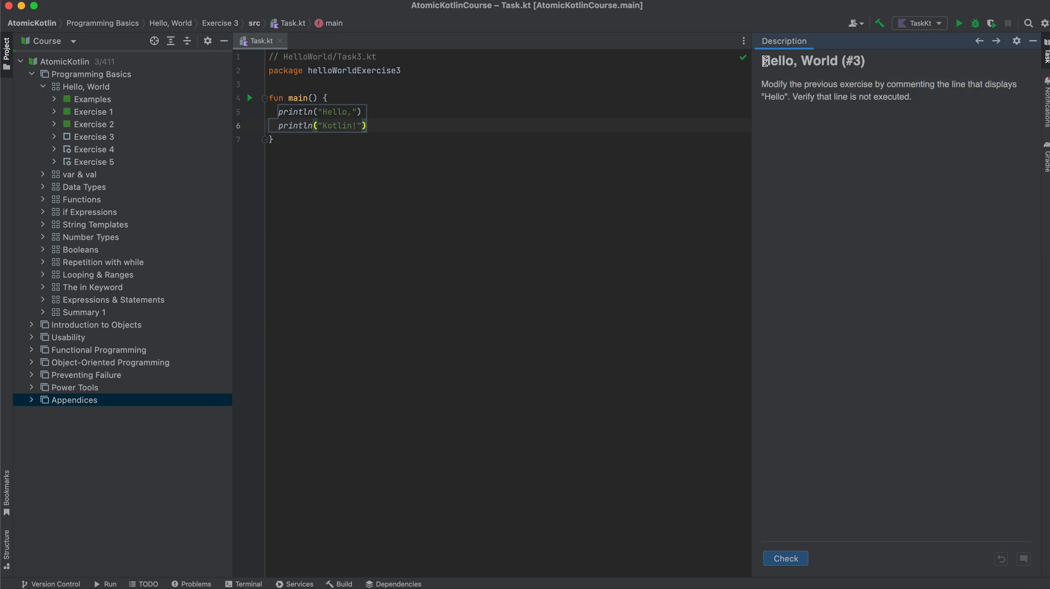
With println("Hello,") commented out, check Exercise 3 until it reports Correct.
drag(762, 60, 912, 97)
text(// )
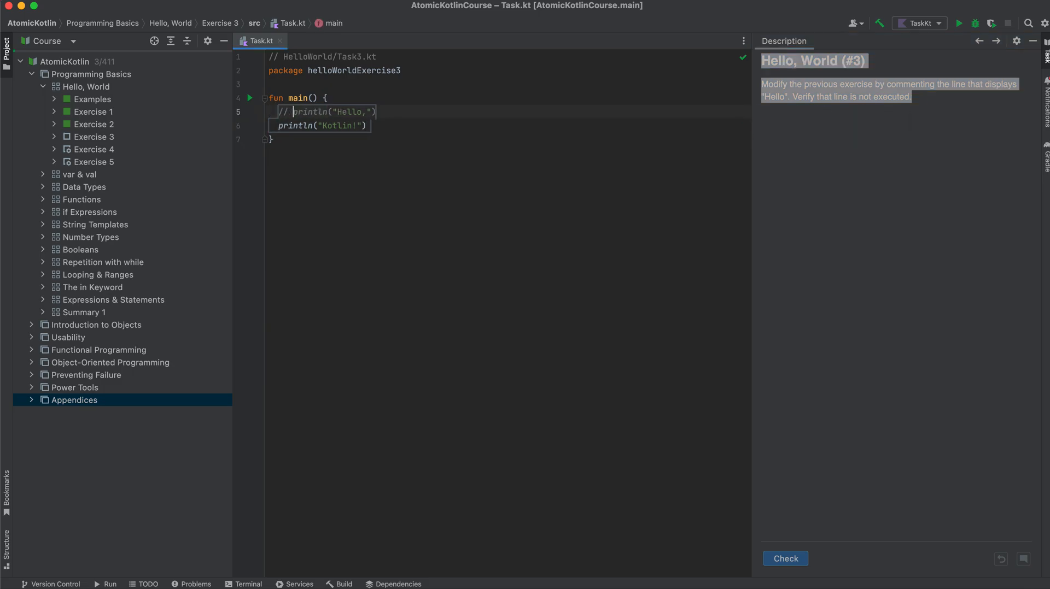
click(784, 559)
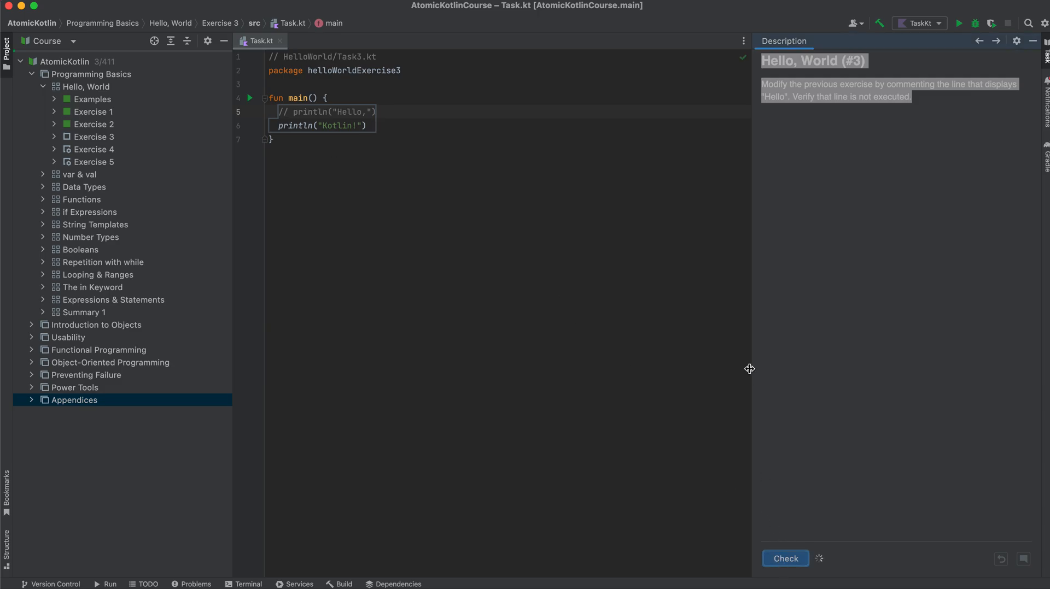
mouse_move(647, 342)
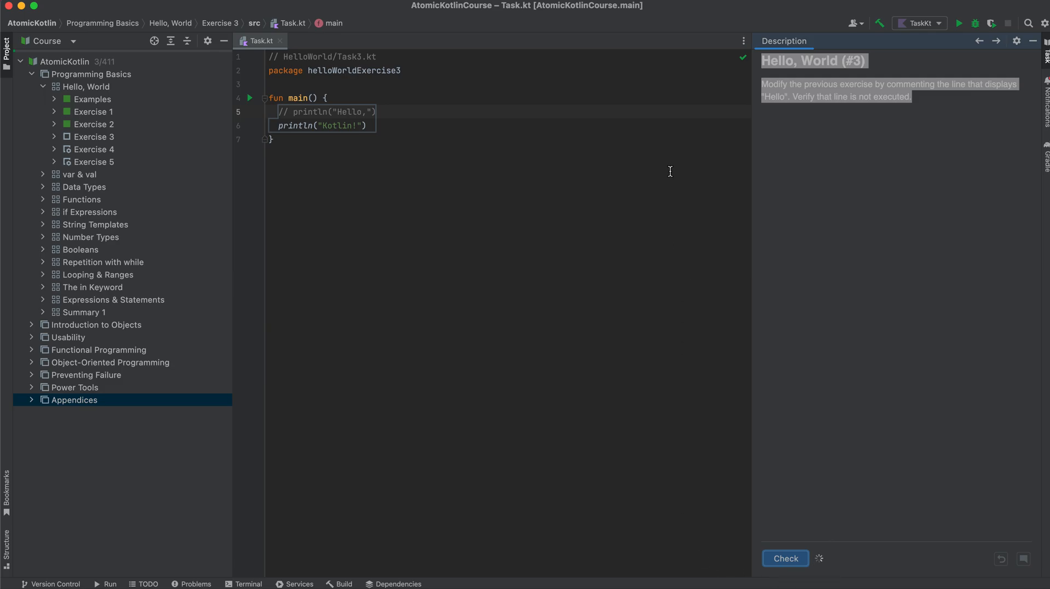
mouse_move(671, 10)
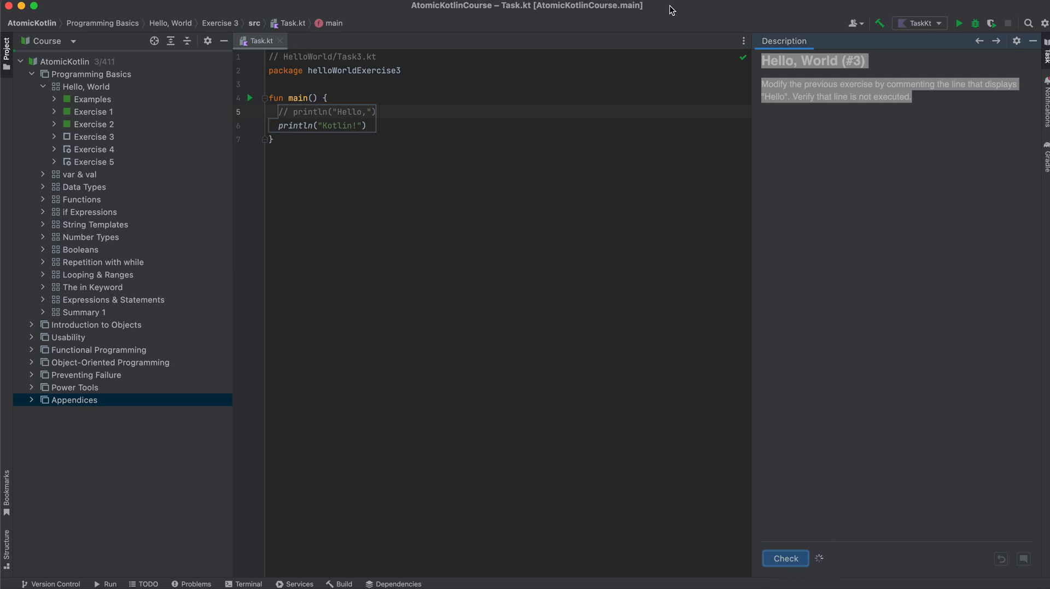
click(785, 558)
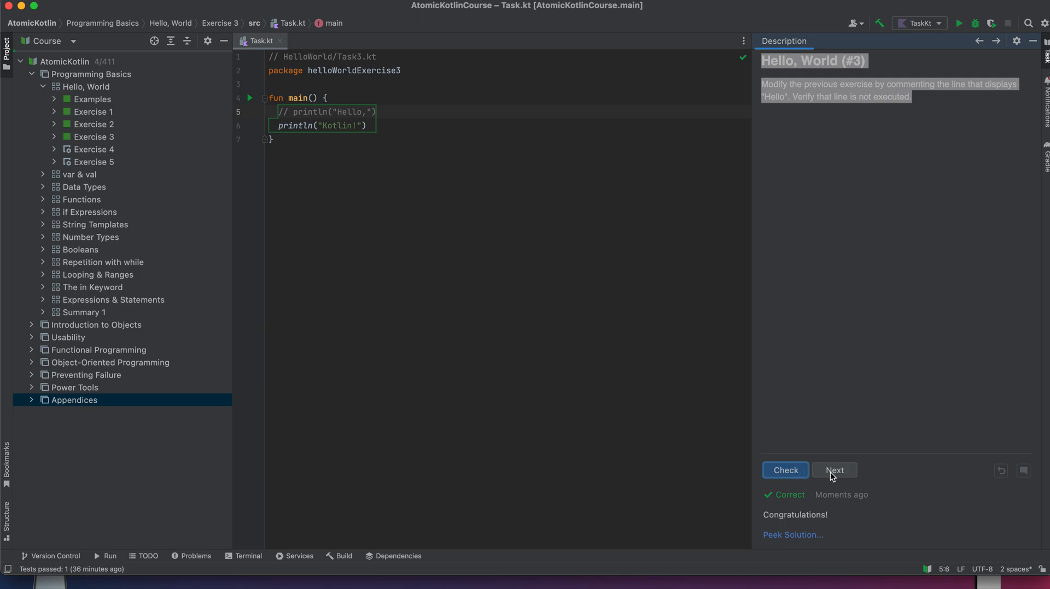
Open Exercise 4, 'Mastering the IDE: Run', and read through its description.
click(833, 469)
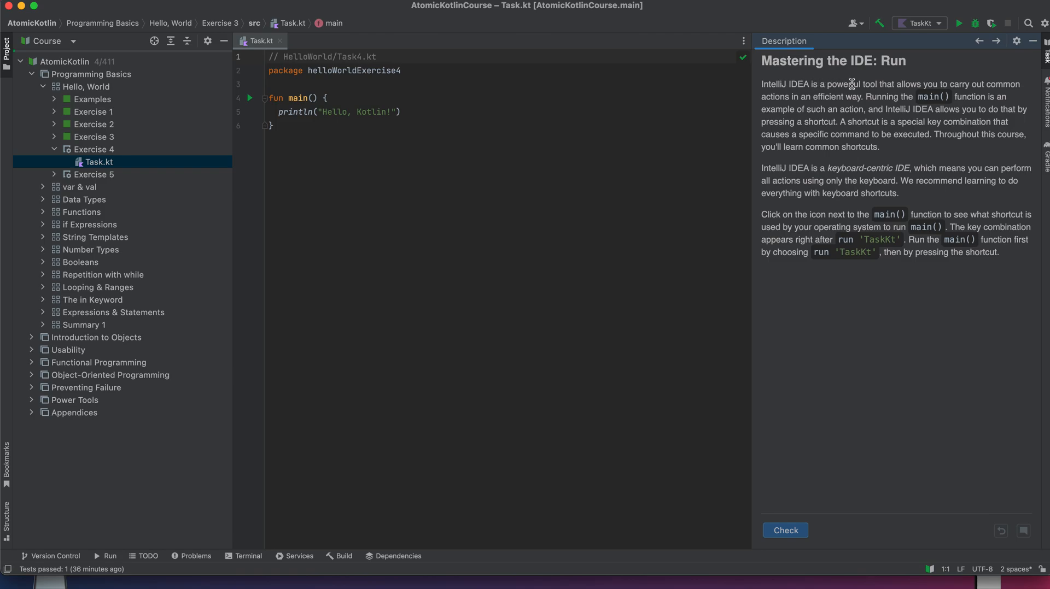
mouse_move(835, 109)
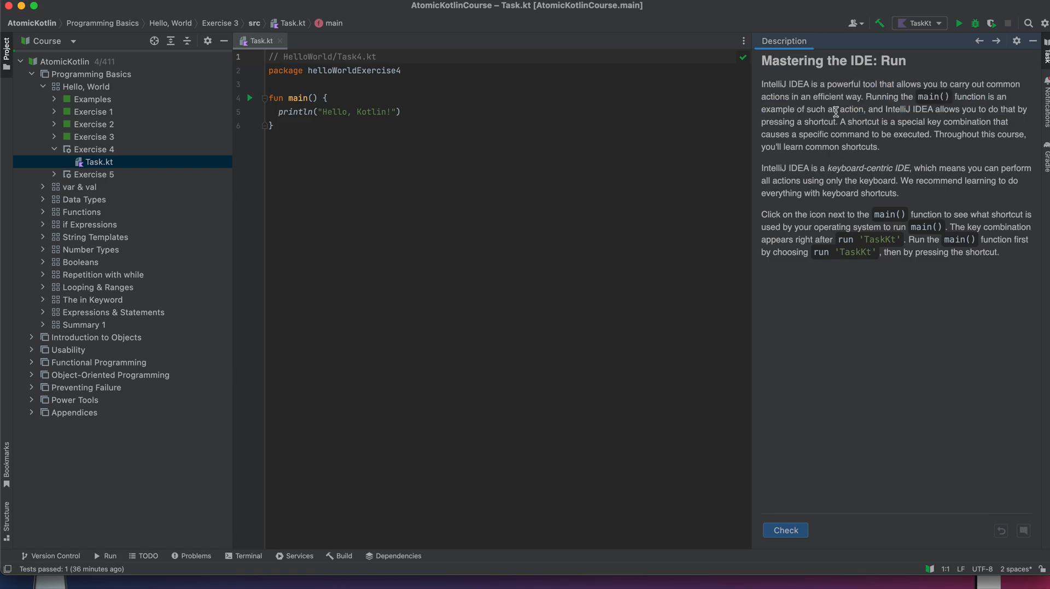
drag(802, 96, 802, 122)
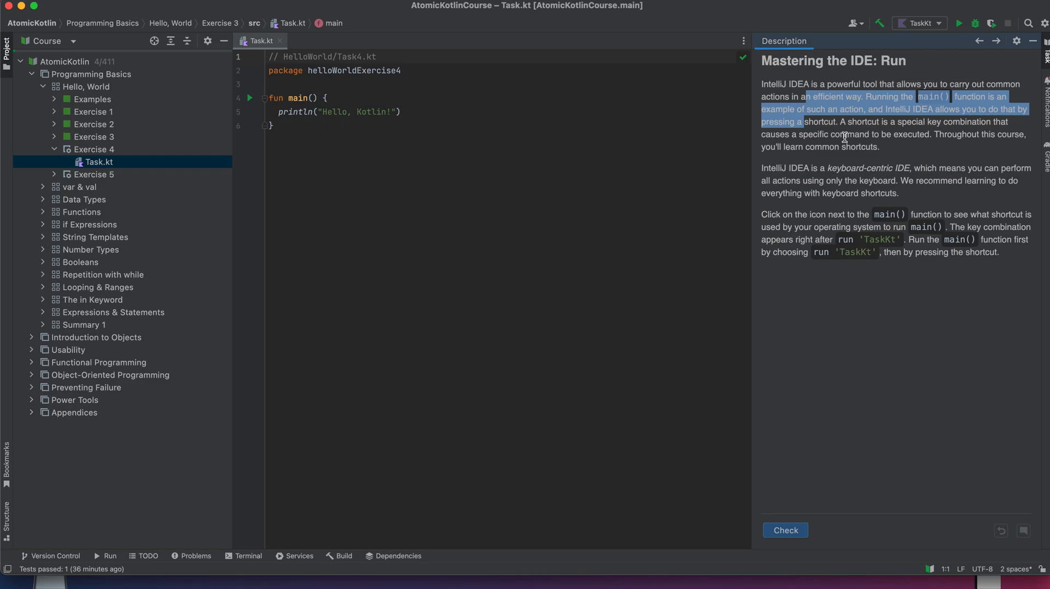
click(802, 120)
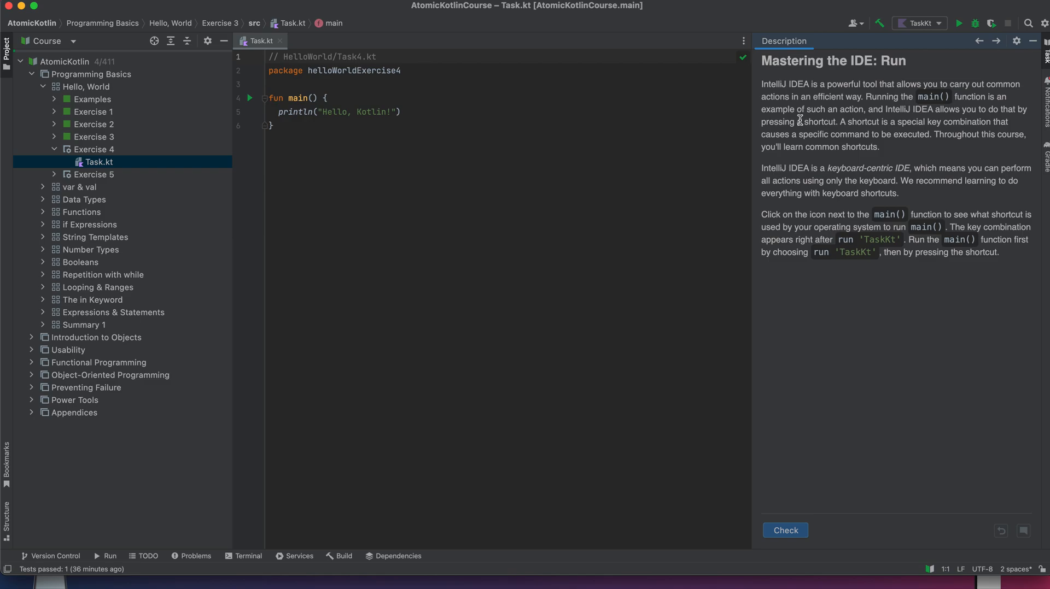
drag(796, 109, 796, 152)
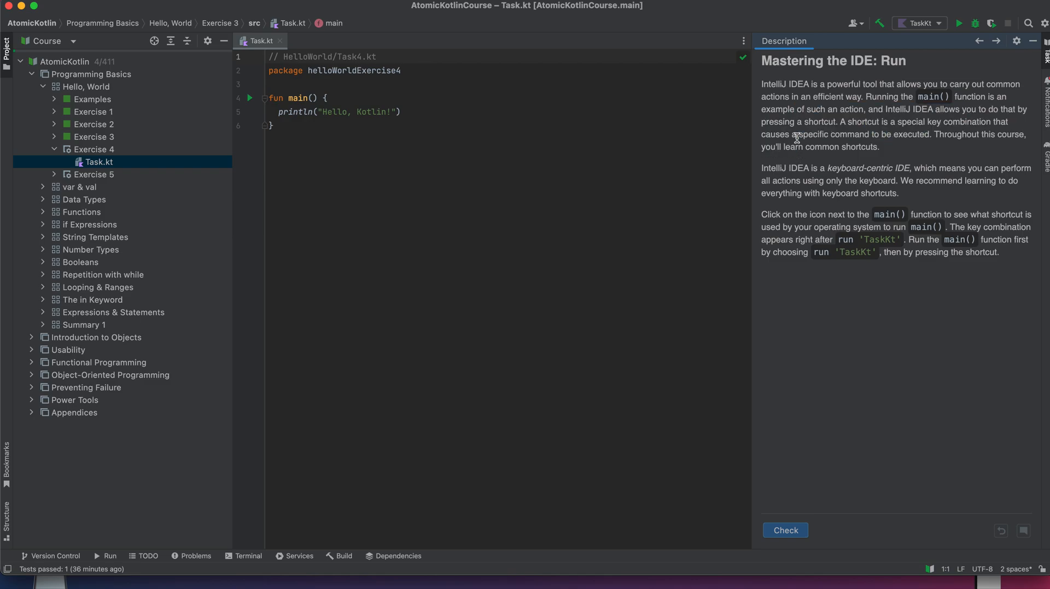
mouse_move(818, 163)
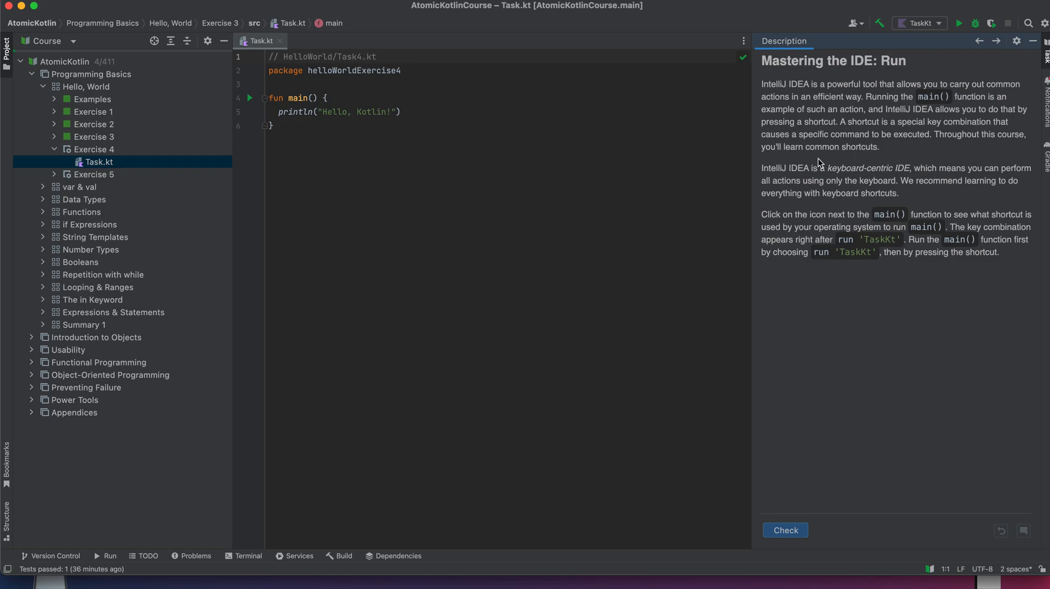
mouse_move(816, 151)
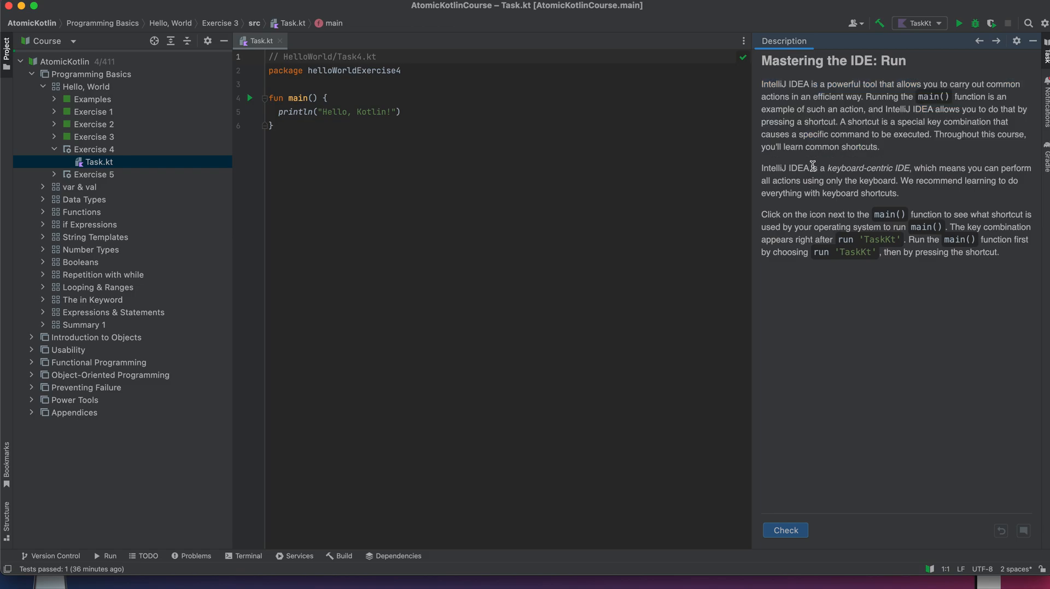
drag(811, 168, 812, 194)
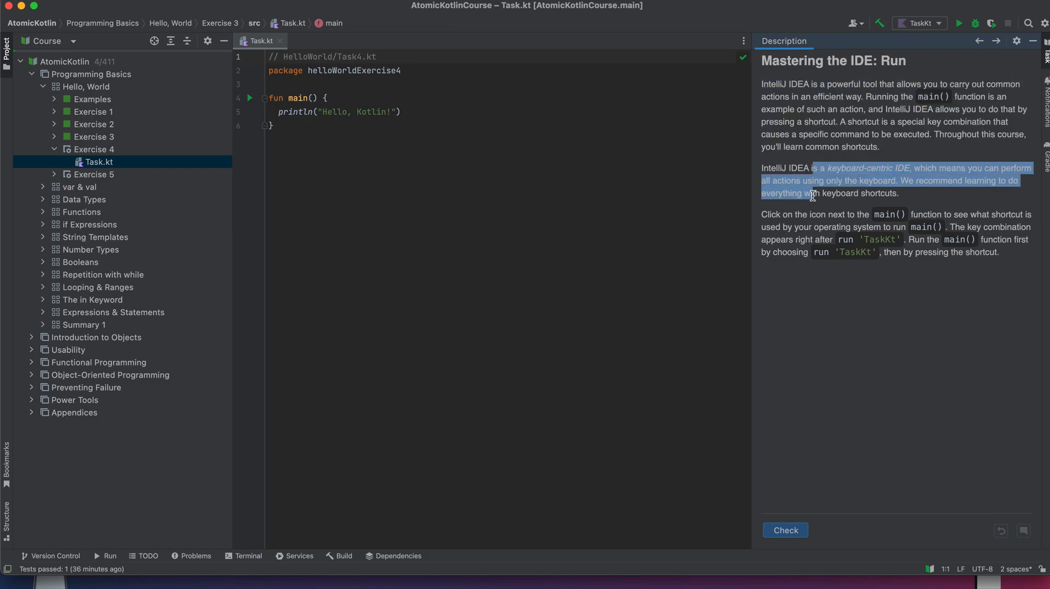
mouse_move(825, 190)
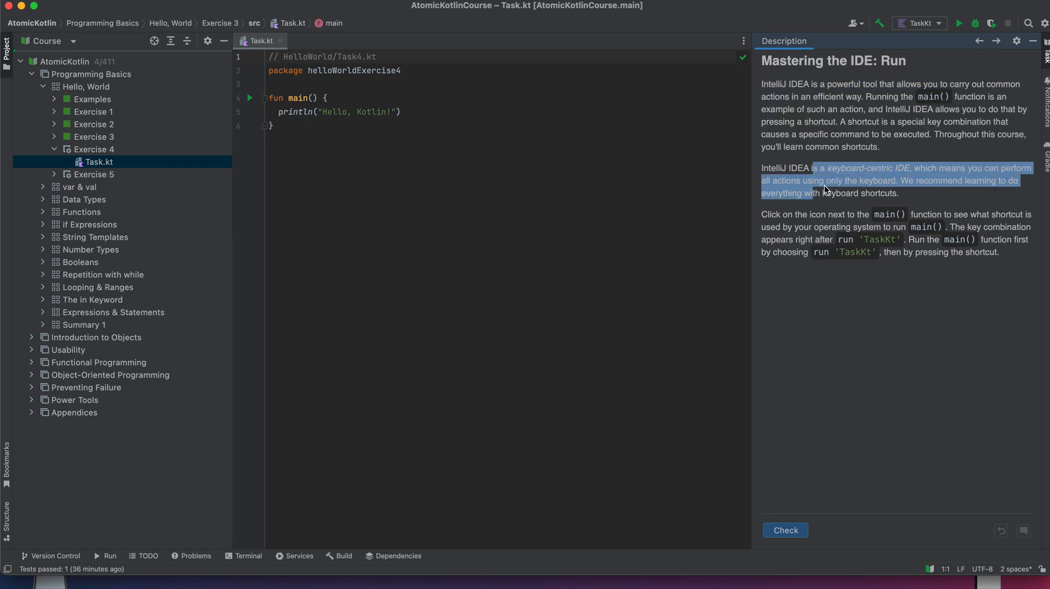
mouse_move(837, 205)
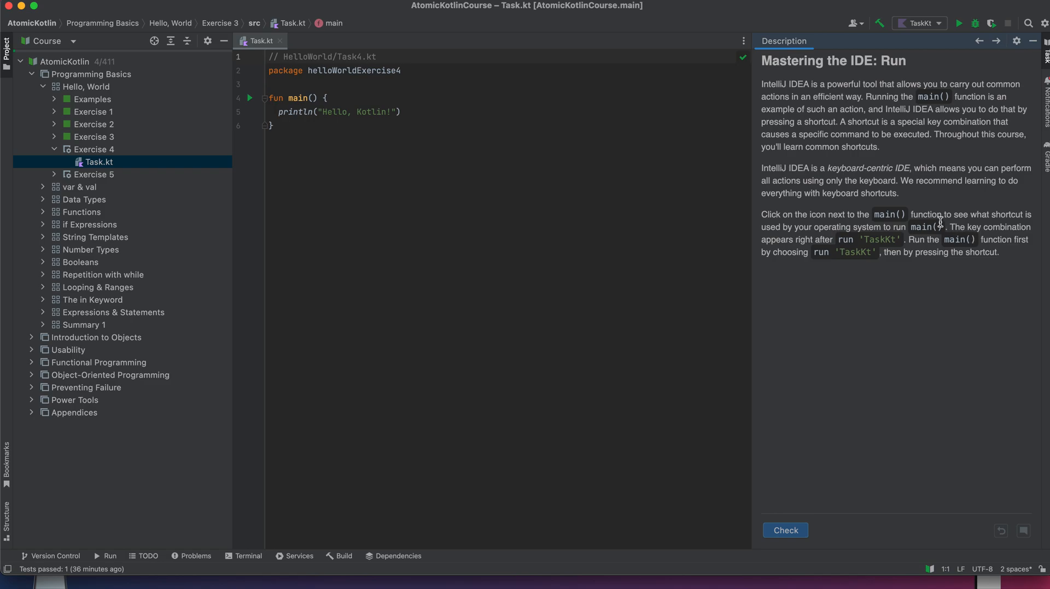
double_click(802, 227)
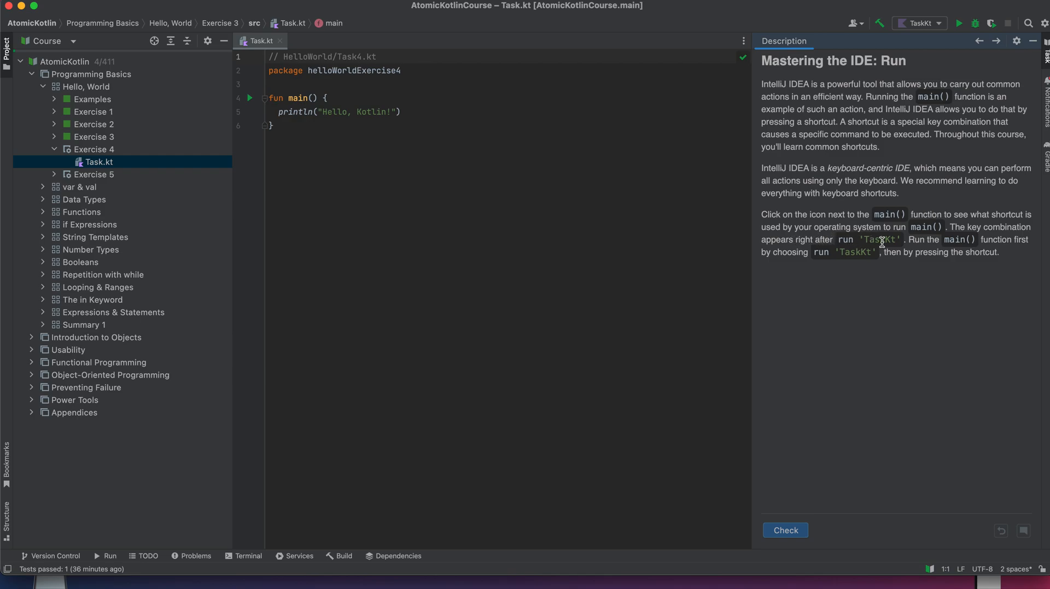
mouse_move(921, 23)
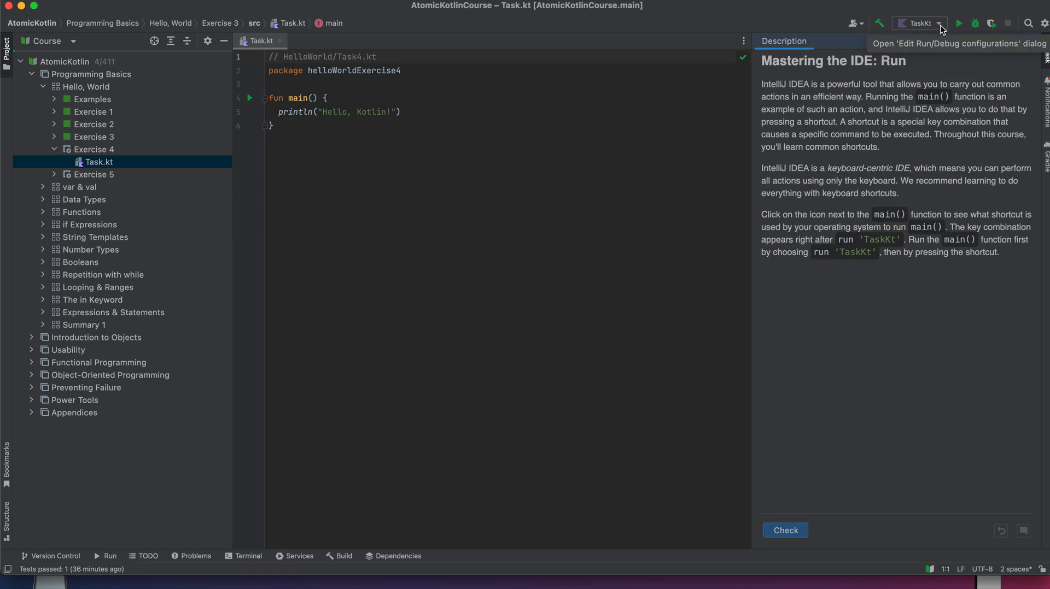
mouse_move(957, 23)
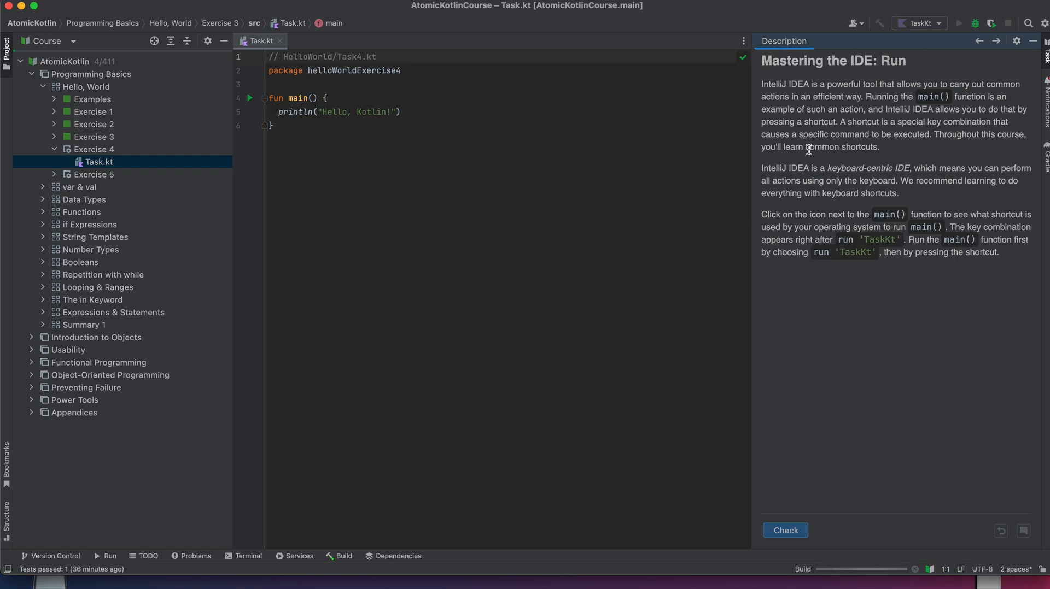
mouse_move(919, 247)
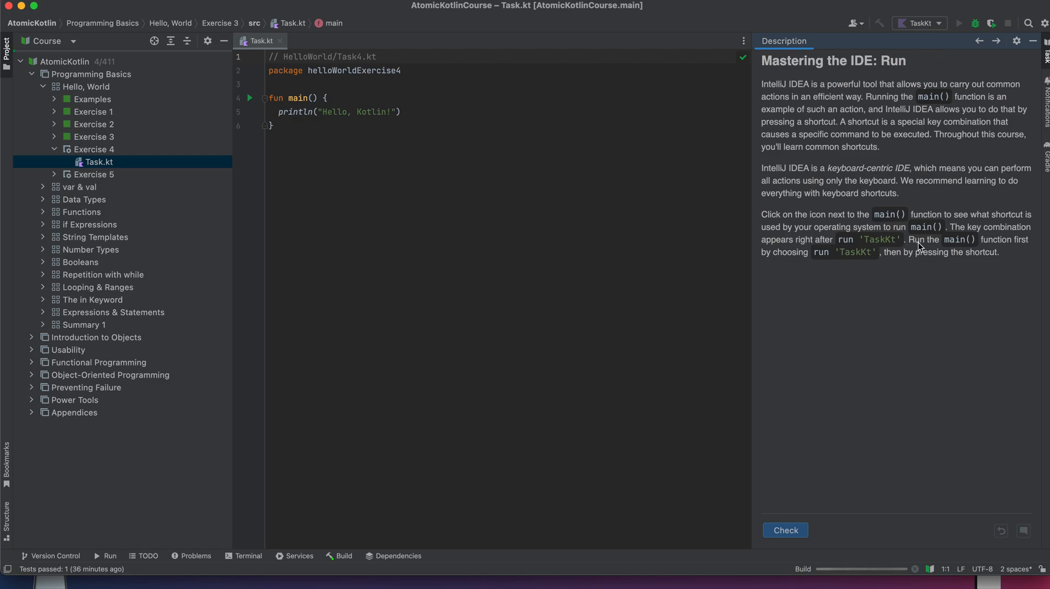
mouse_move(814, 570)
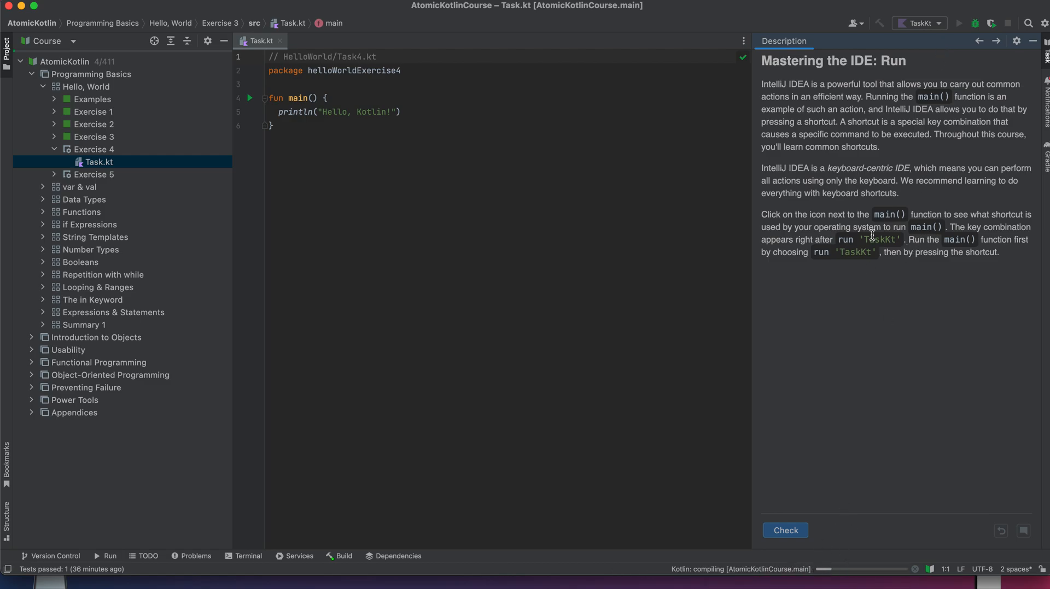
Run TaskKt to print 'Hello, Kotlin!' and check Exercise 4 until it shows Done.
click(959, 23)
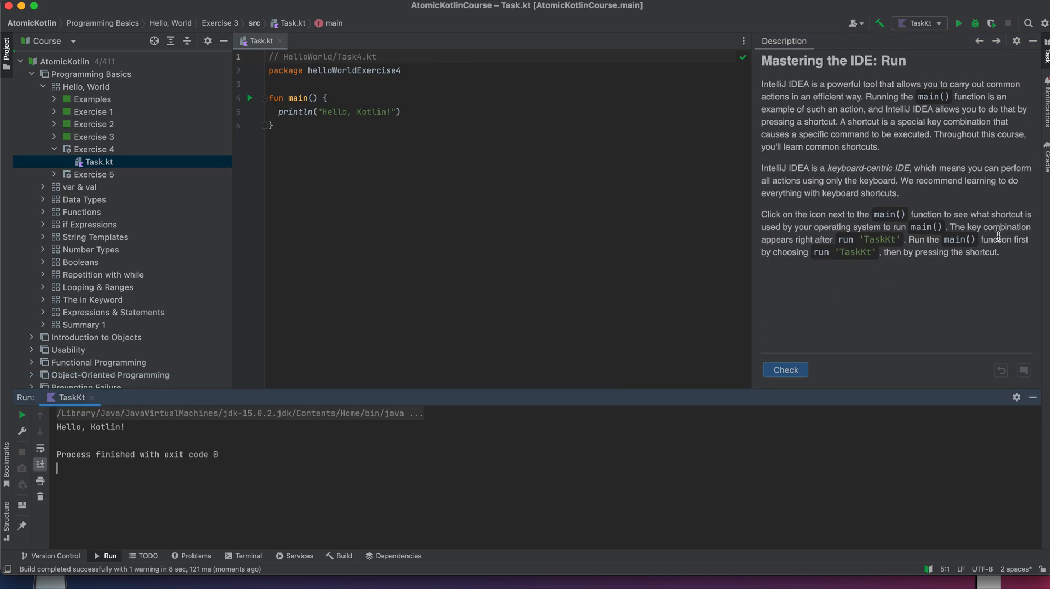
mouse_move(959, 23)
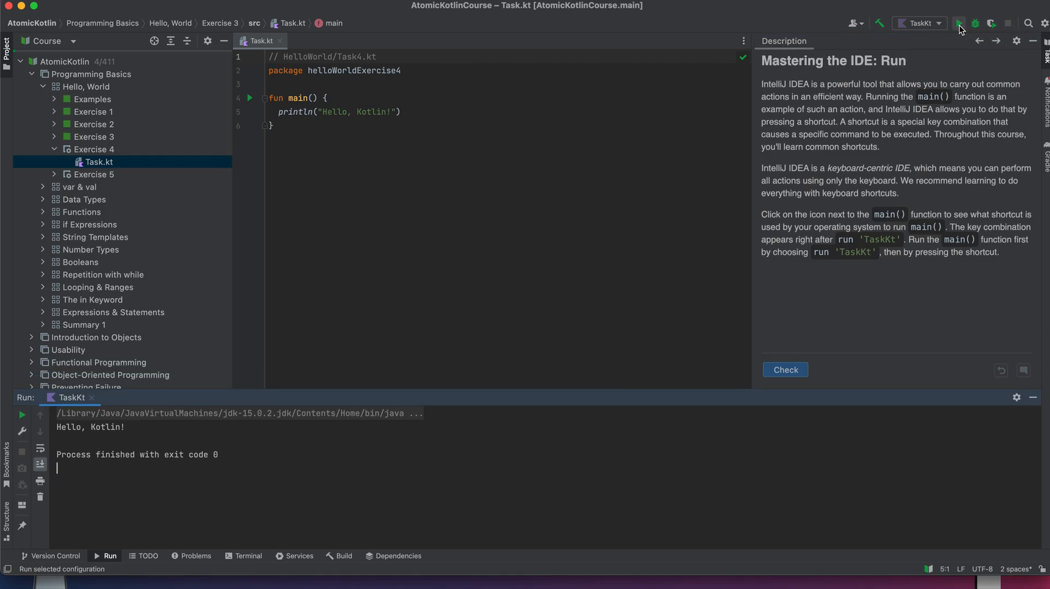
mouse_move(959, 23)
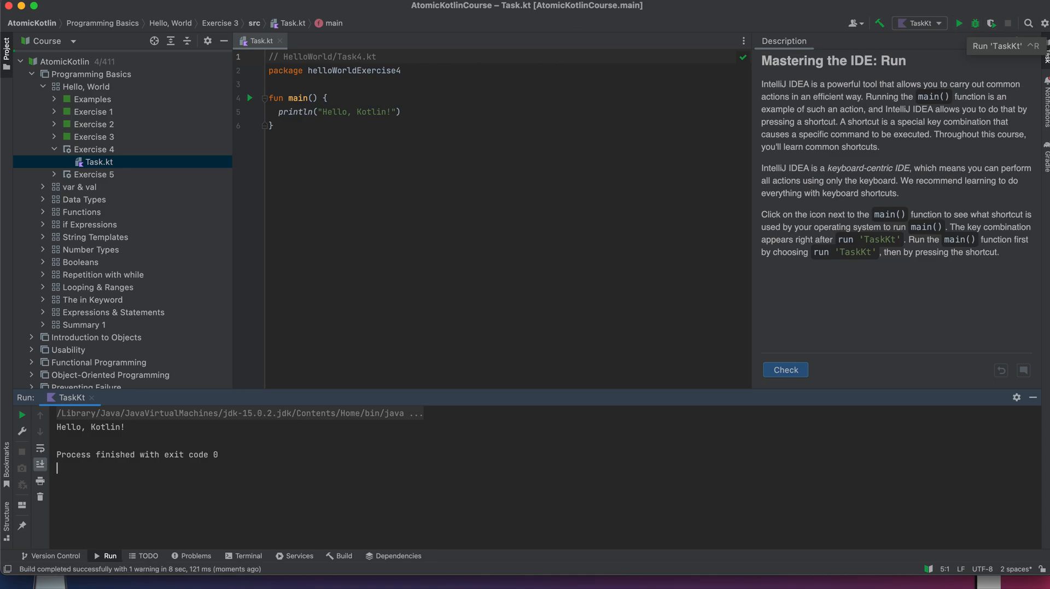
mouse_move(958, 24)
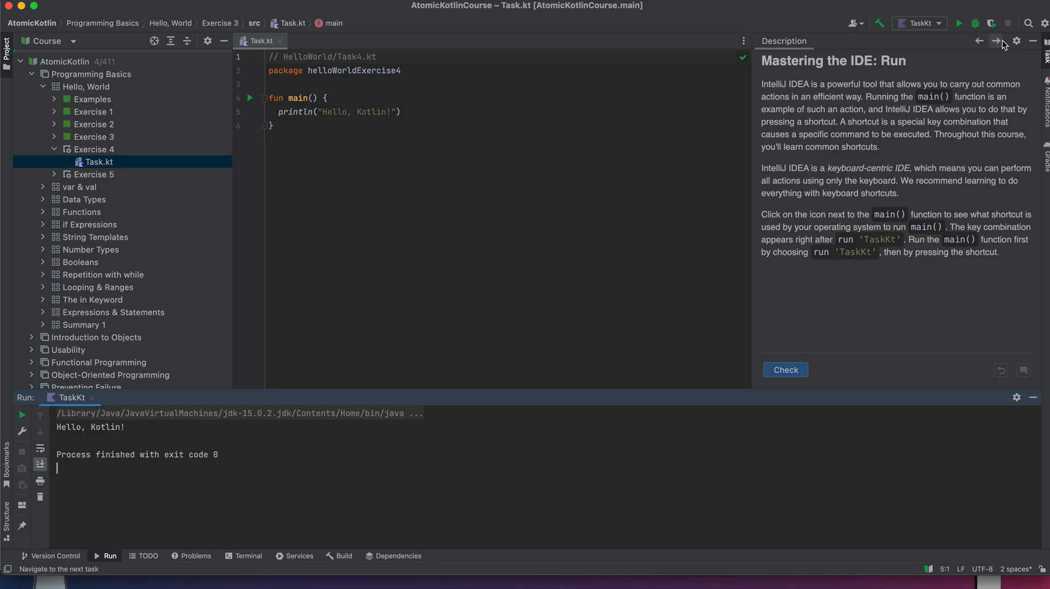
mouse_move(959, 23)
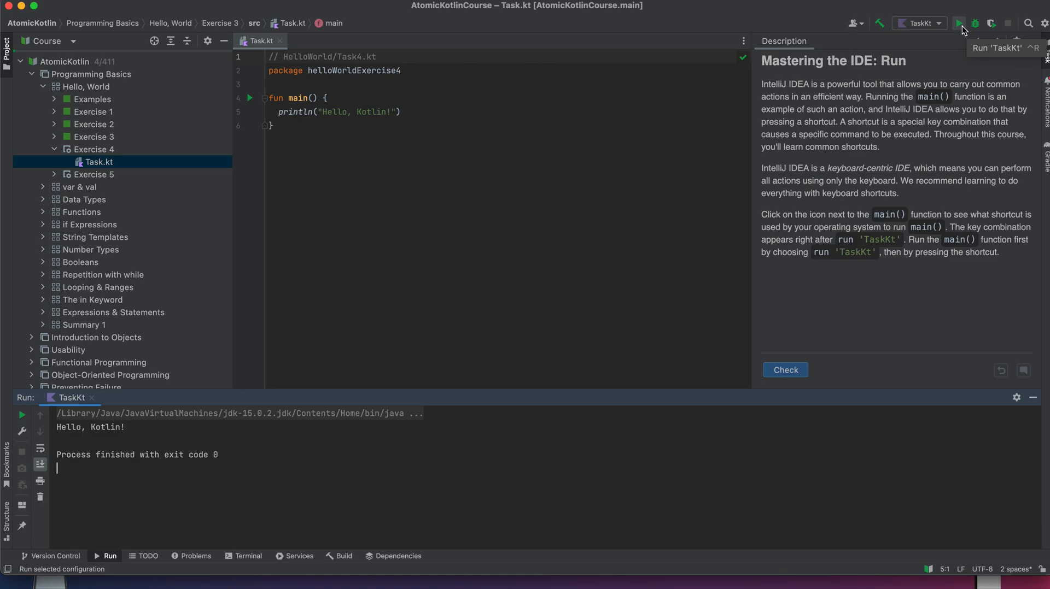
click(785, 370)
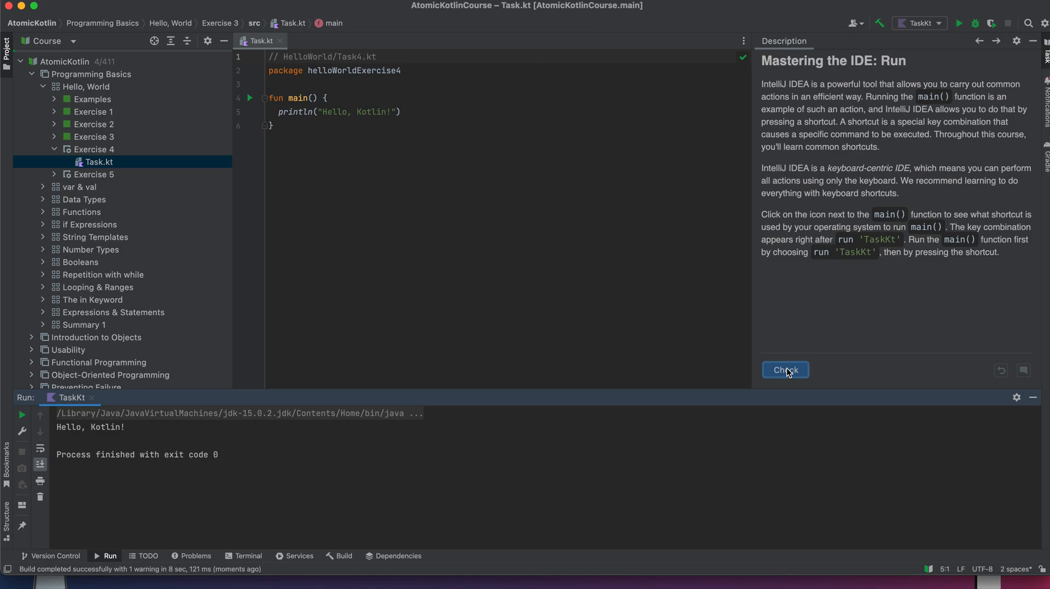
click(784, 369)
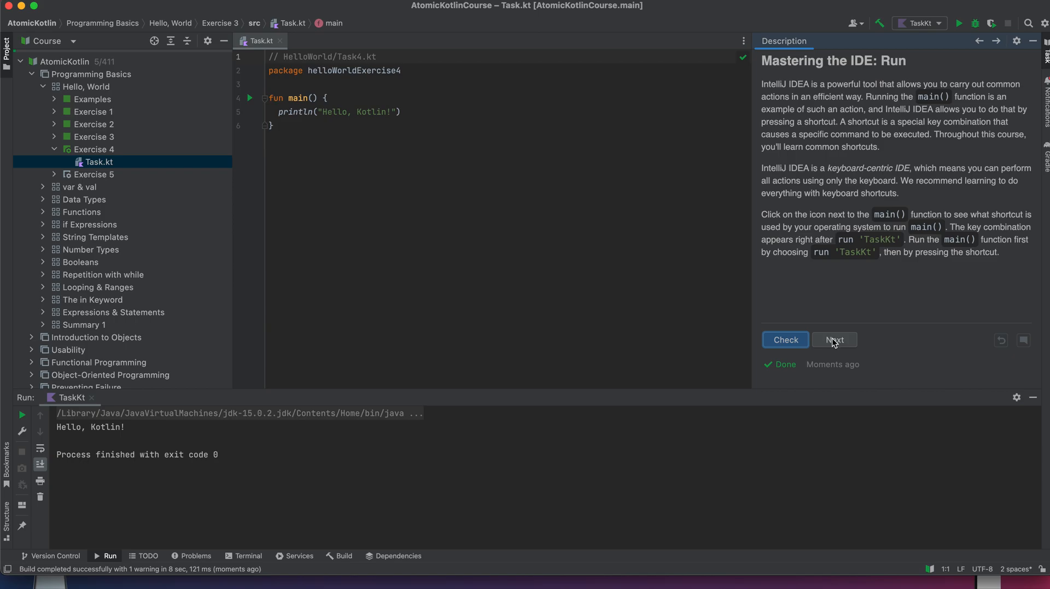
Open Exercise 5, 'Mastering the IDE: Basic Editing', and clear the description's selection.
click(833, 339)
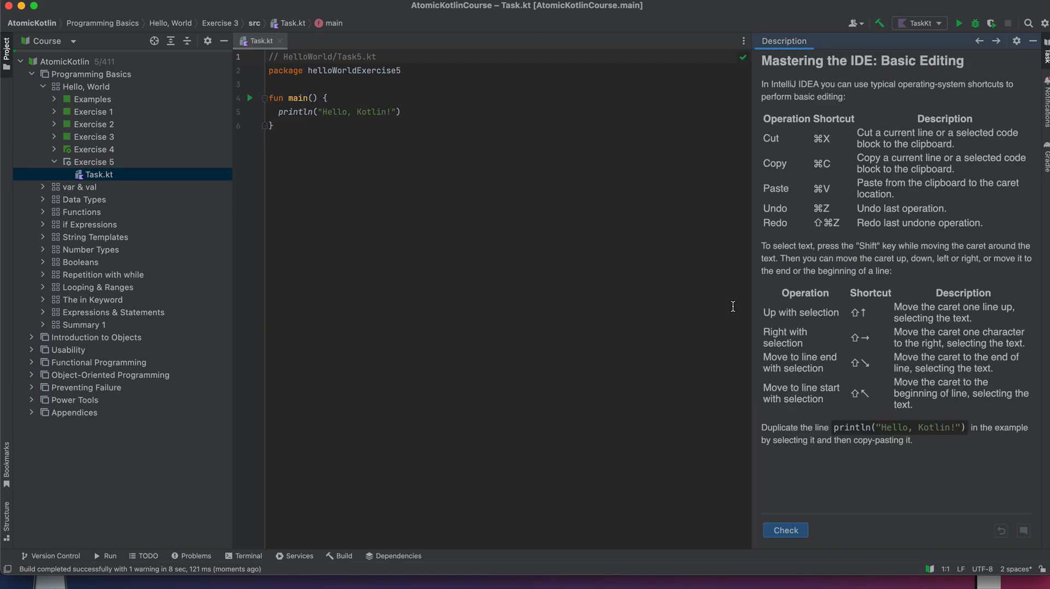
mouse_move(842, 66)
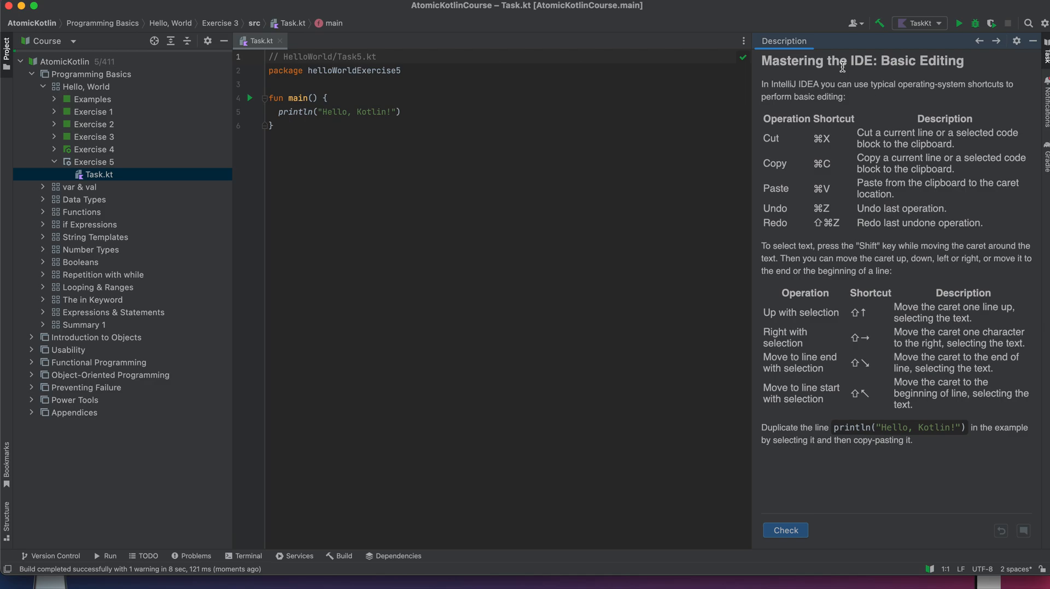
mouse_move(807, 65)
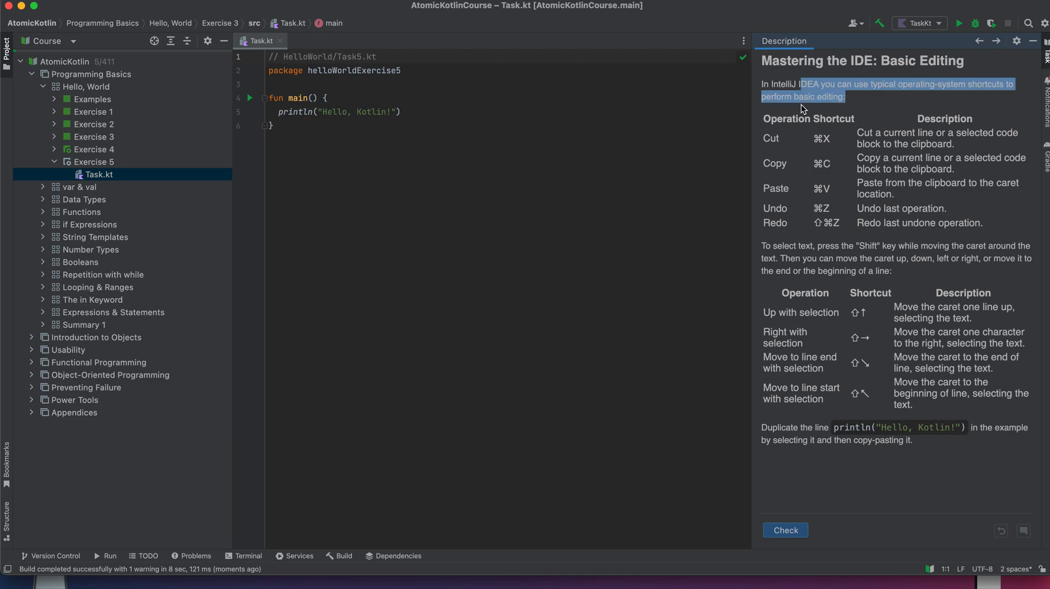
click(793, 96)
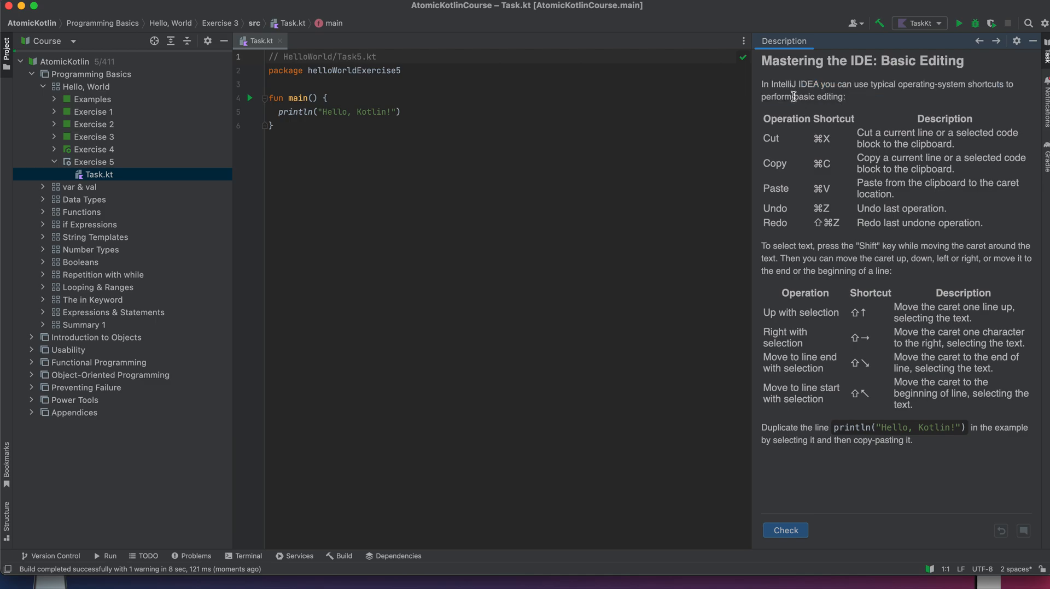
mouse_move(787, 226)
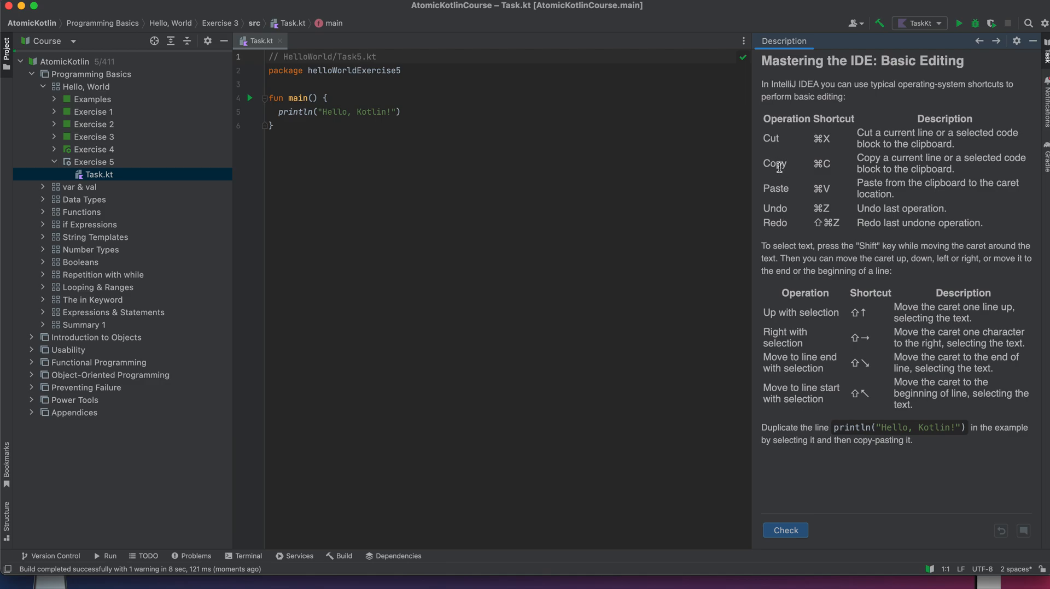
mouse_move(829, 354)
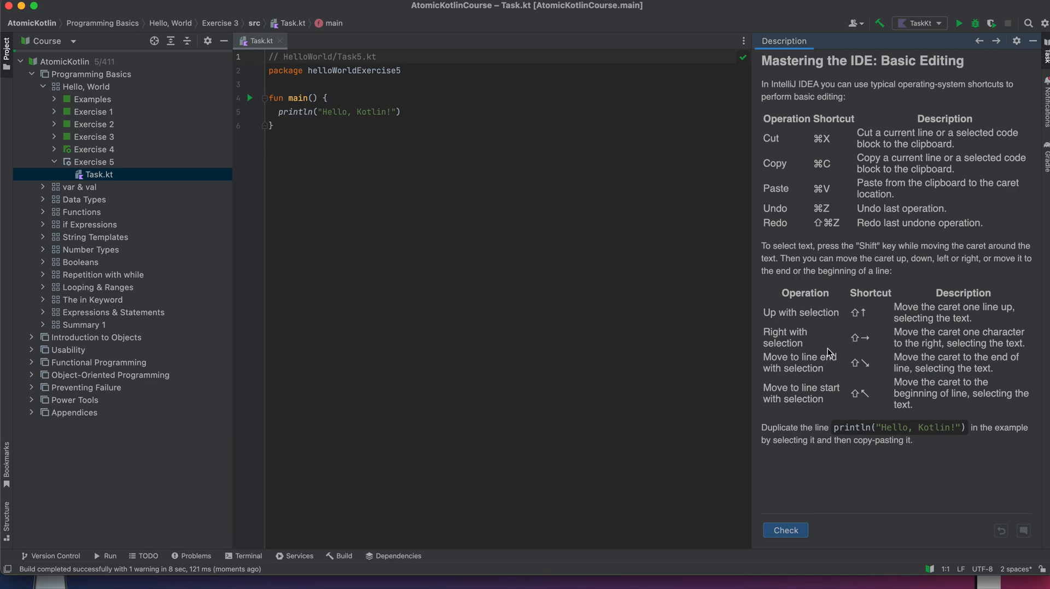
mouse_move(787, 357)
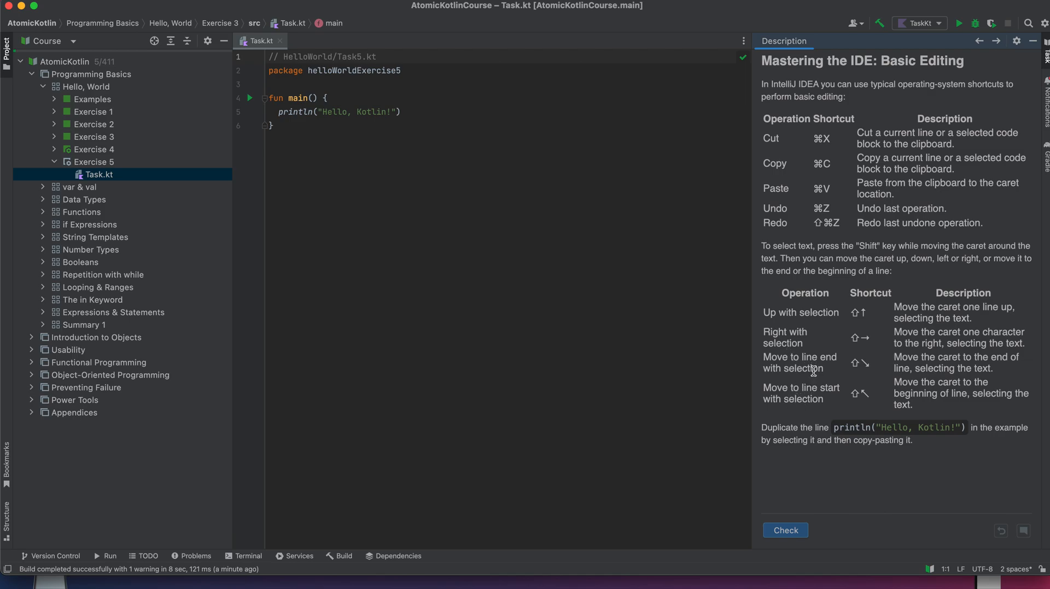
mouse_move(816, 400)
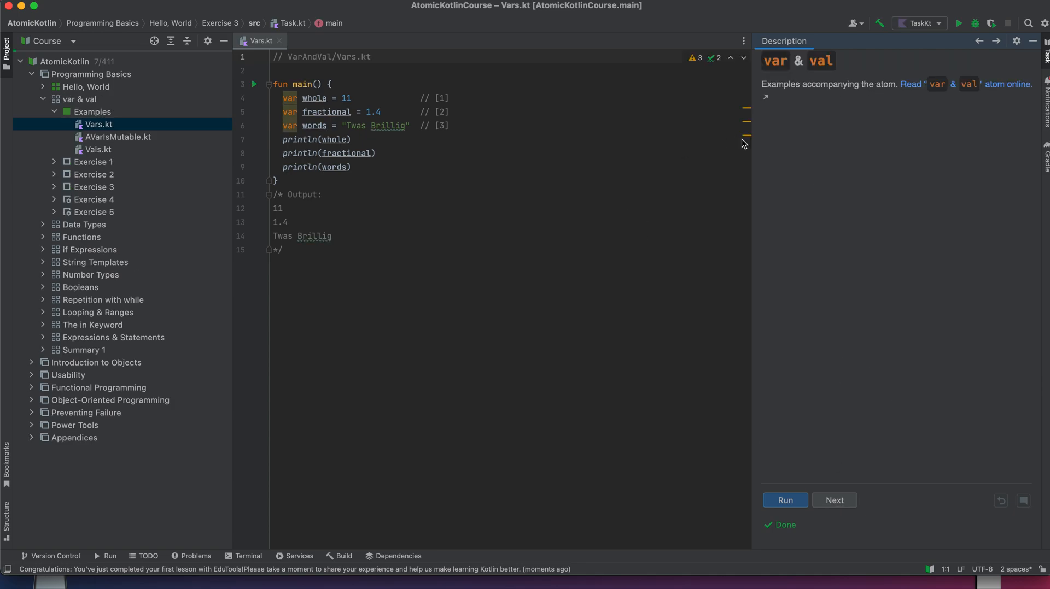
mouse_move(797, 82)
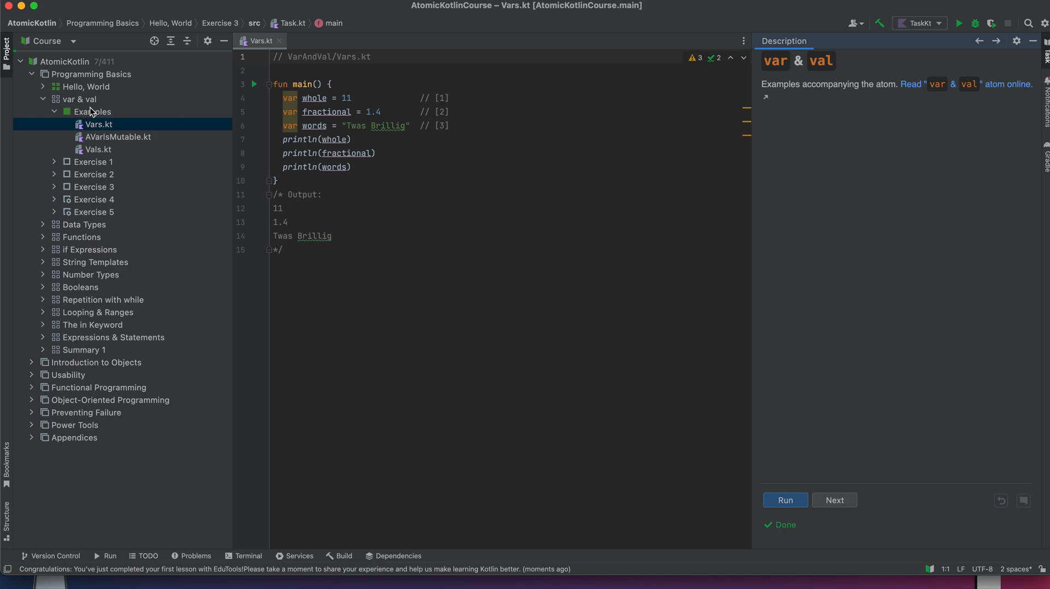
mouse_move(800, 85)
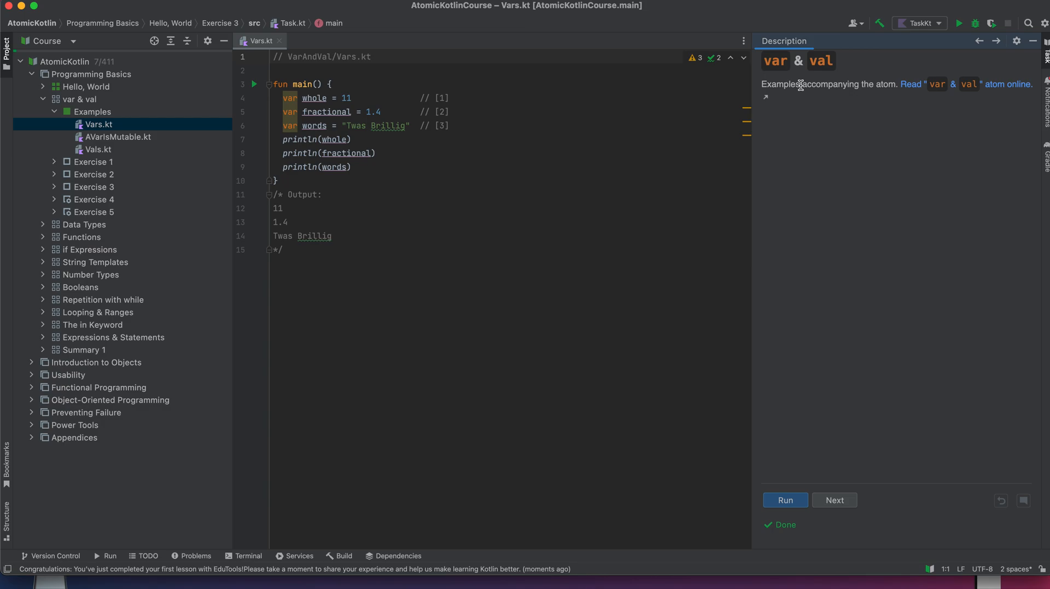
mouse_move(925, 89)
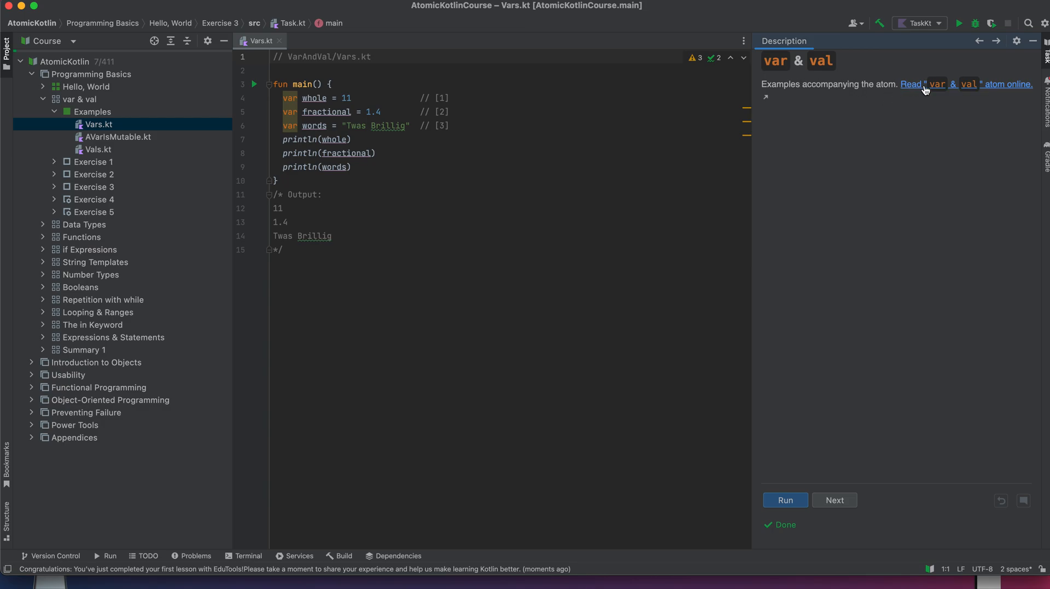
mouse_move(646, 199)
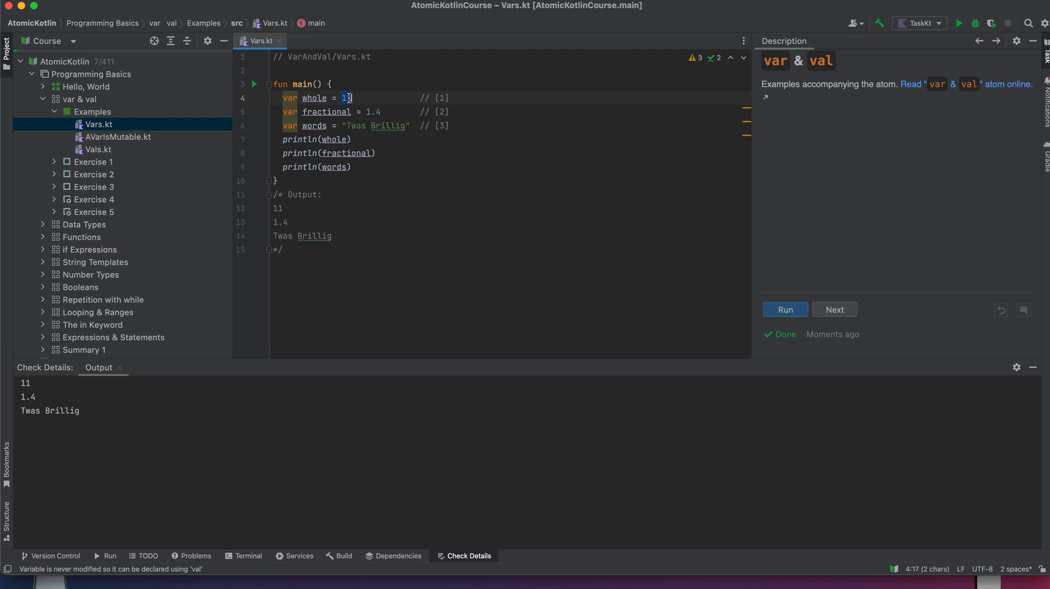
Run Vars.kt as its check, producing 11, 1.4 and Twas Brillig.
text(1)
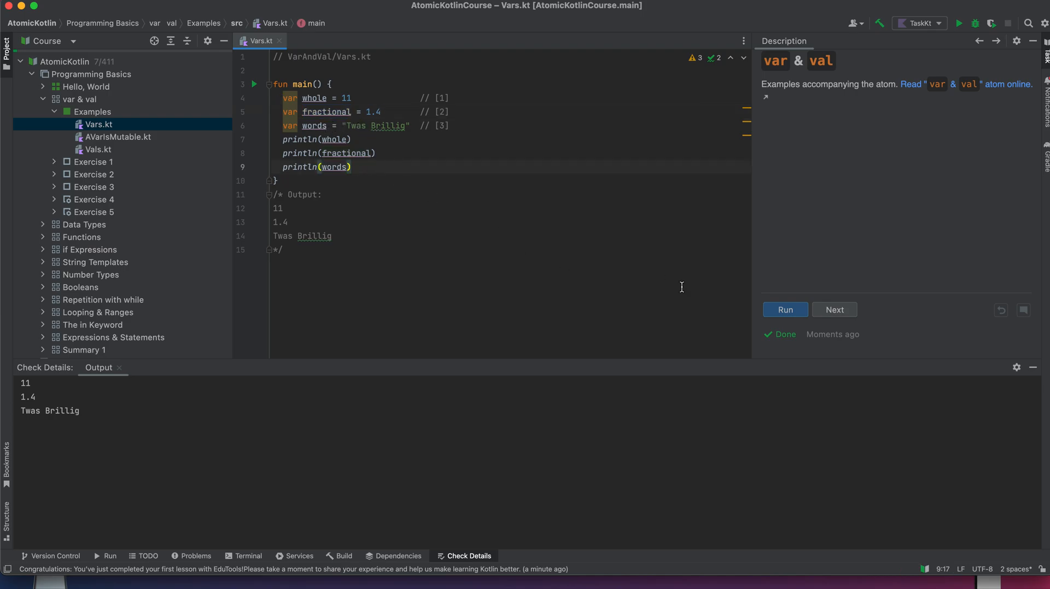
click(784, 309)
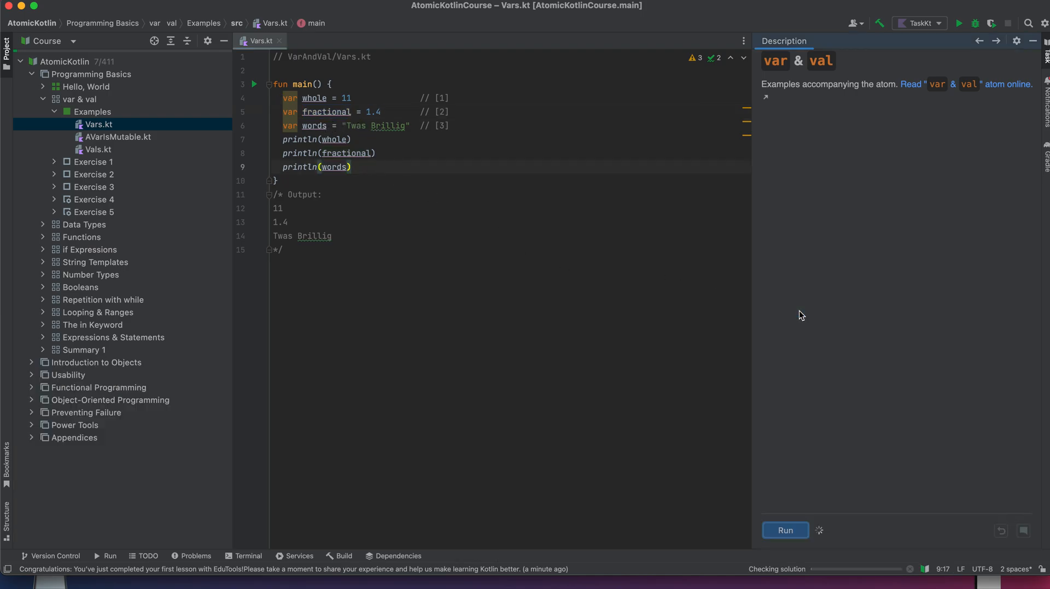
In var & val Exercise 1, write val answer = 42 followed by println(answer).
click(784, 531)
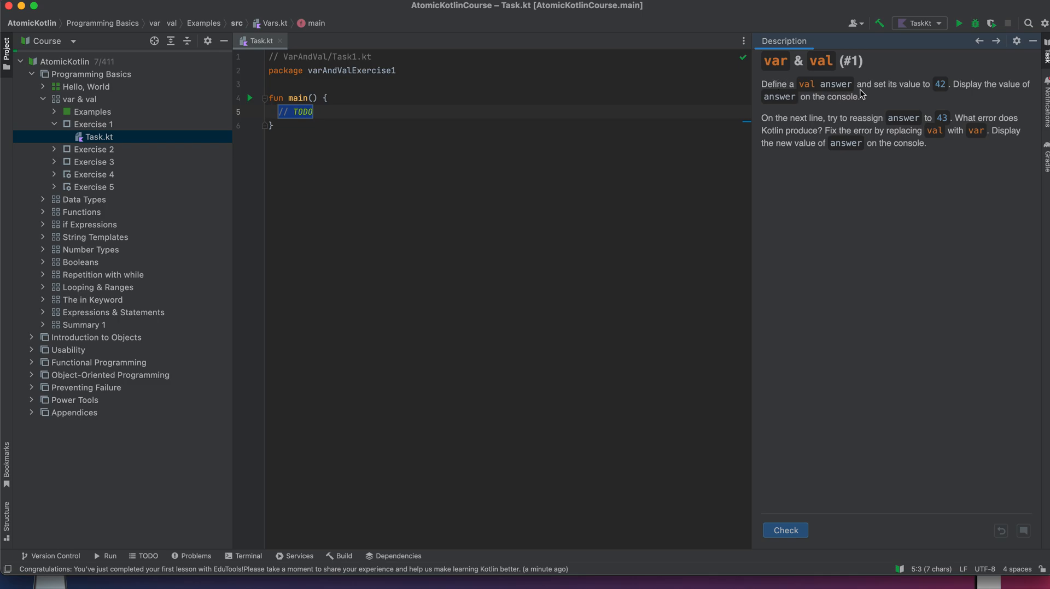
mouse_move(446, 122)
text(val)
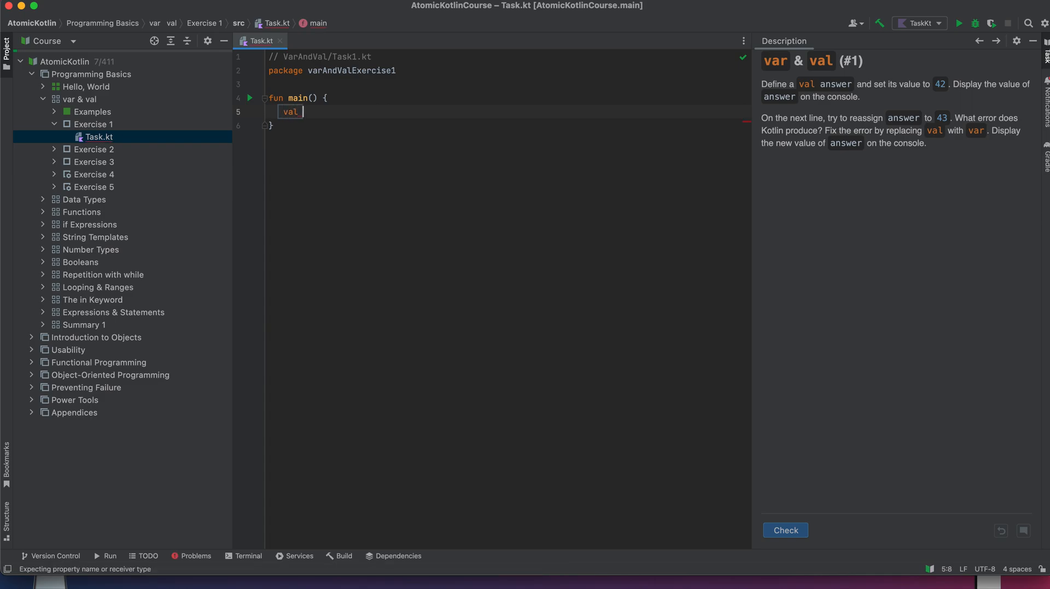
text(ans)
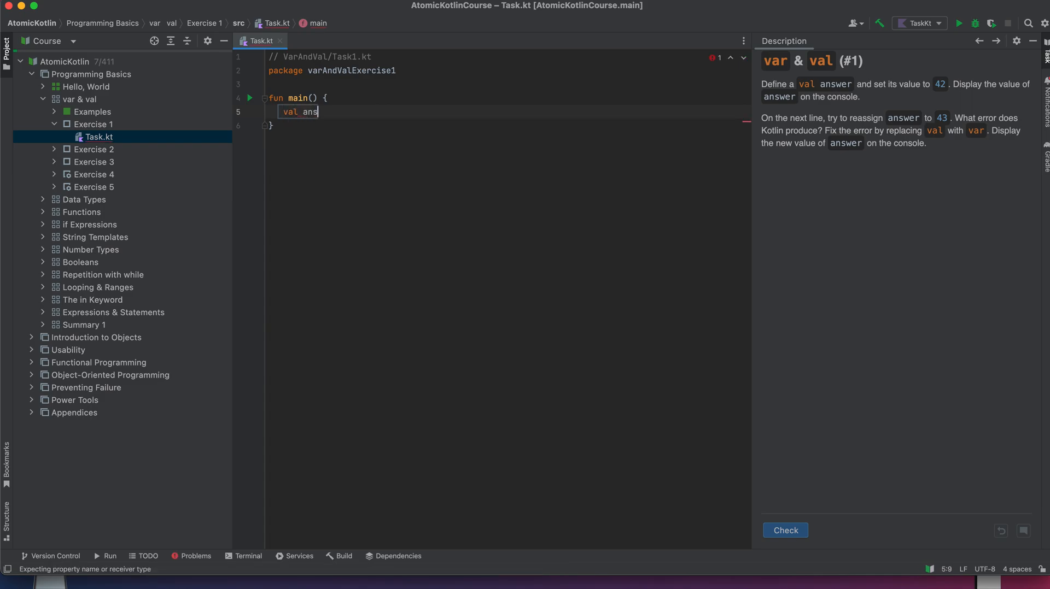
text(wer =)
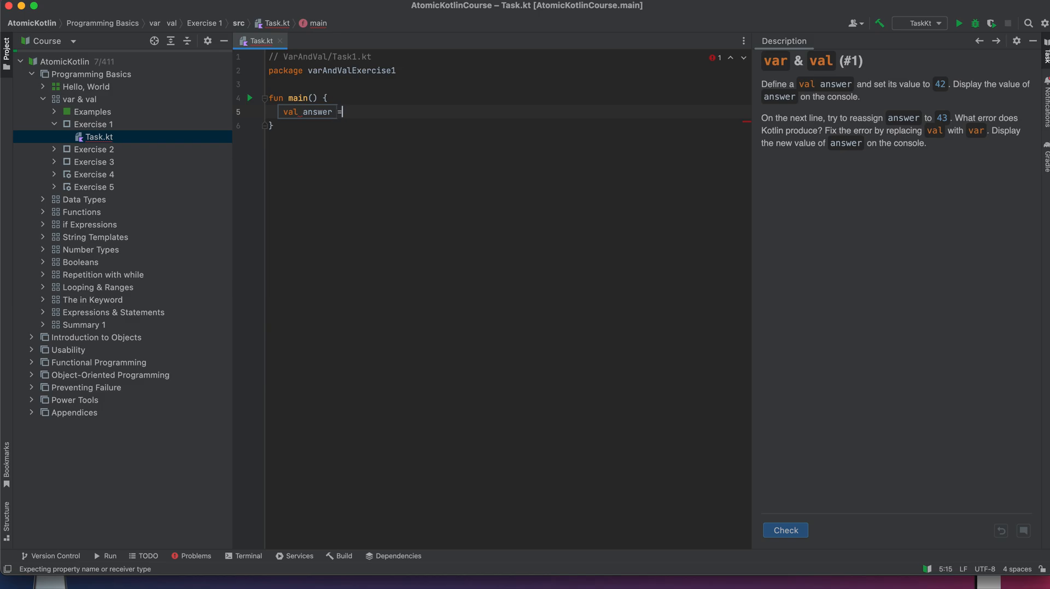
text(42)
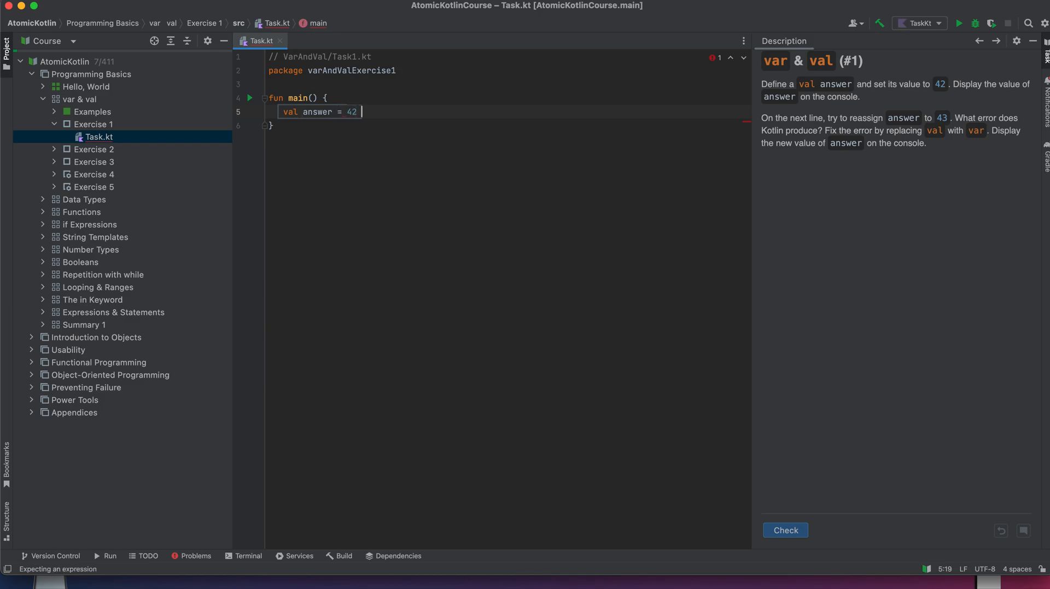
click(784, 530)
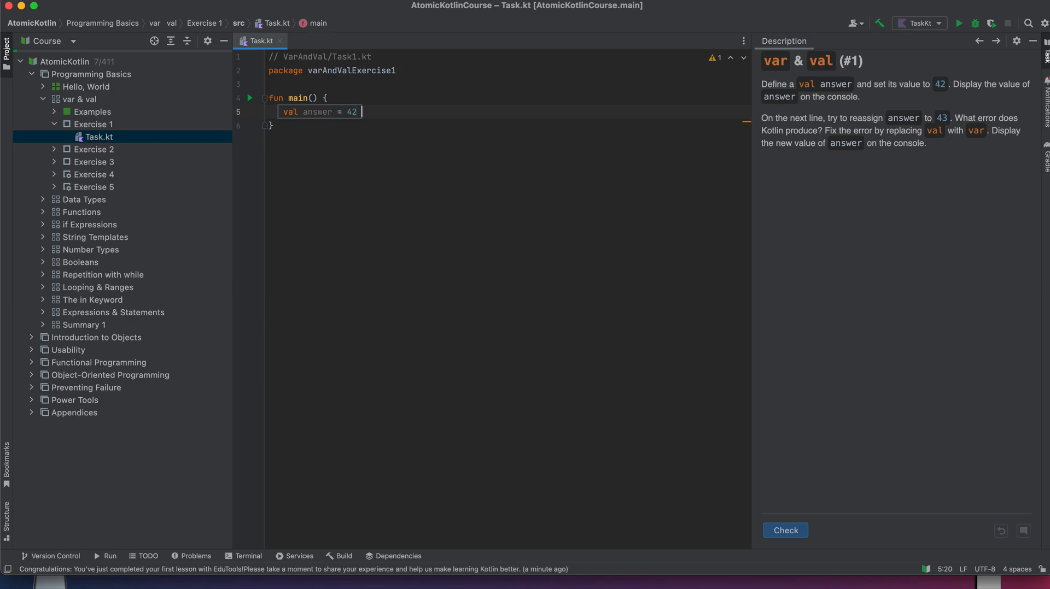
text(prin)
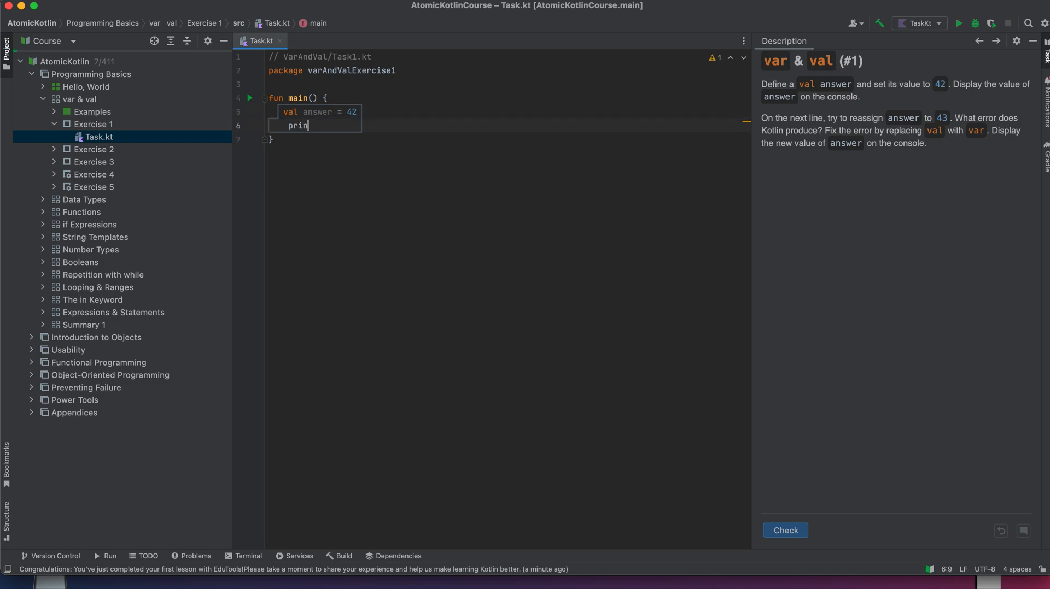
key(backspace)
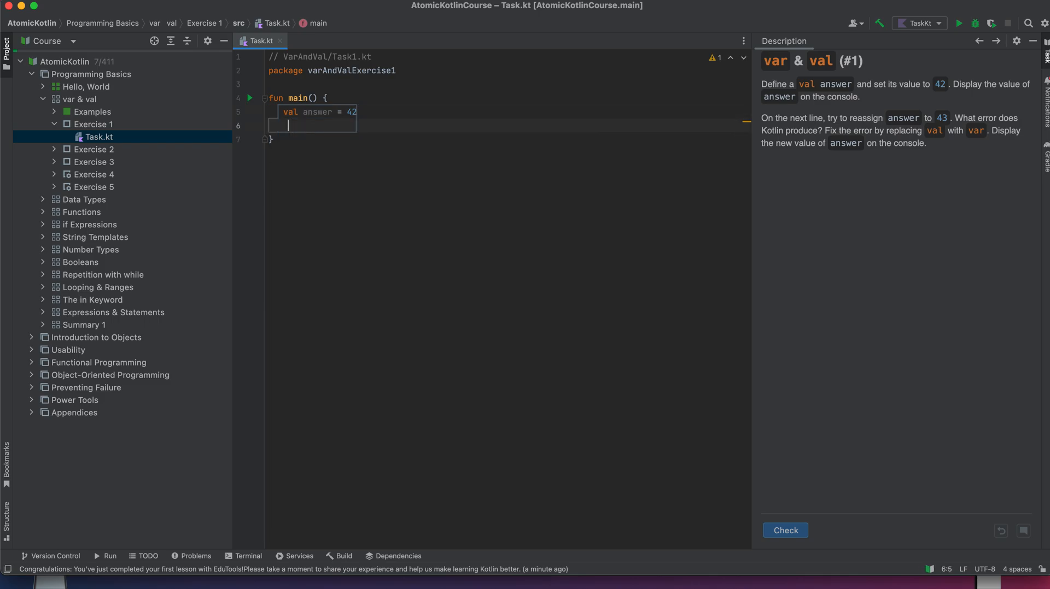
text(println)
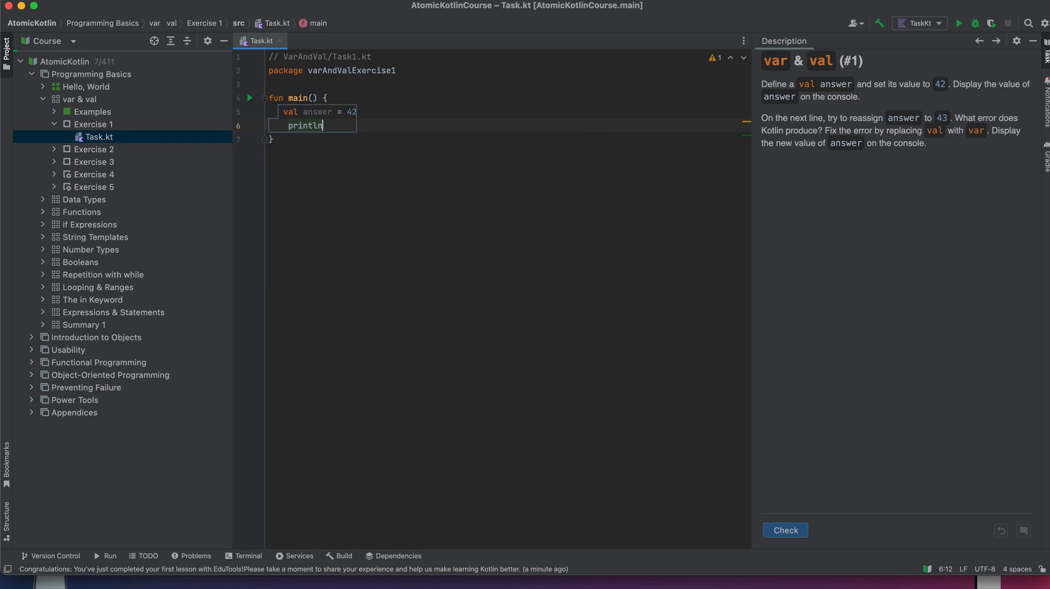
text((answer)
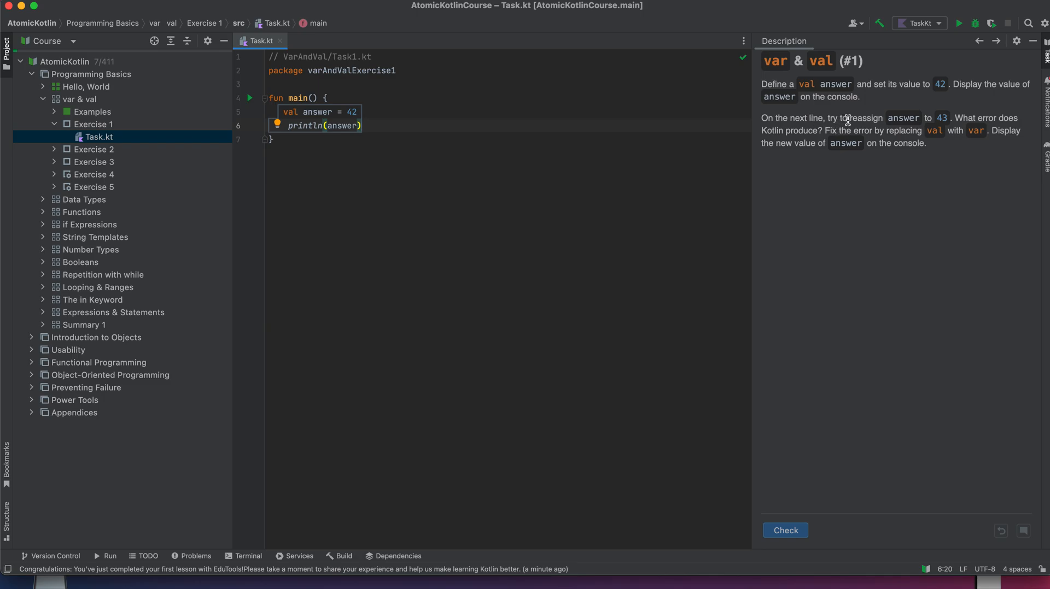
mouse_move(769, 154)
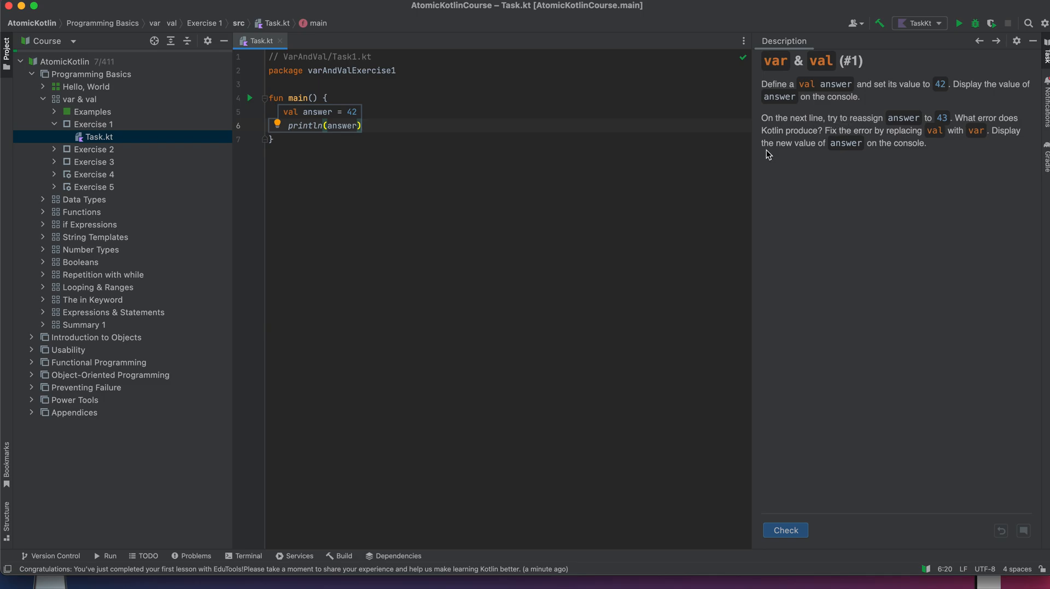
mouse_move(413, 150)
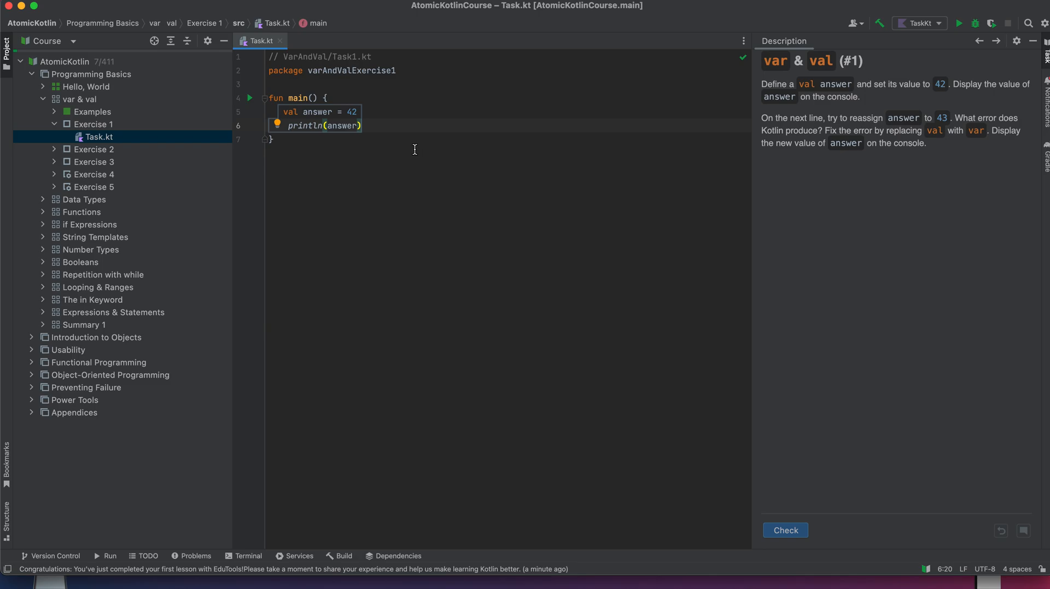
Add a new line reassigning answer = 43.
key(enter)
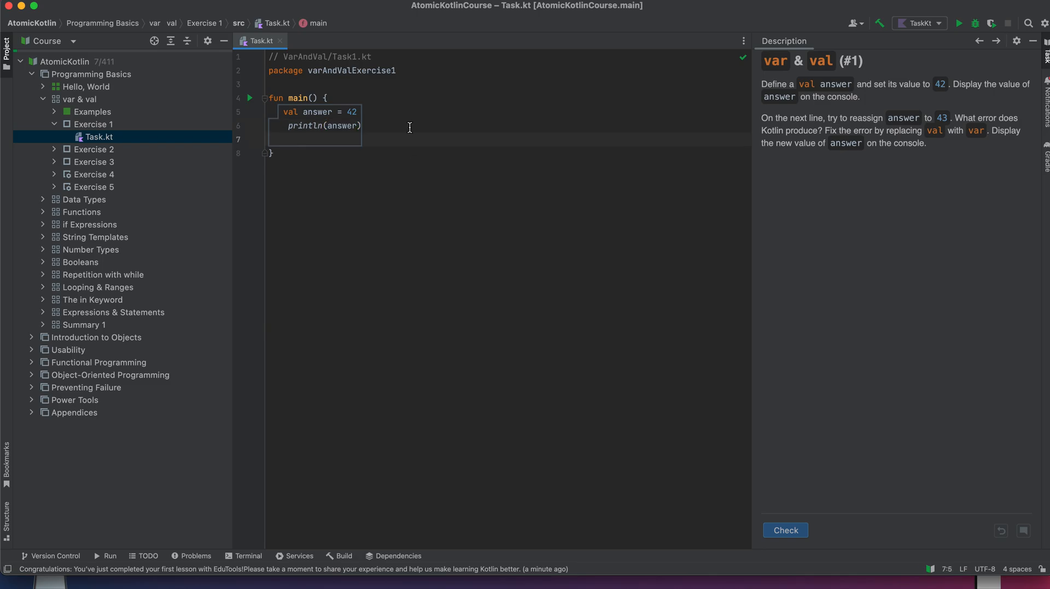
text(answer =)
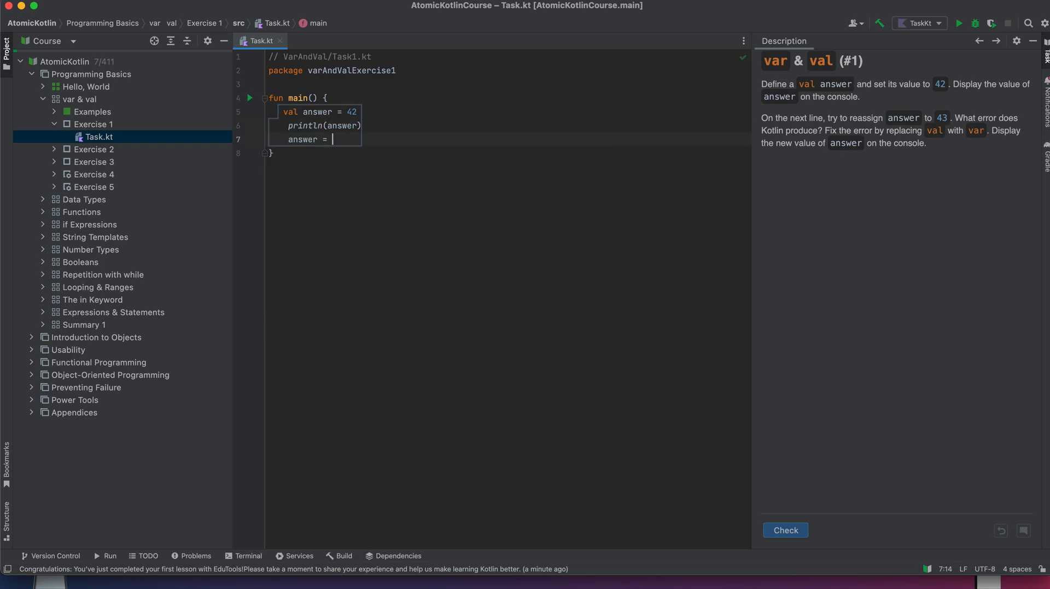
text(43)
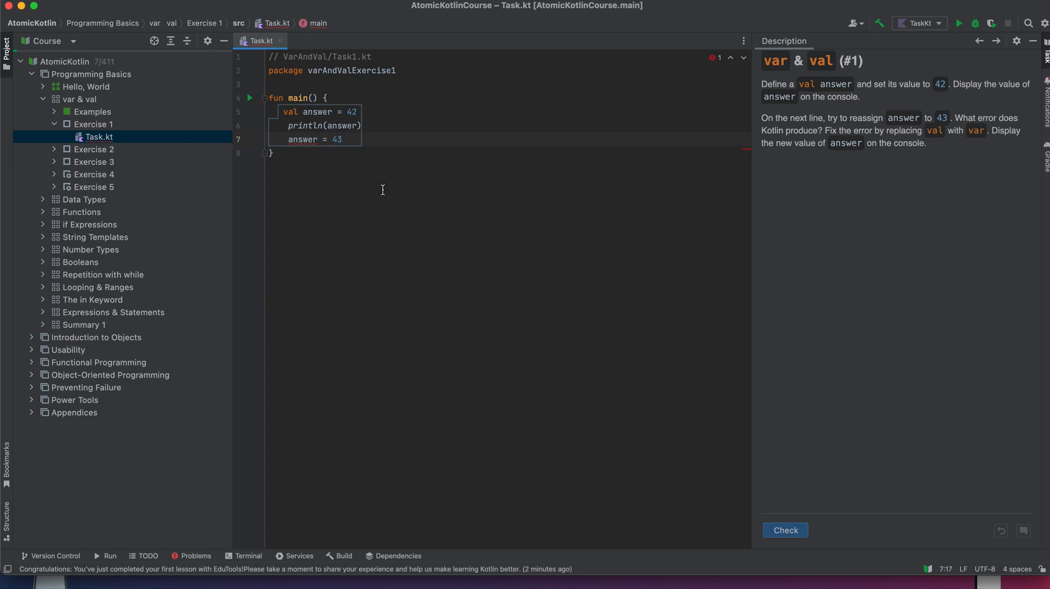
mouse_move(302, 139)
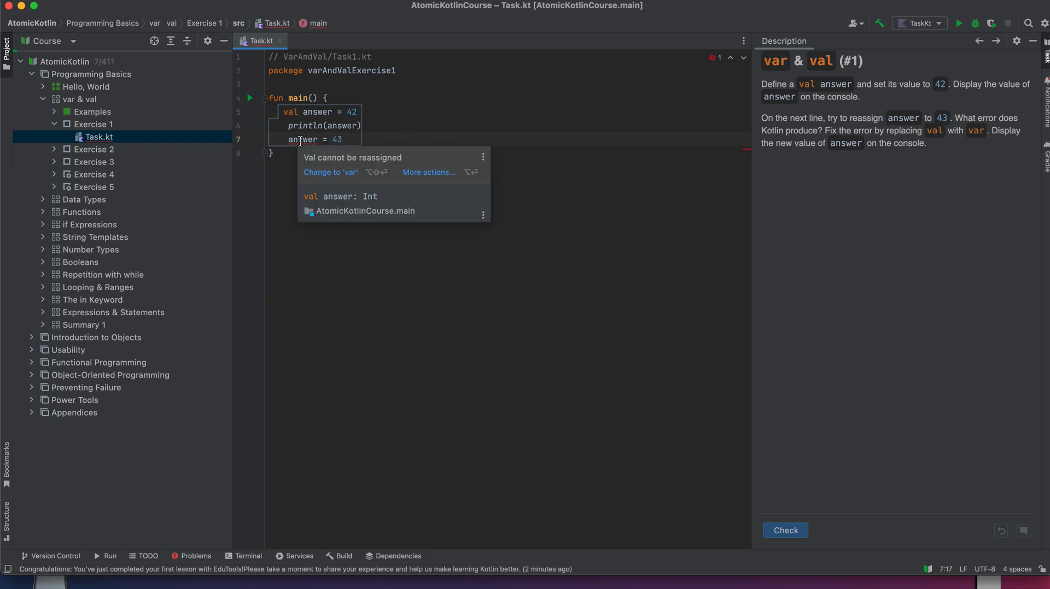
mouse_move(375, 170)
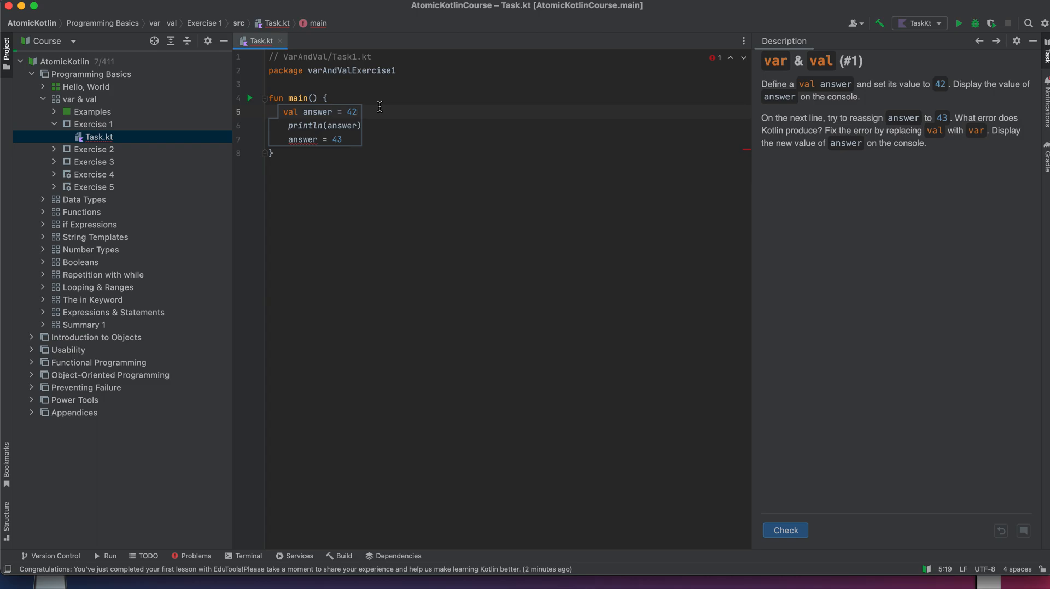
Add a mutability comment to answer and place println(answer) after answer = 43.
text(// immu)
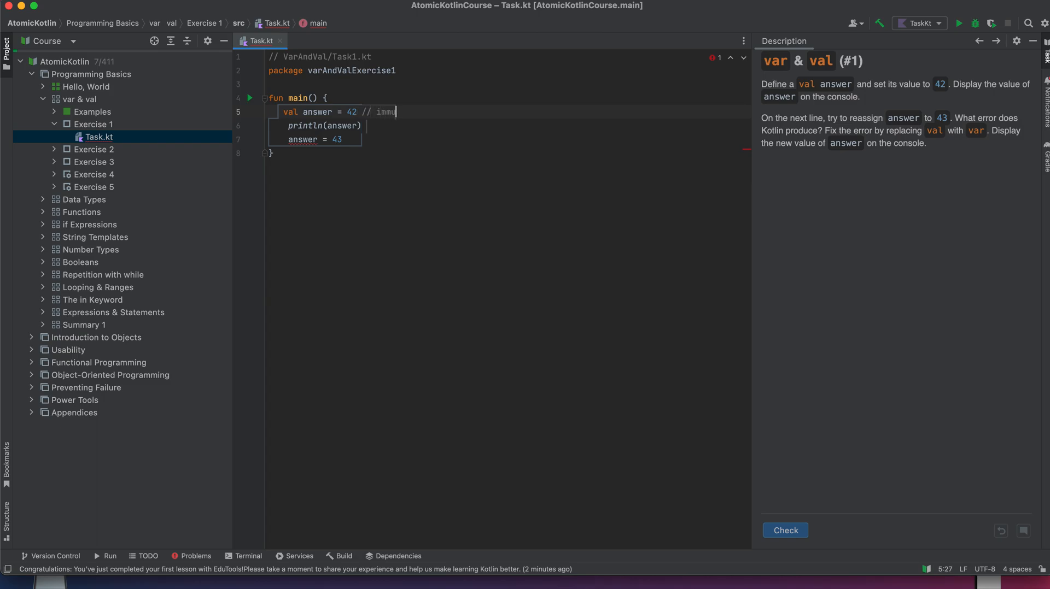
text(table)
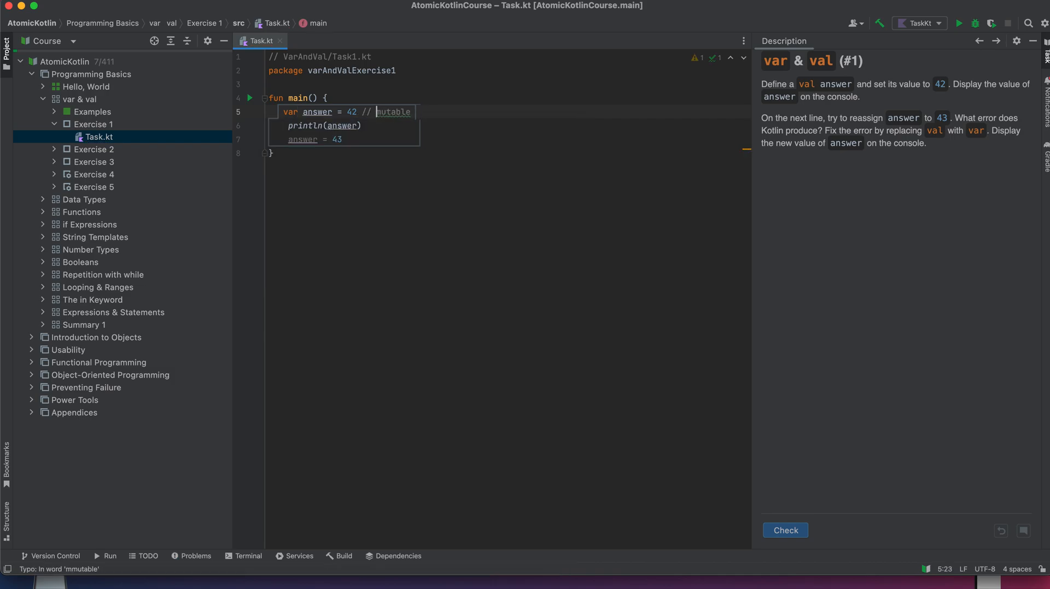
click(346, 139)
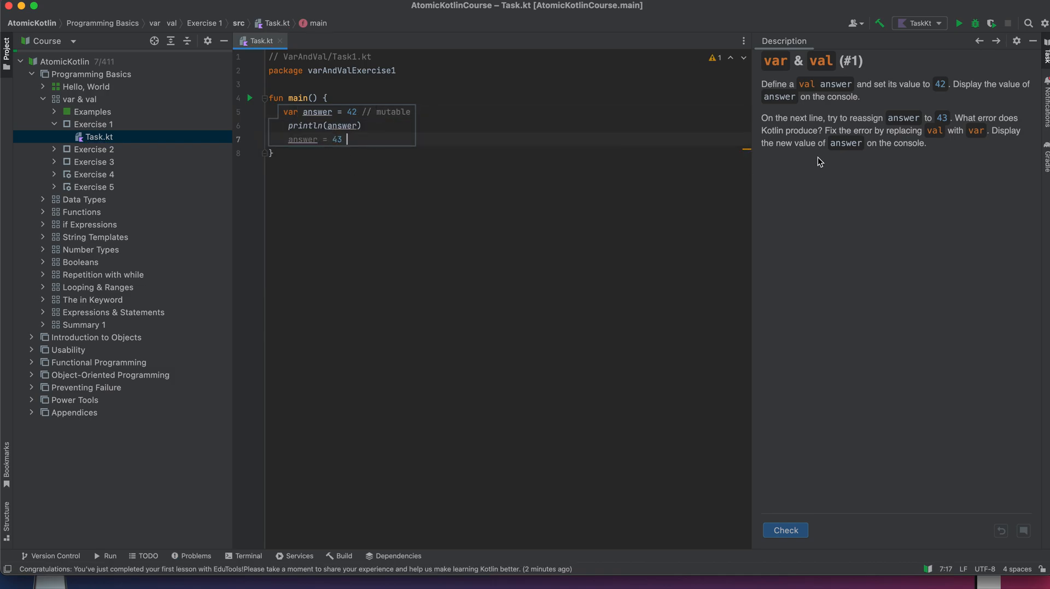
mouse_move(616, 117)
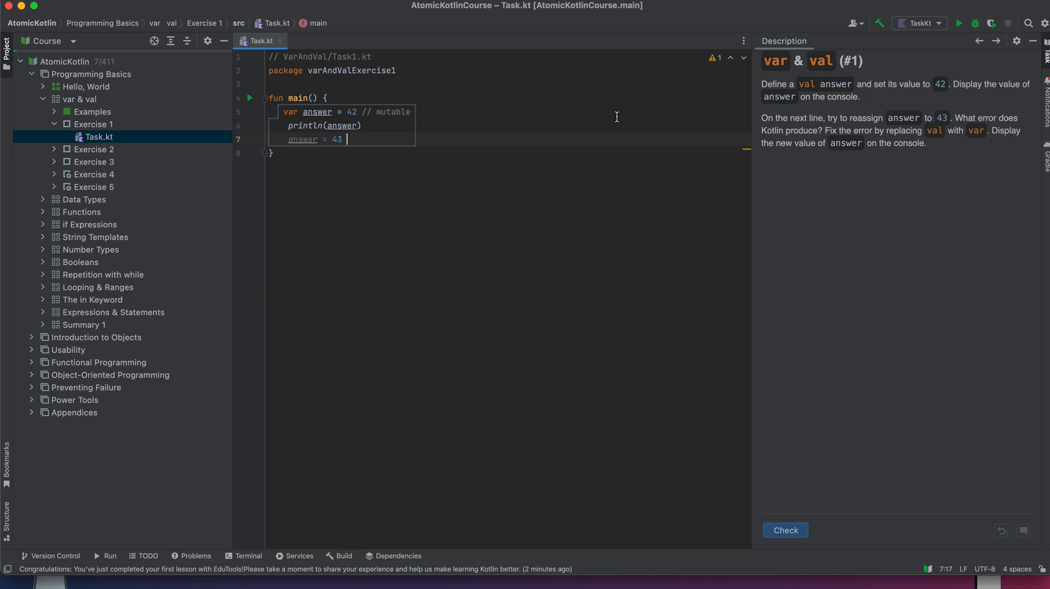
text(pri)
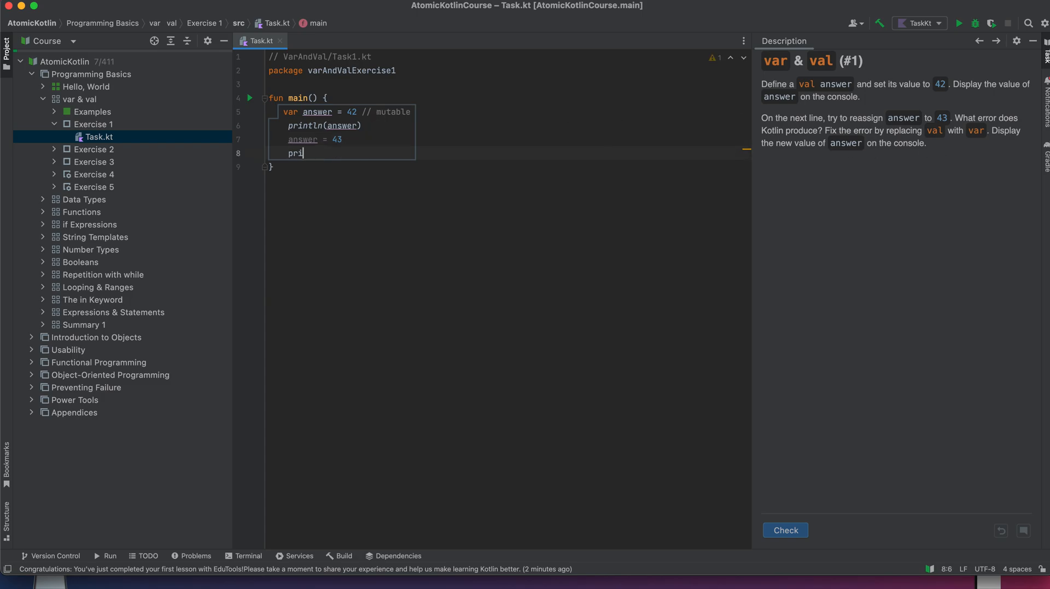
text(ntln())
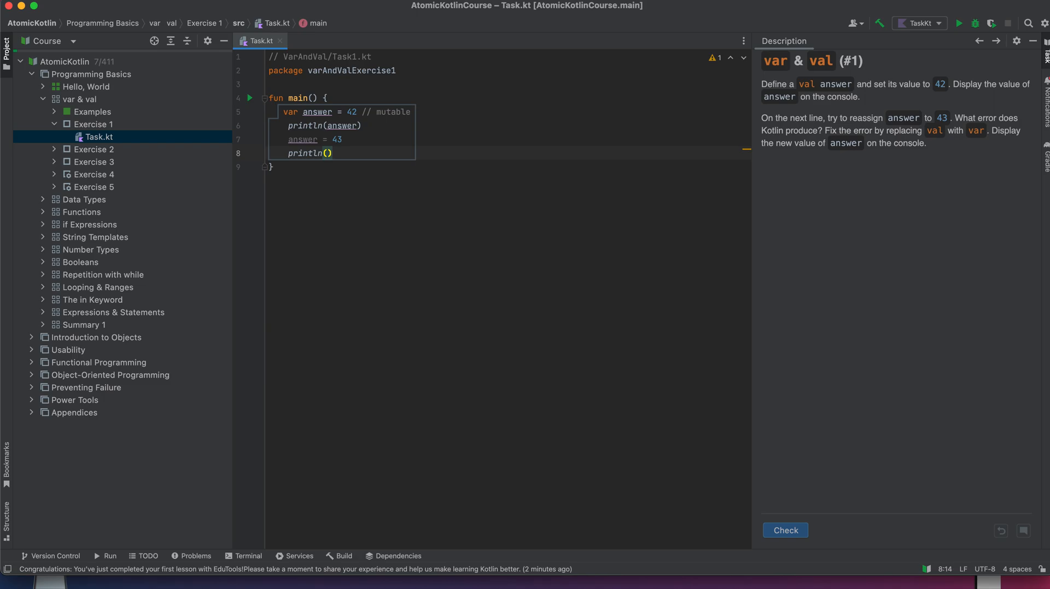
text(43)
text(an)
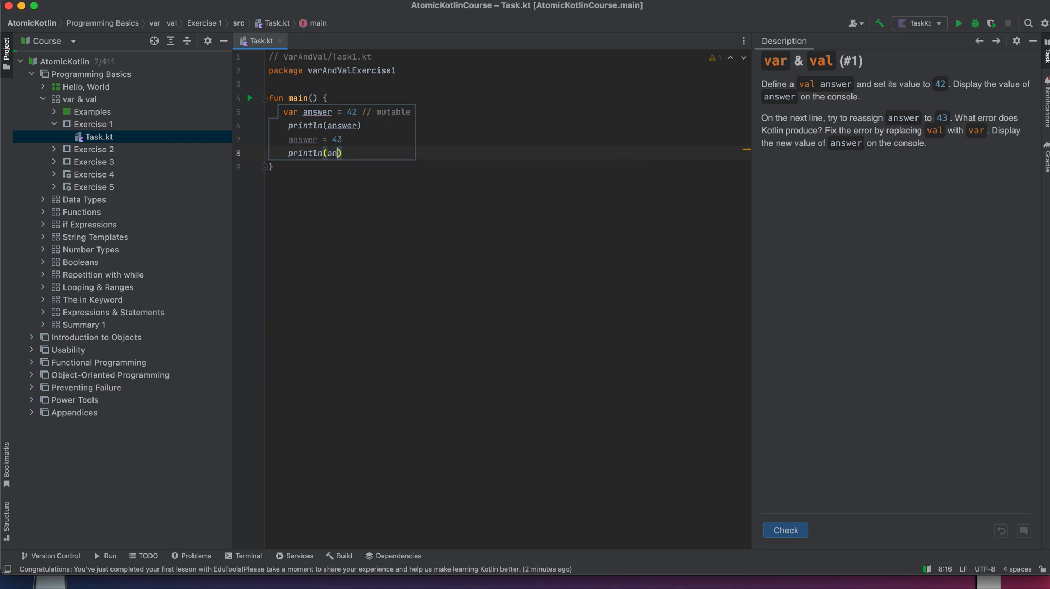
text(as)
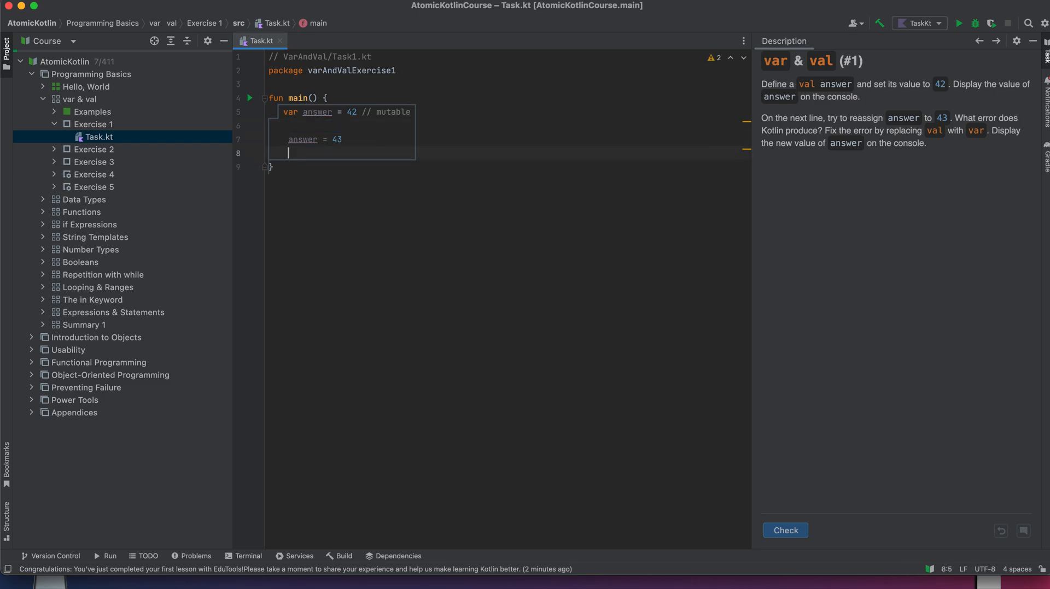
text(println(answer))
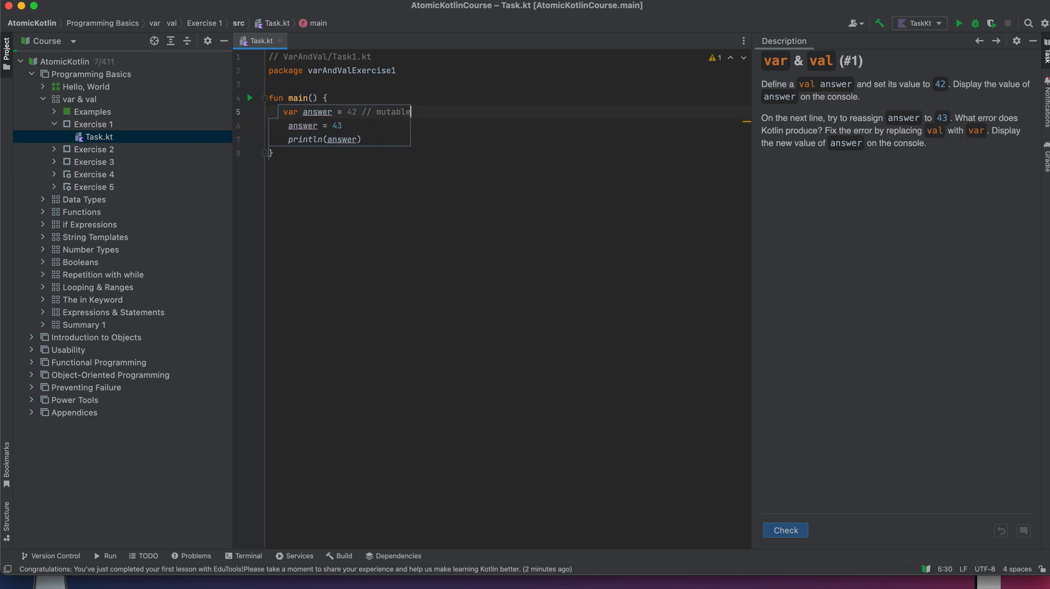
mouse_move(668, 295)
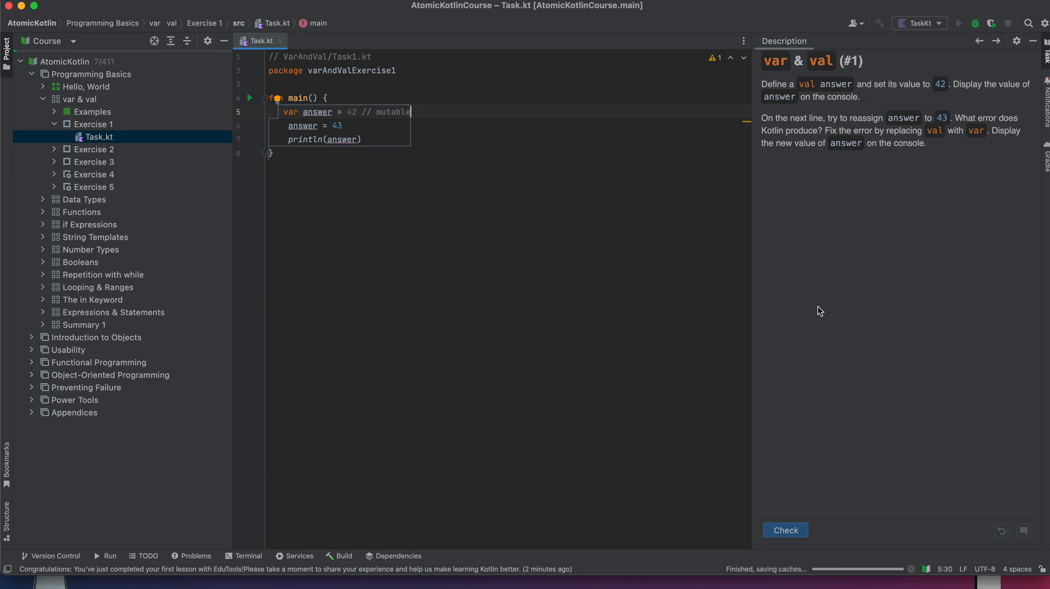
Check Exercise 1, which fails expecting 42 and 43, then add println(answer) before reassignment.
click(958, 22)
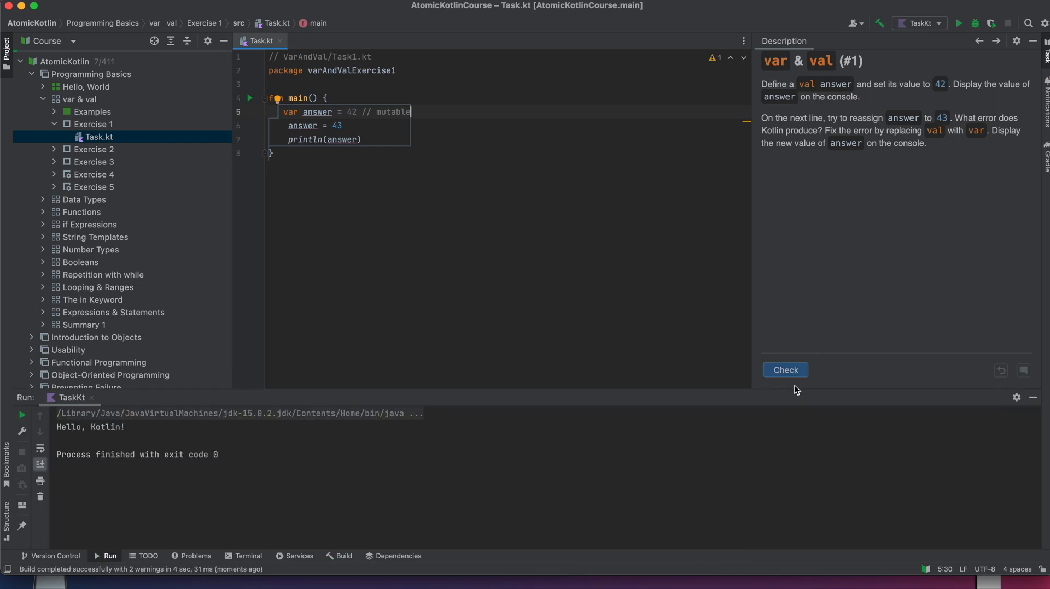
click(785, 370)
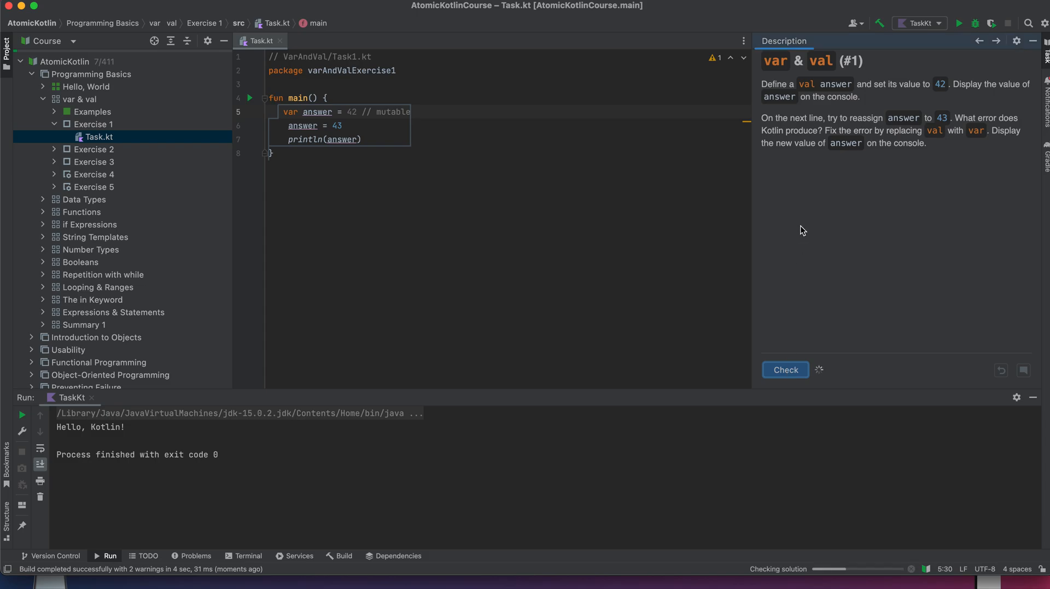
click(785, 369)
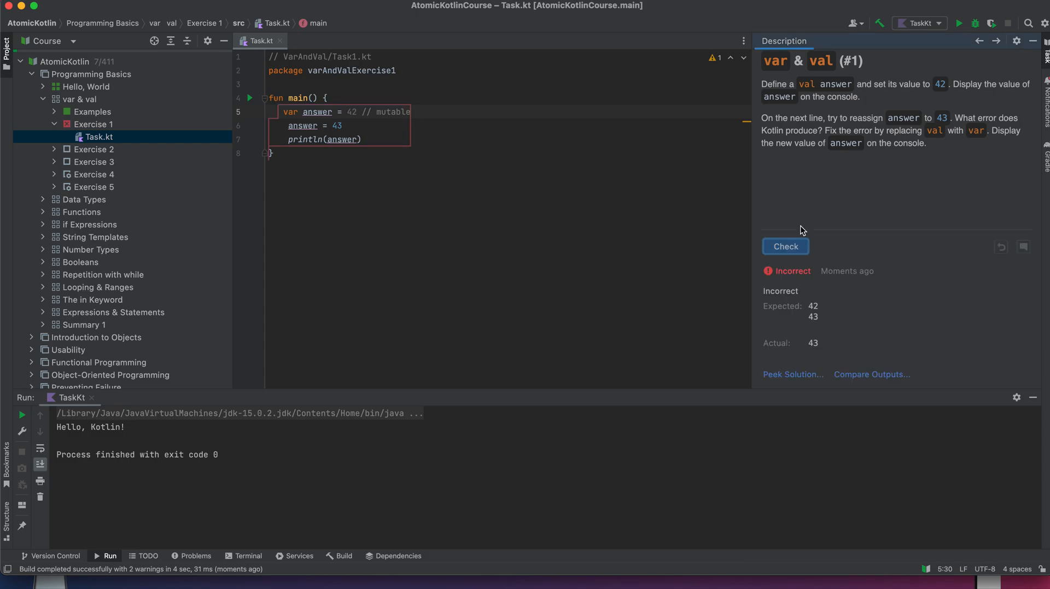
mouse_move(726, 220)
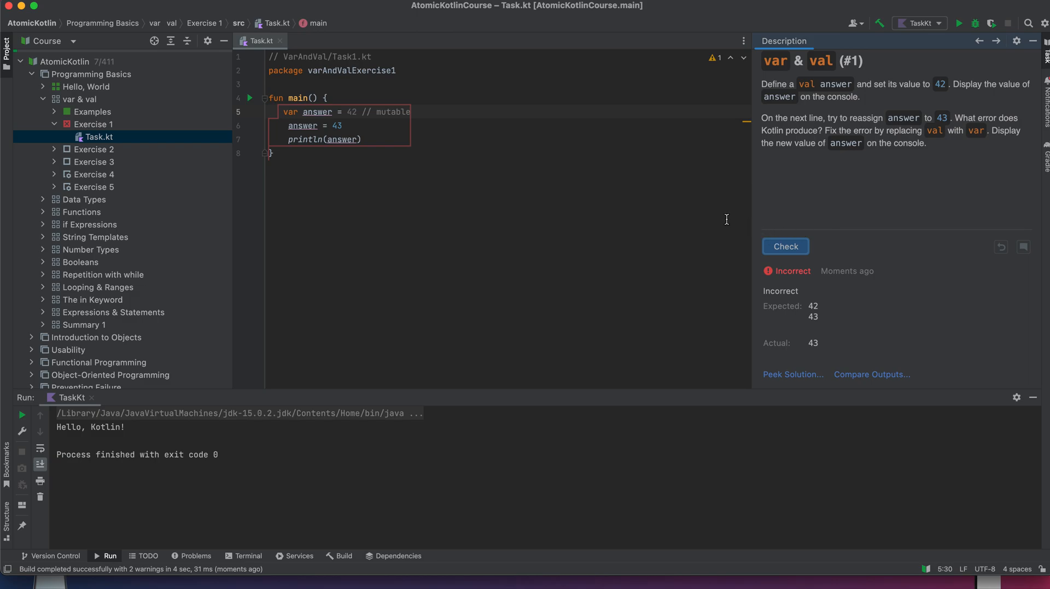
mouse_move(456, 155)
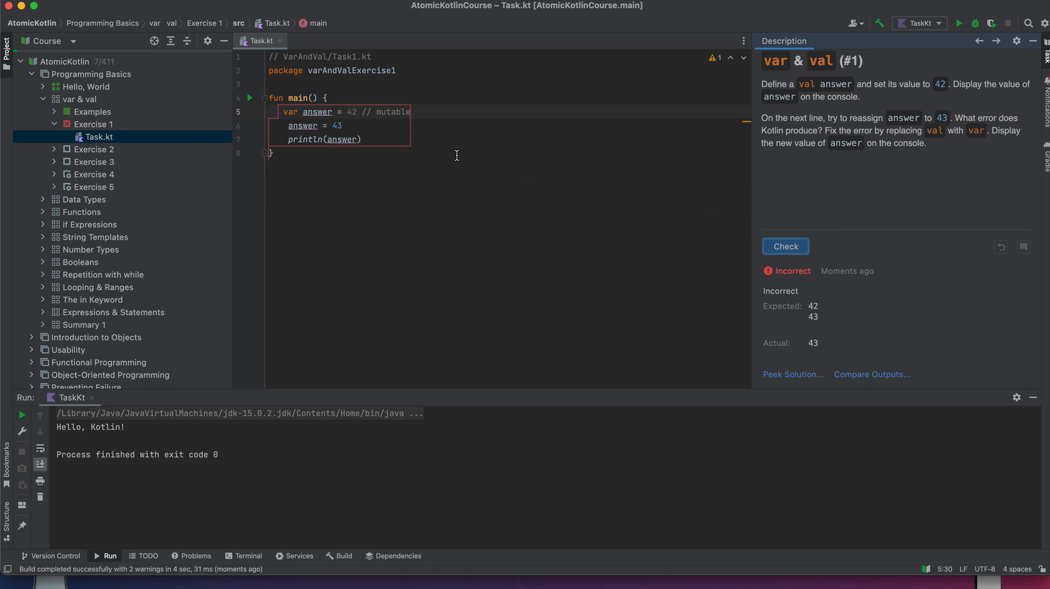
key(enter)
text(println()
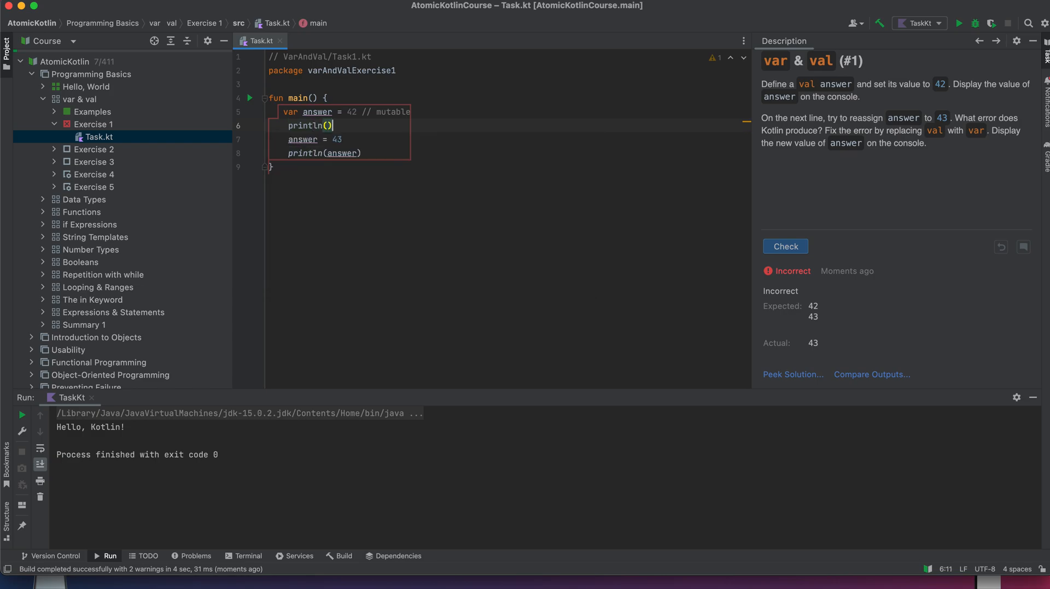
text(answer)
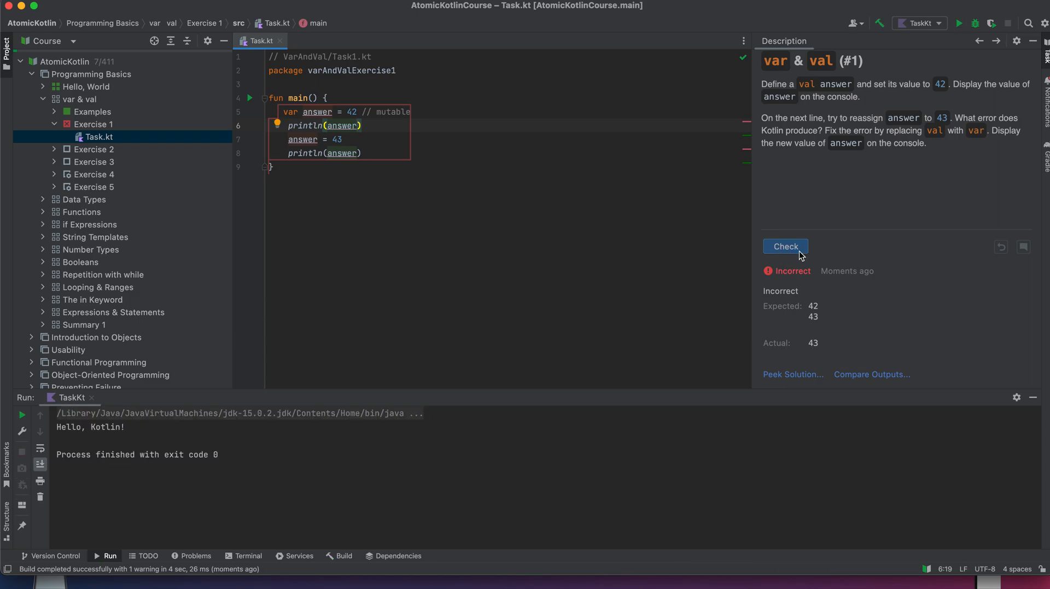
Check Exercise 1 to Correct at 8 of 411, then advance to Exercise 2.
click(784, 246)
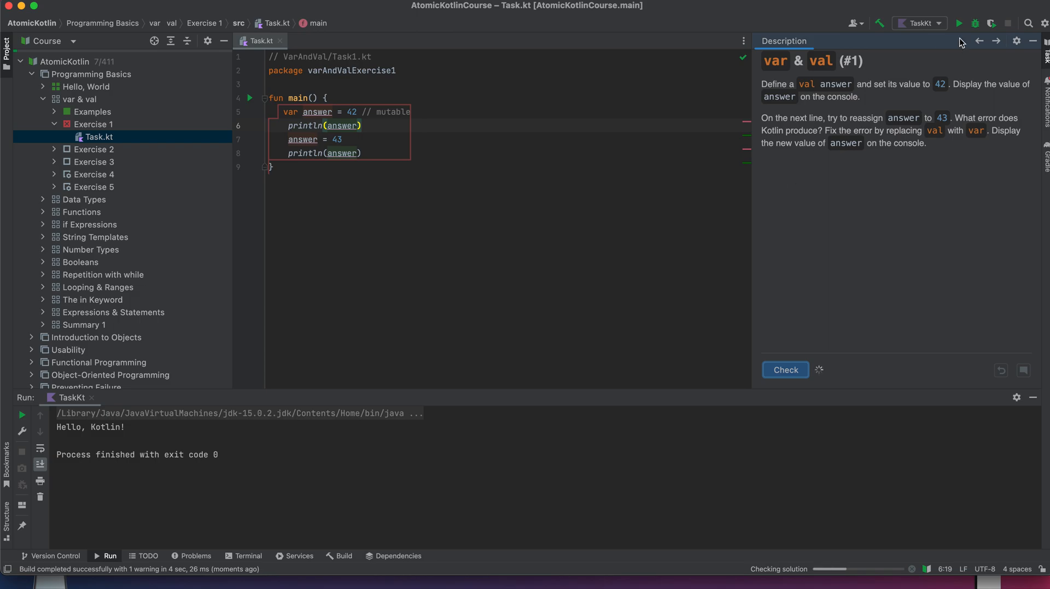
click(784, 369)
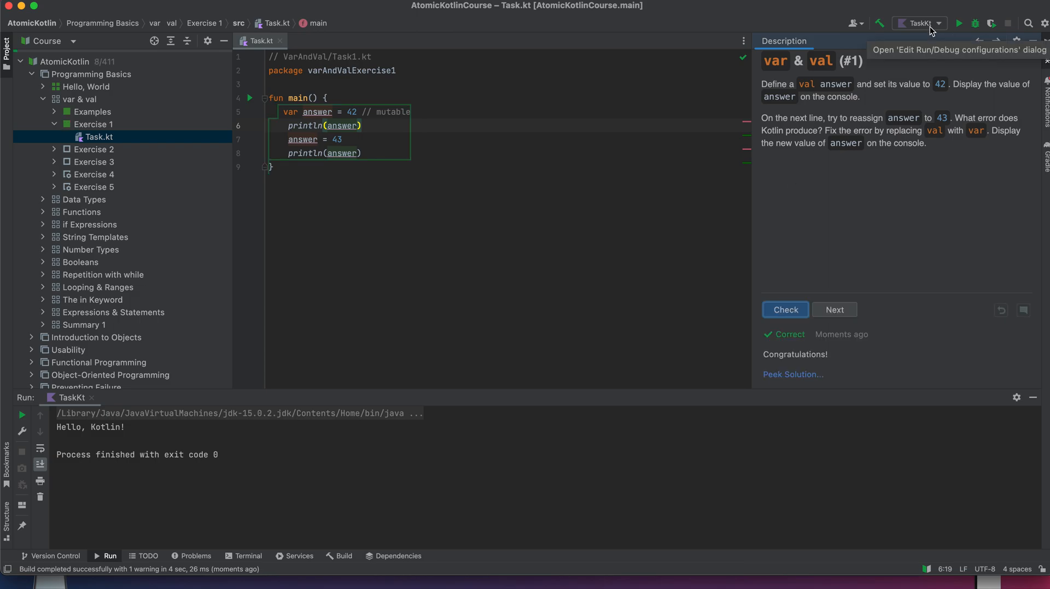
click(918, 23)
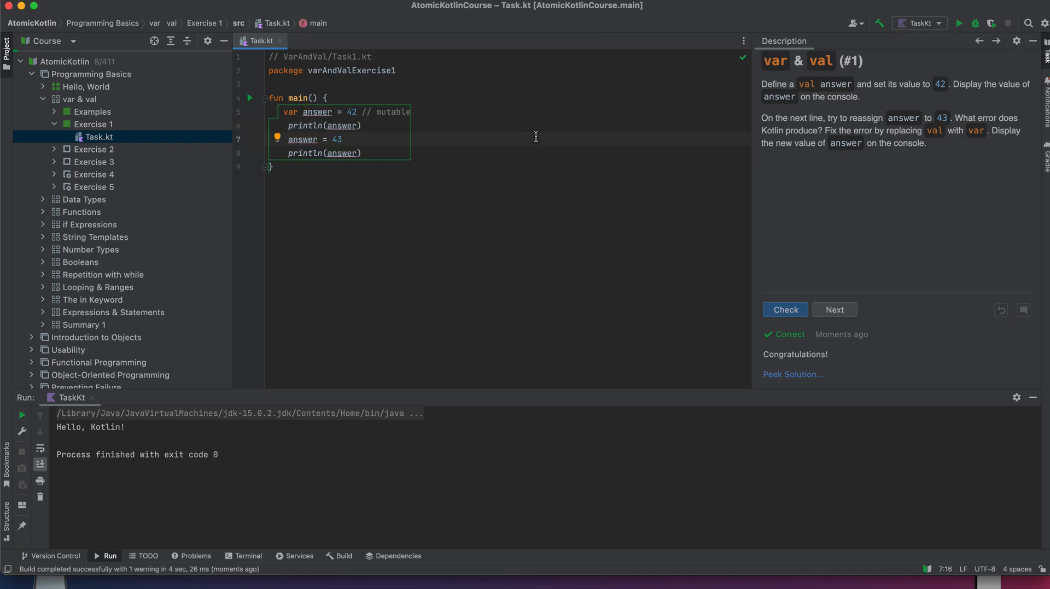
mouse_move(924, 23)
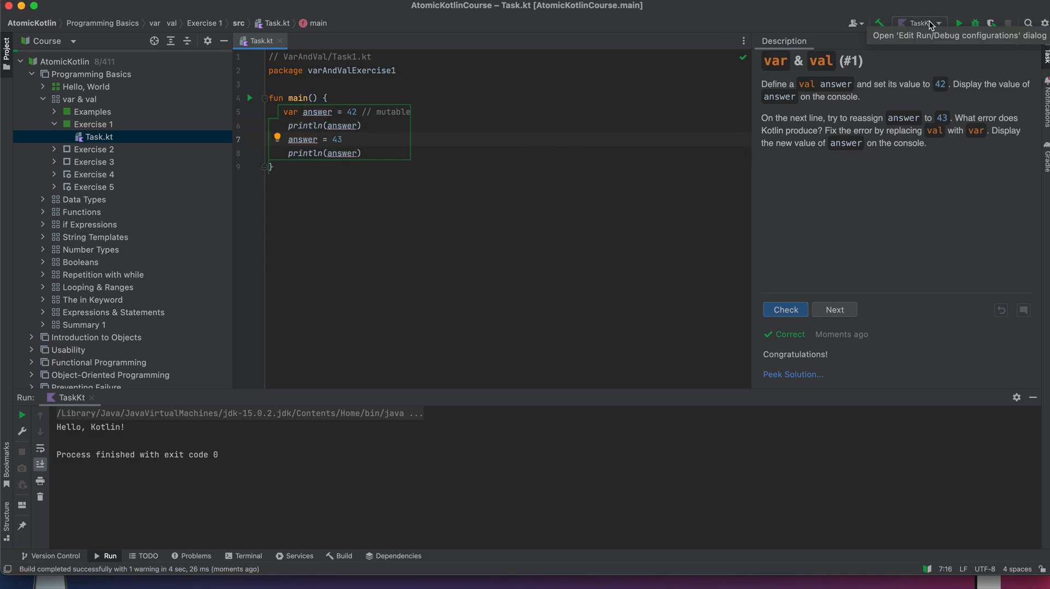
click(918, 23)
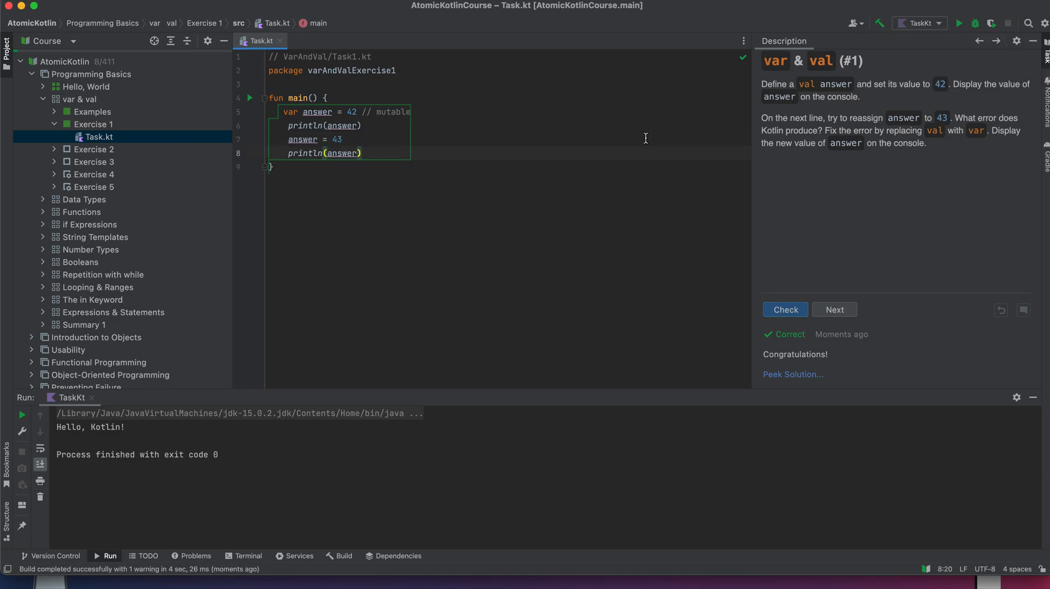
click(833, 310)
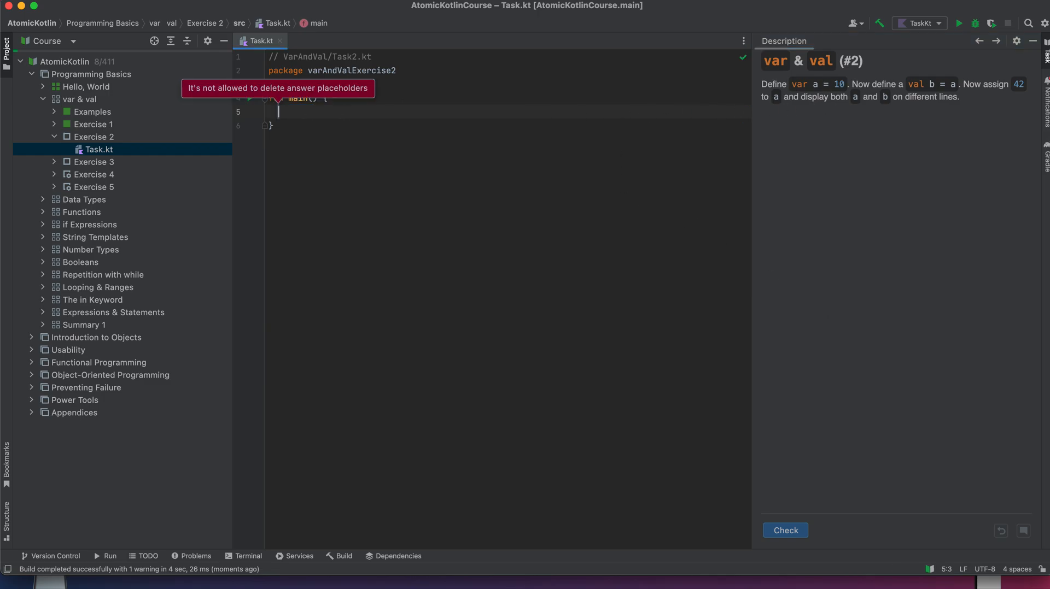
Write var a = 10, val b = a, a = 42, println(a) and println(b) in main.
text(var a)
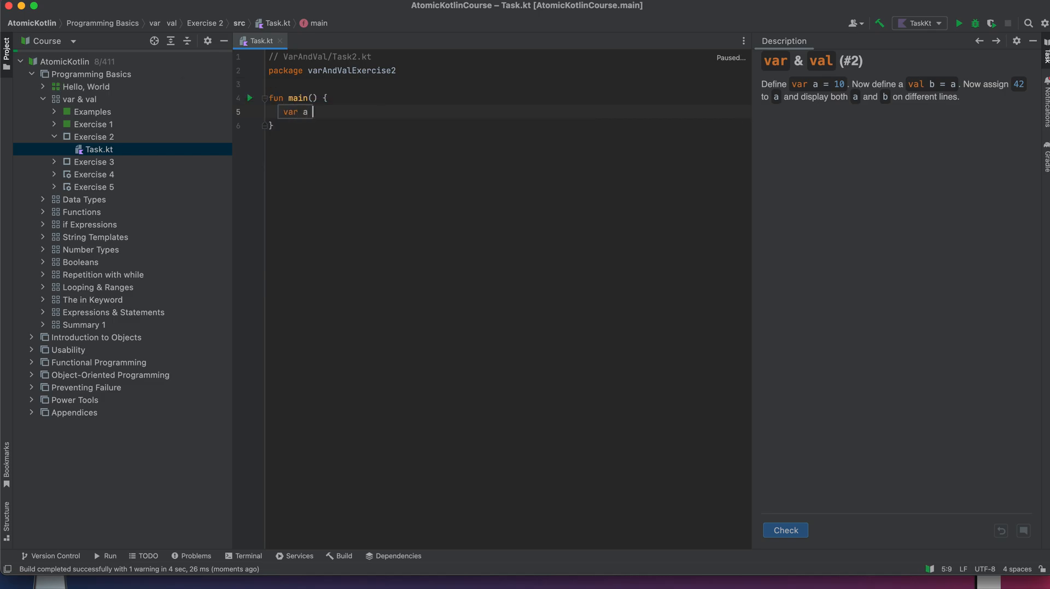
text(= 10)
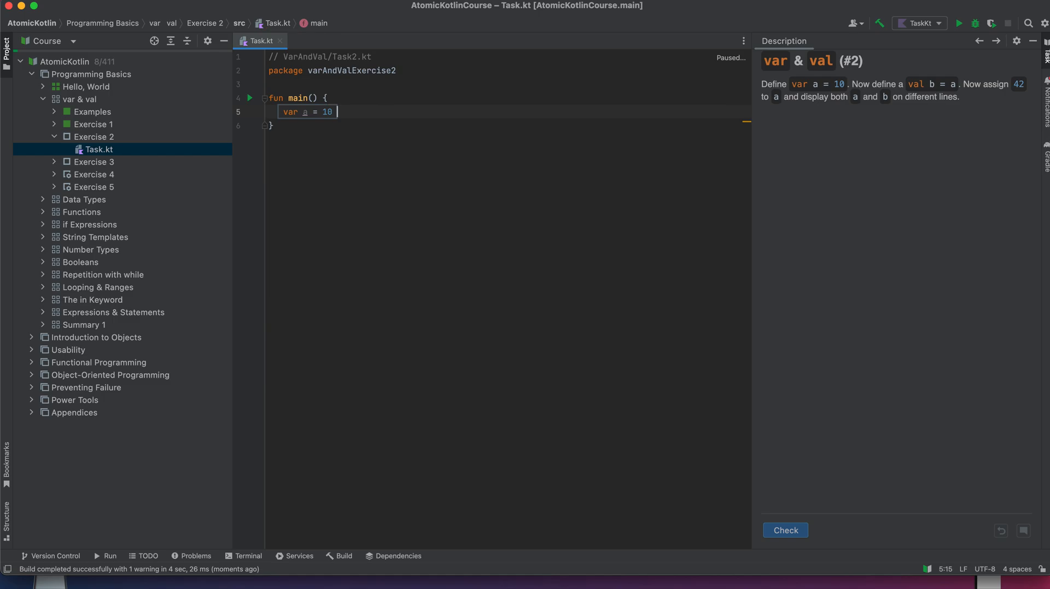
text(va)
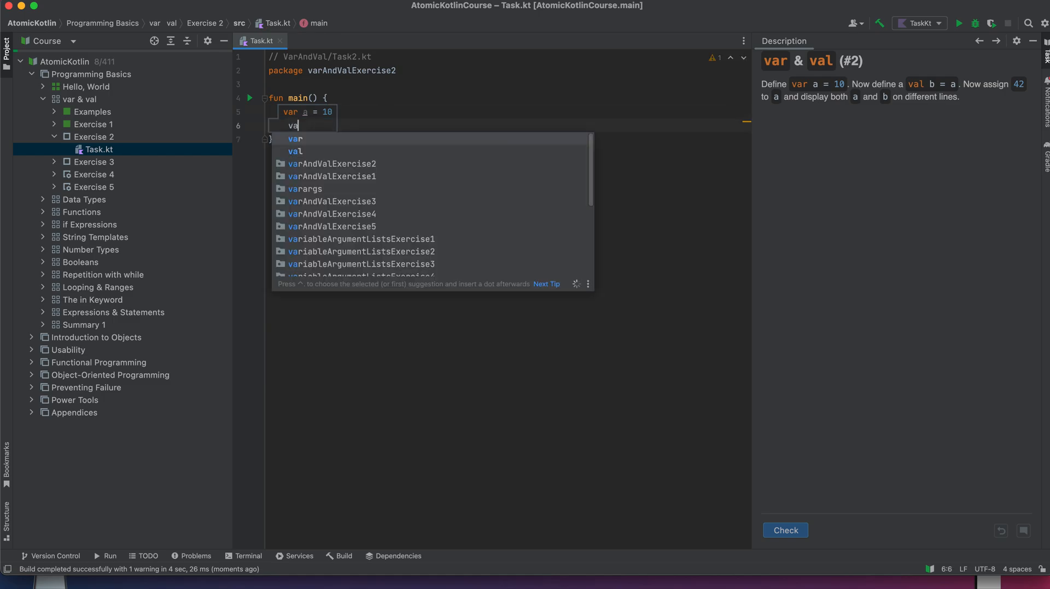
text(l b)
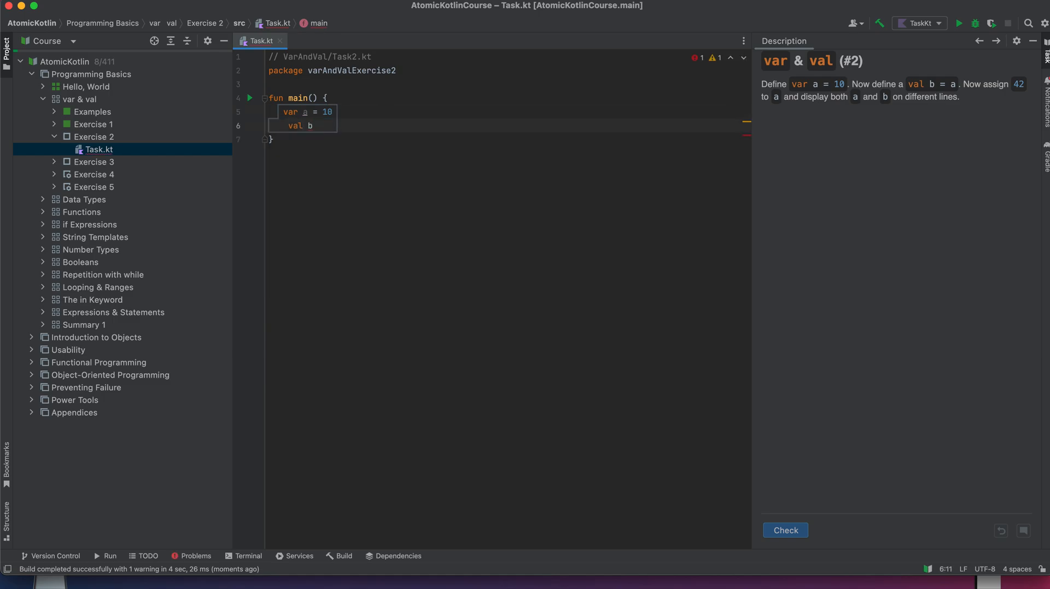
text(= a)
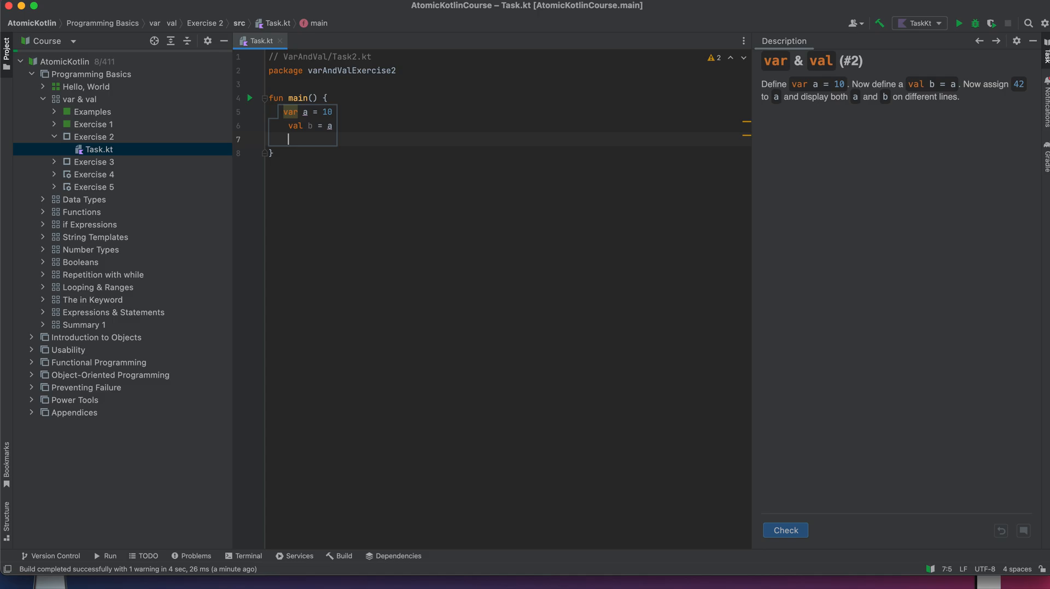
text(a = 42)
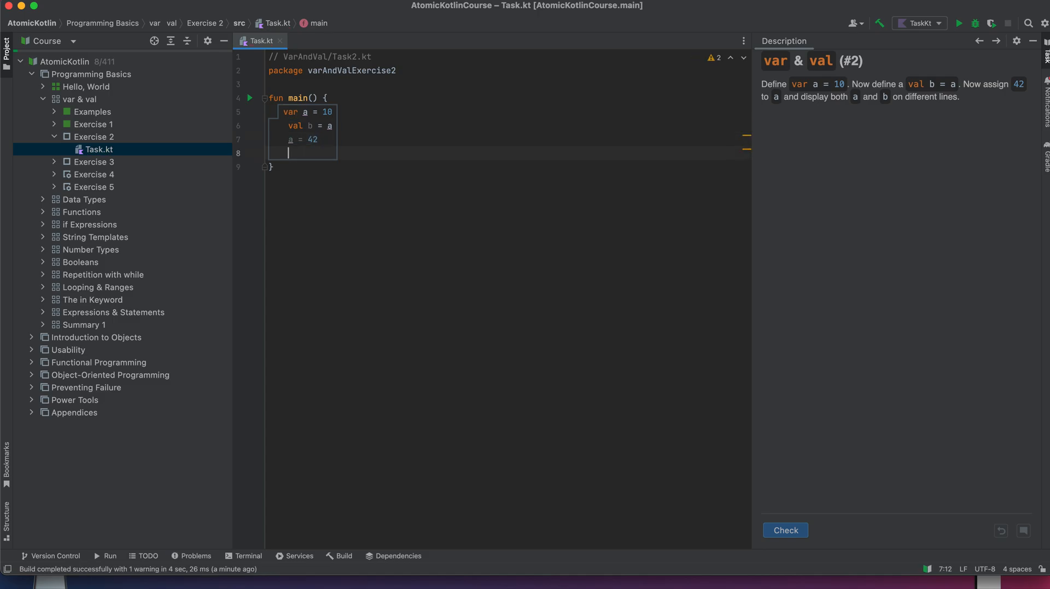
text(println()
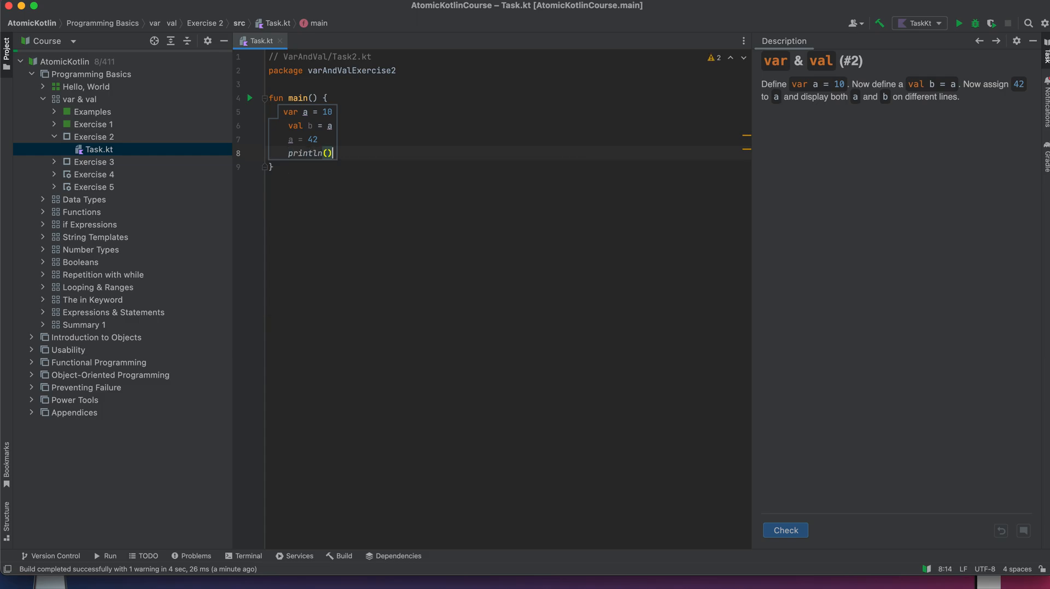
text(a)
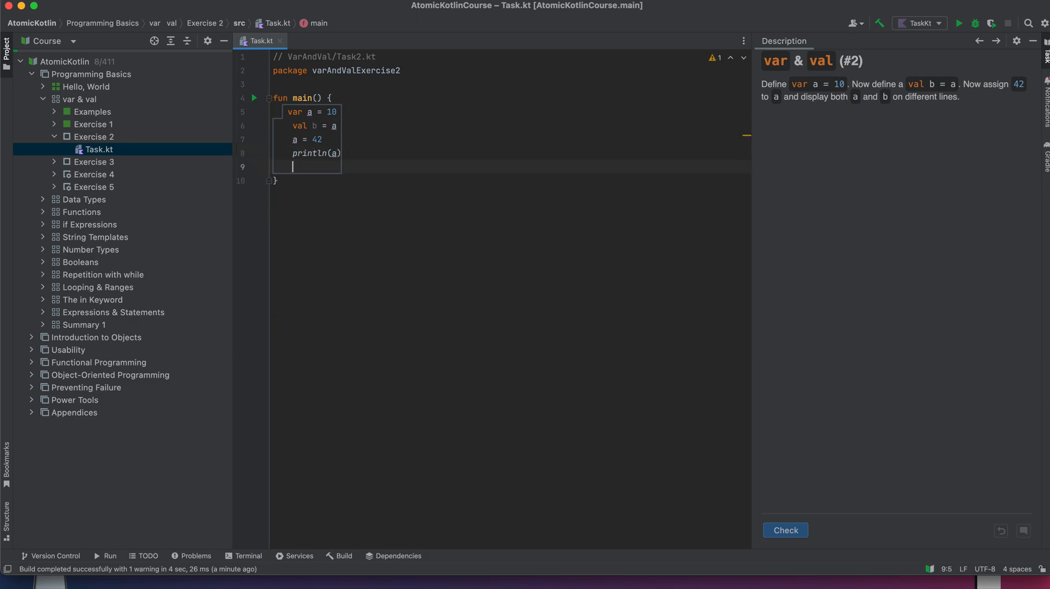
text(println())
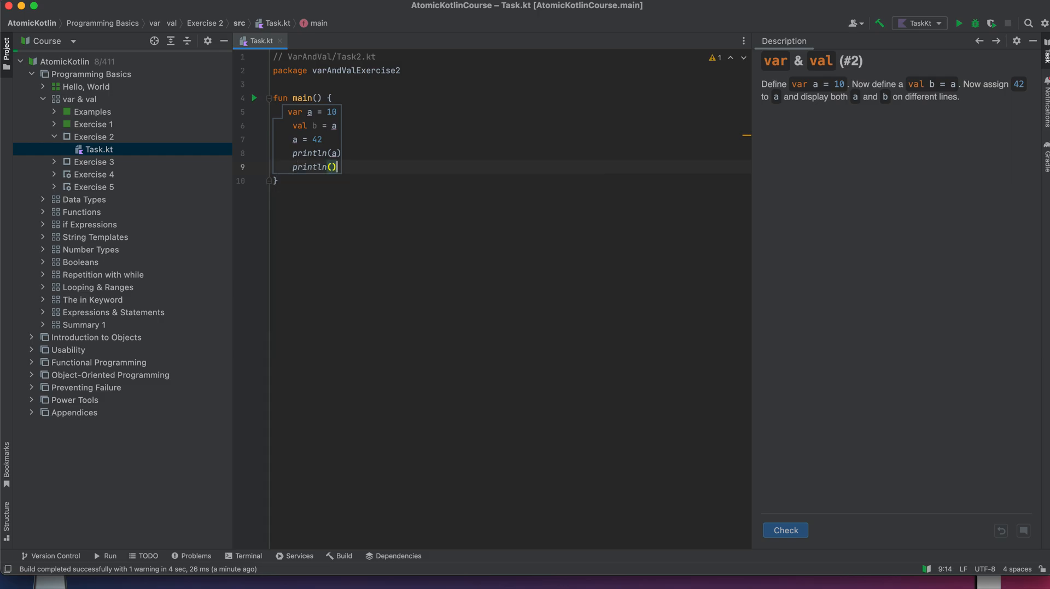
text(b)
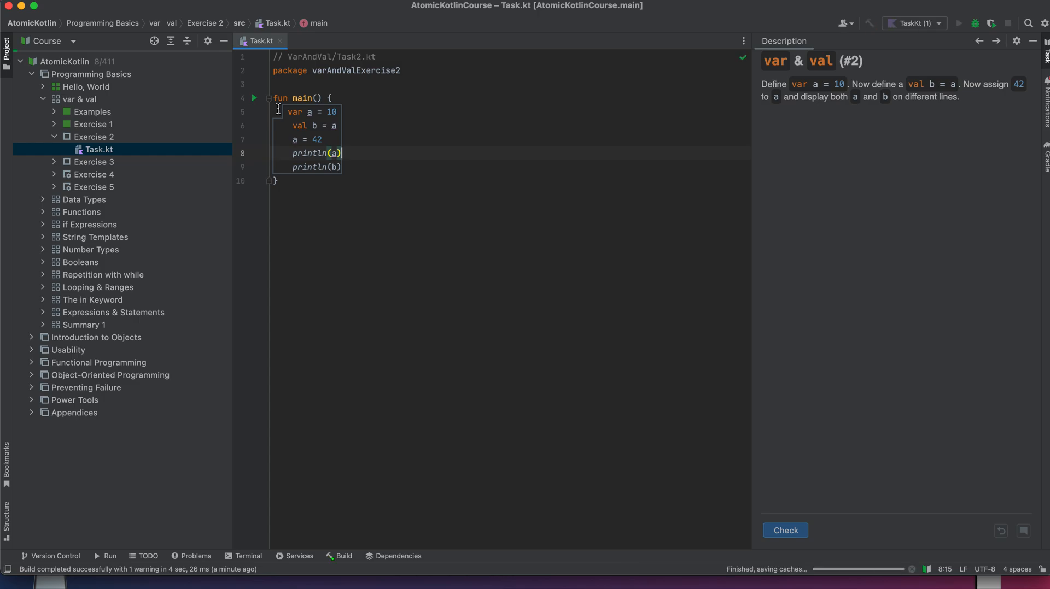
Run Exercise 2 to print 42 and 10, confirm Check reports Correct, then advance.
click(957, 23)
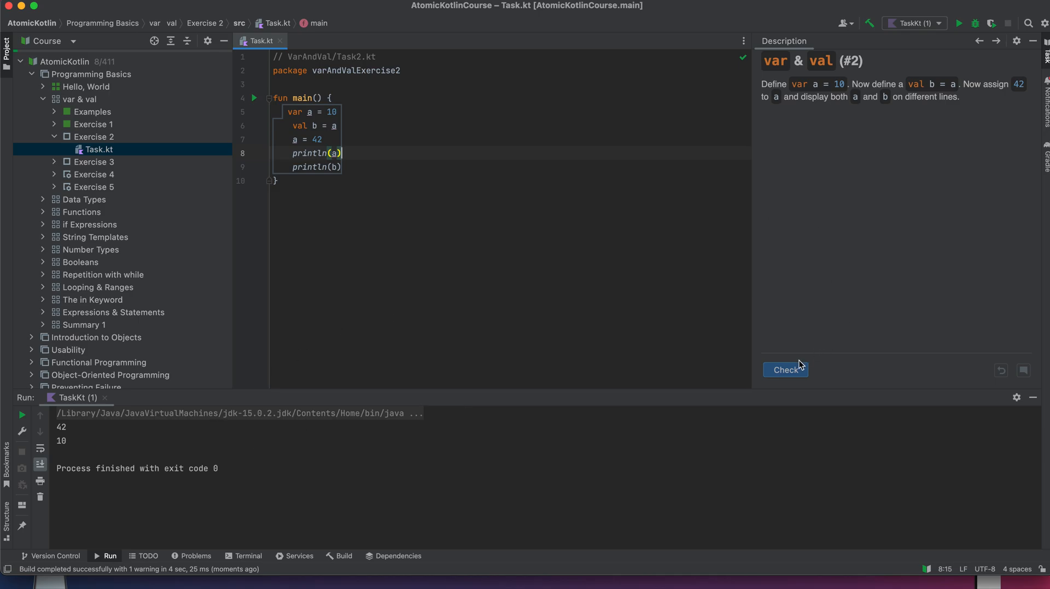
click(785, 369)
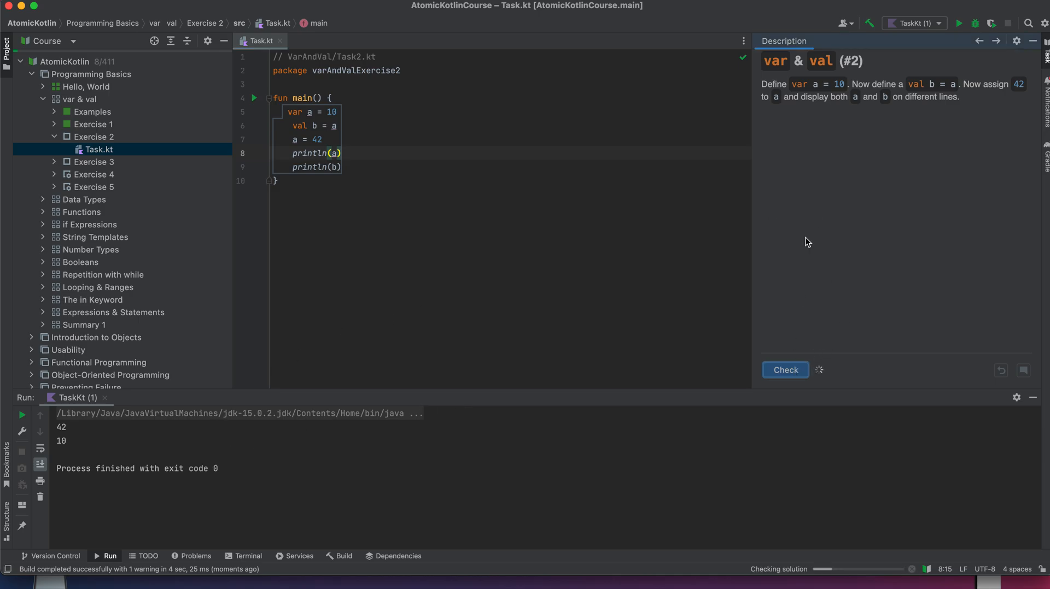
click(785, 369)
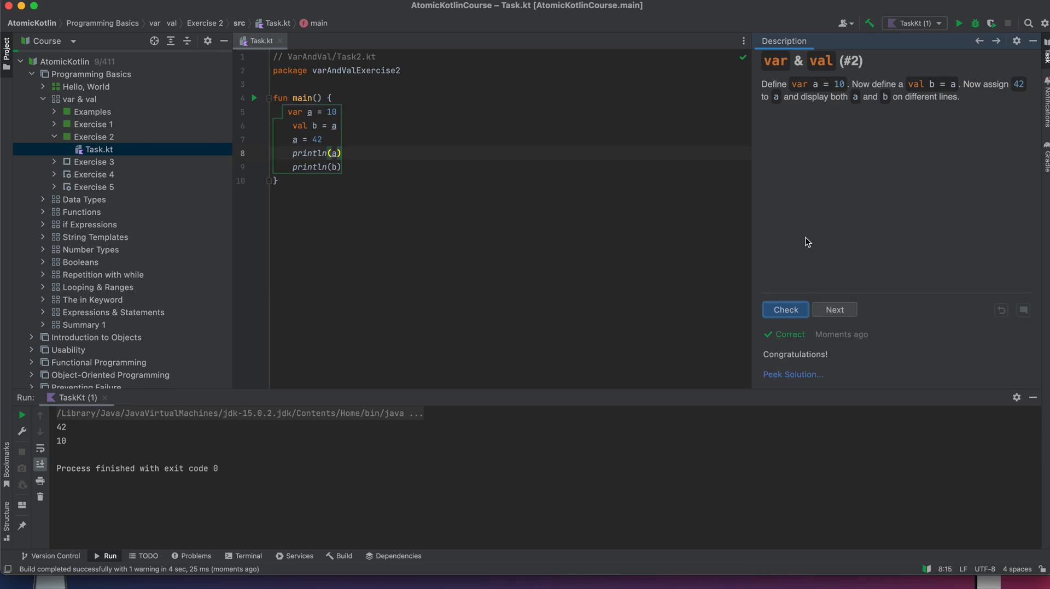
mouse_move(799, 146)
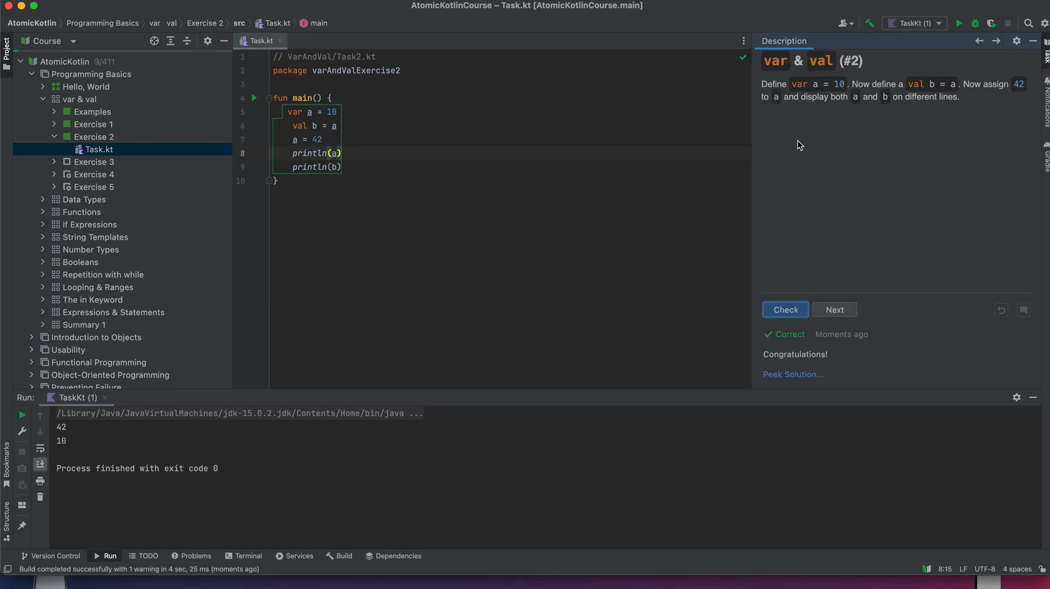
click(834, 310)
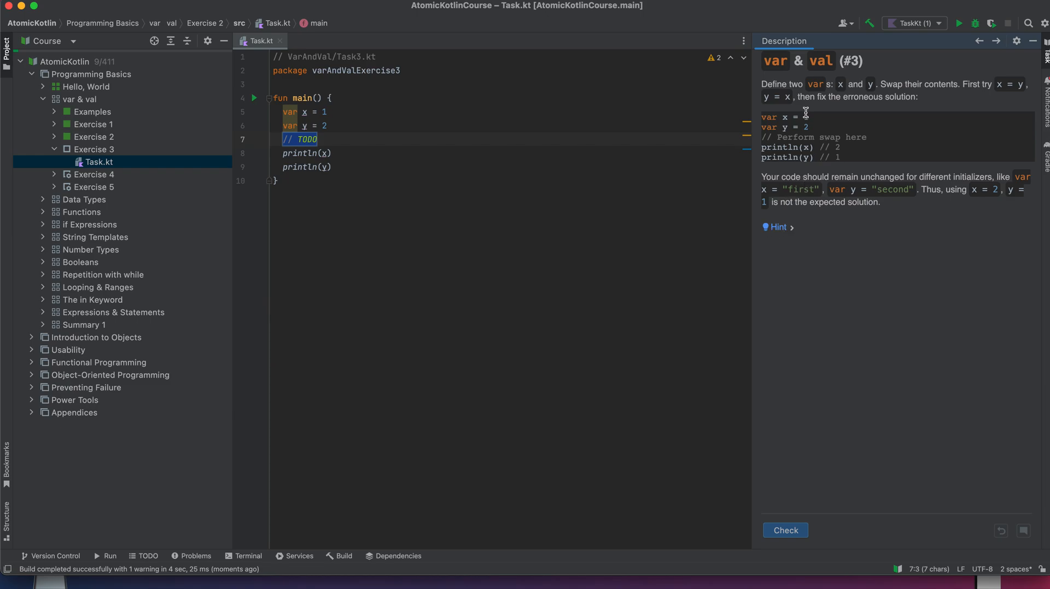
mouse_move(552, 99)
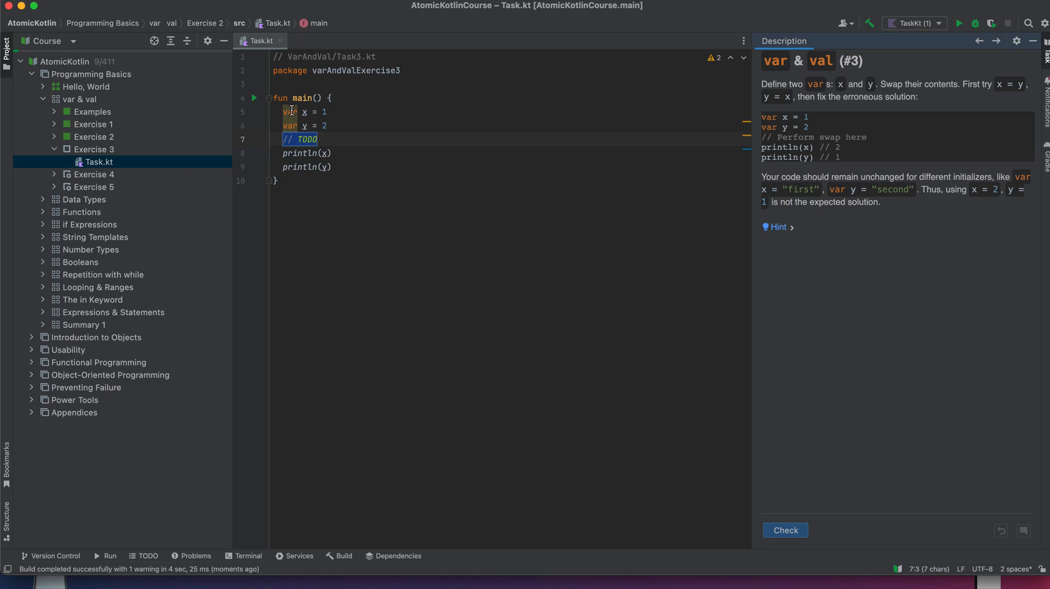
mouse_move(703, 110)
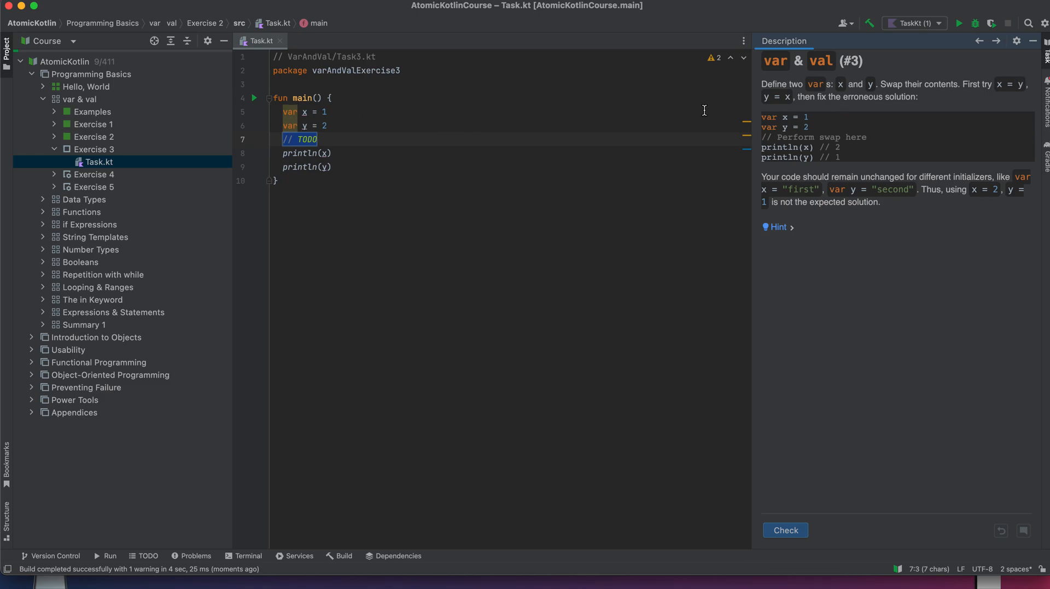
mouse_move(349, 142)
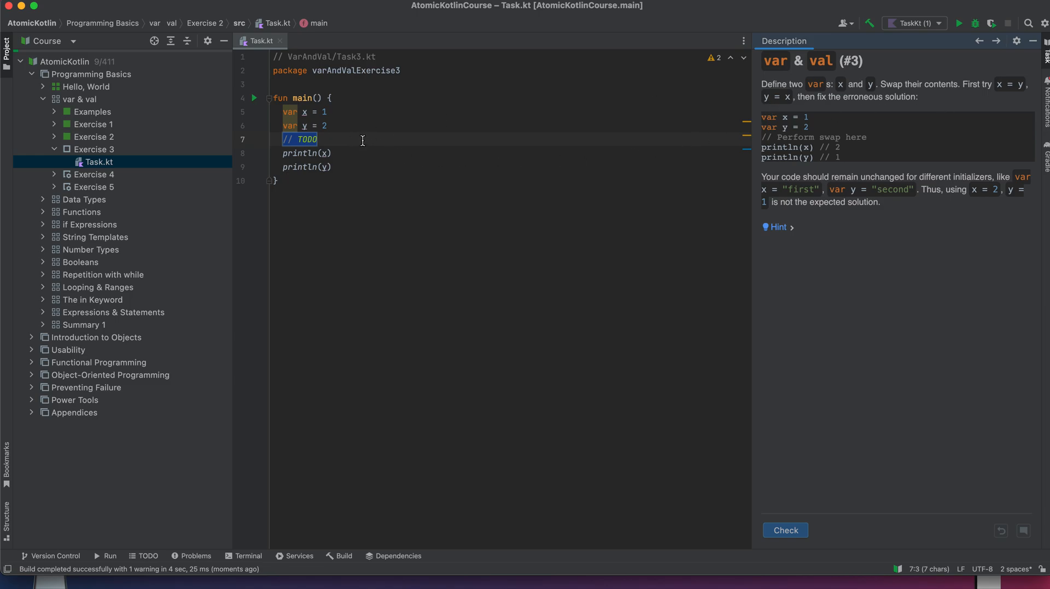
mouse_move(355, 146)
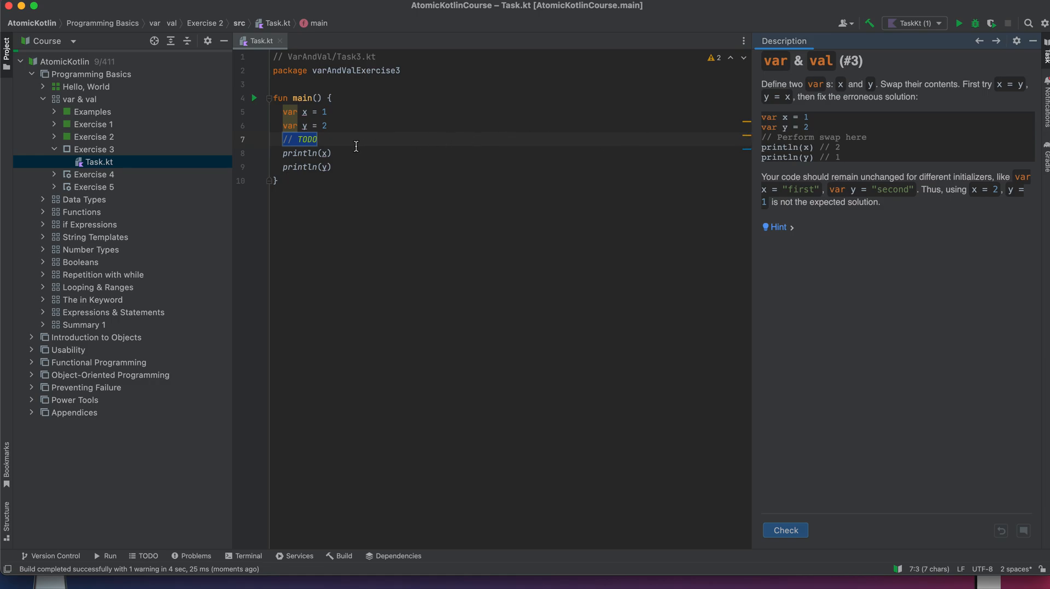
Replace Exercise 3's TODO comment with the line x = y.
key(Delete)
text(x =)
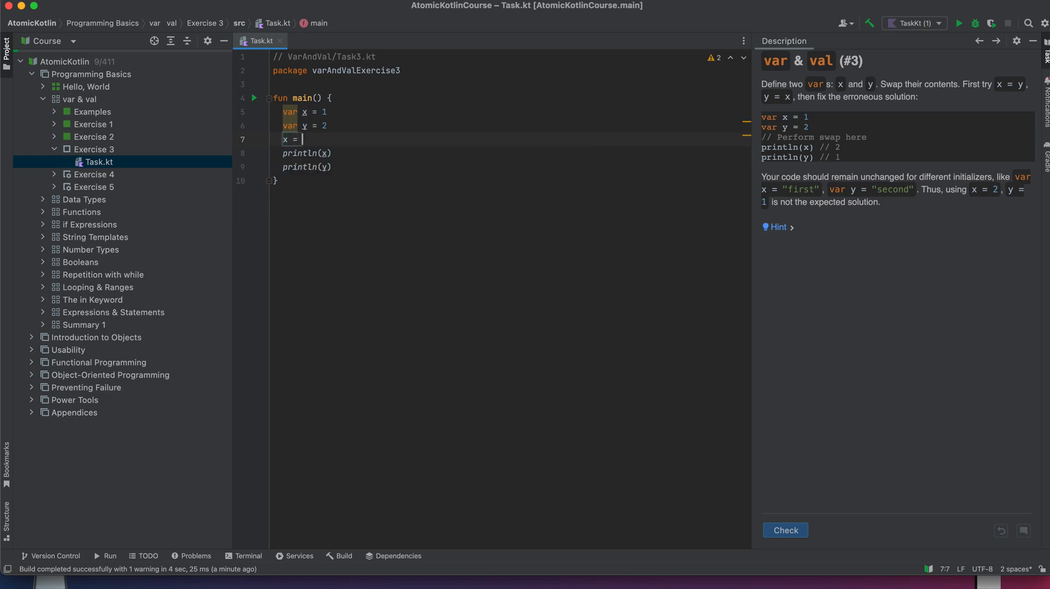
text(y)
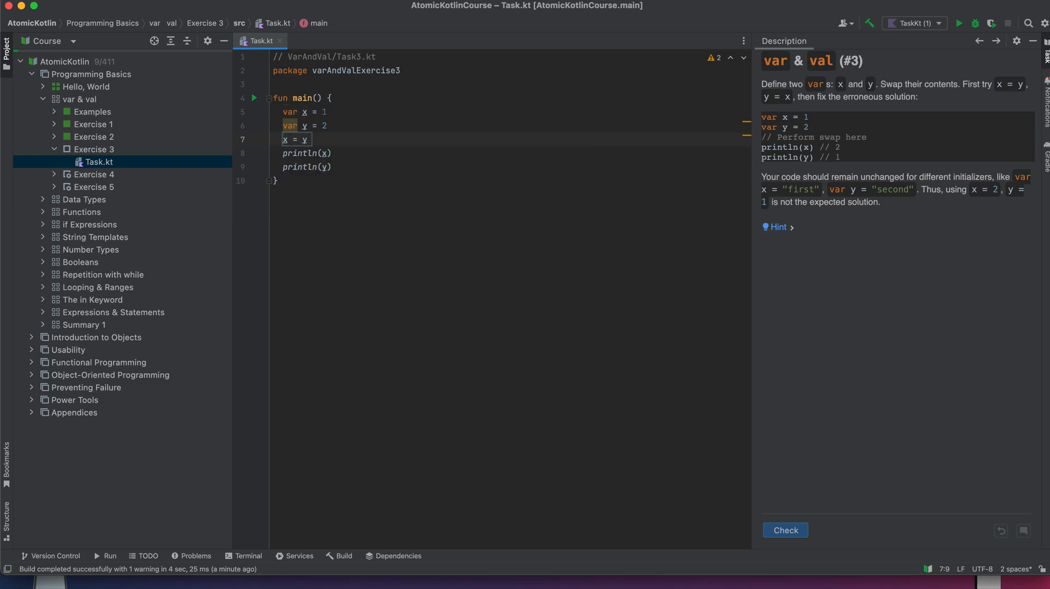
mouse_move(365, 152)
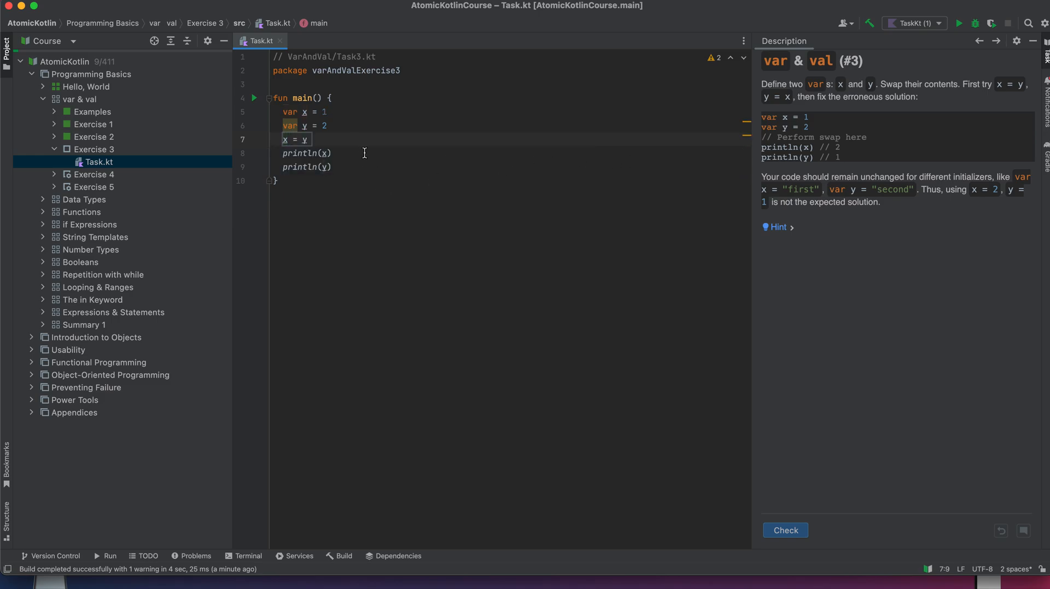
Run 'TaskKt (2)' from main and see the x = y attempt print 2 and 2.
click(254, 98)
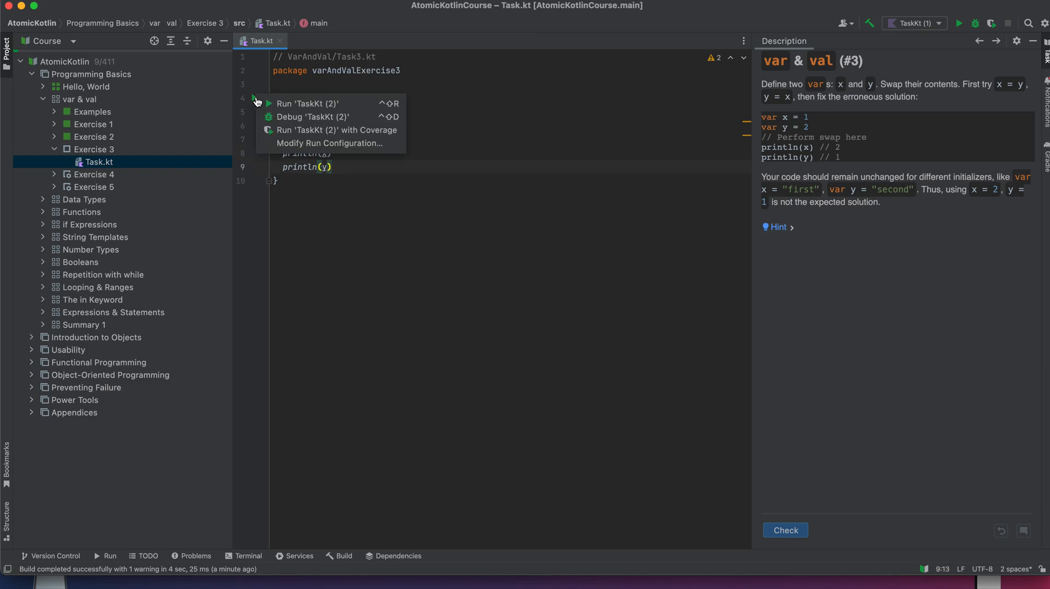
click(307, 104)
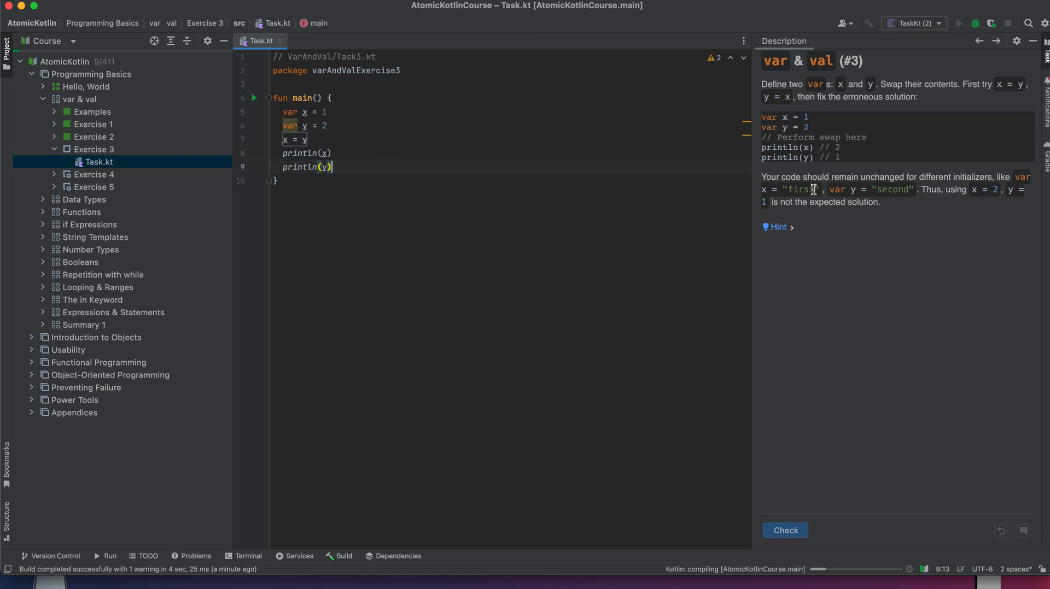
mouse_move(891, 179)
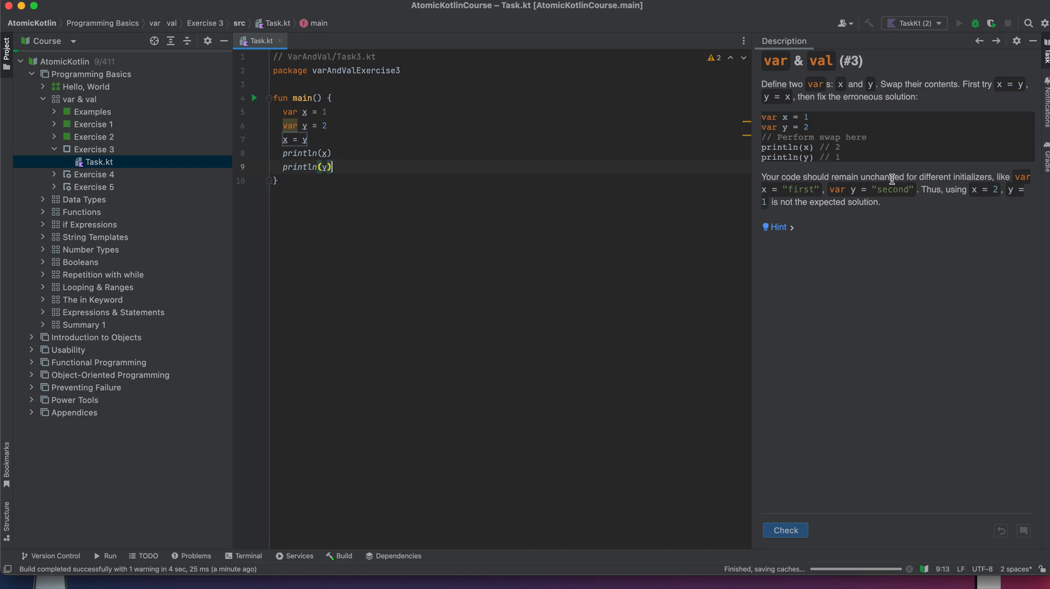
click(957, 23)
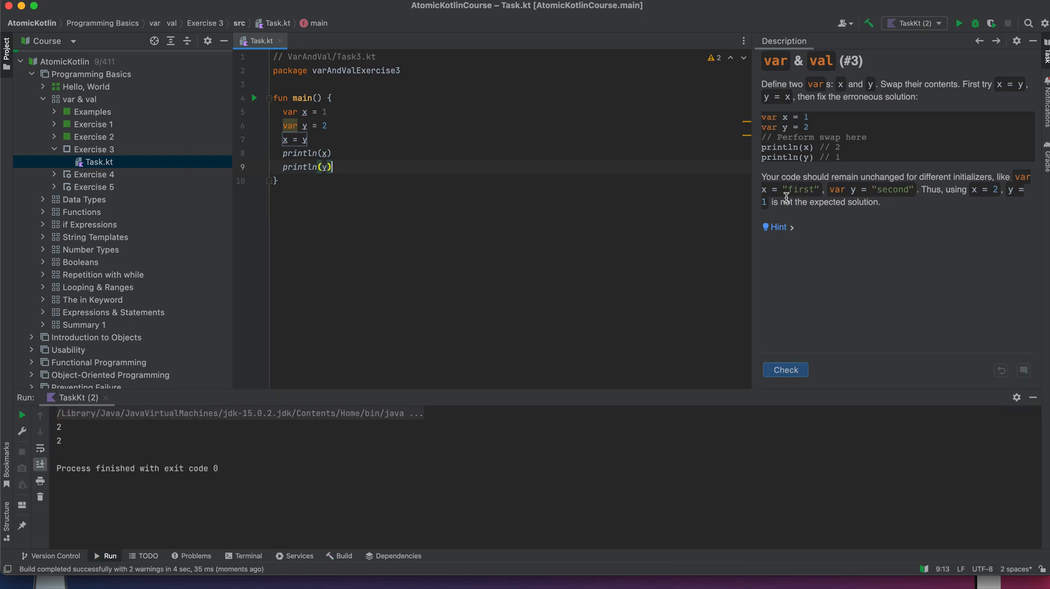
mouse_move(385, 134)
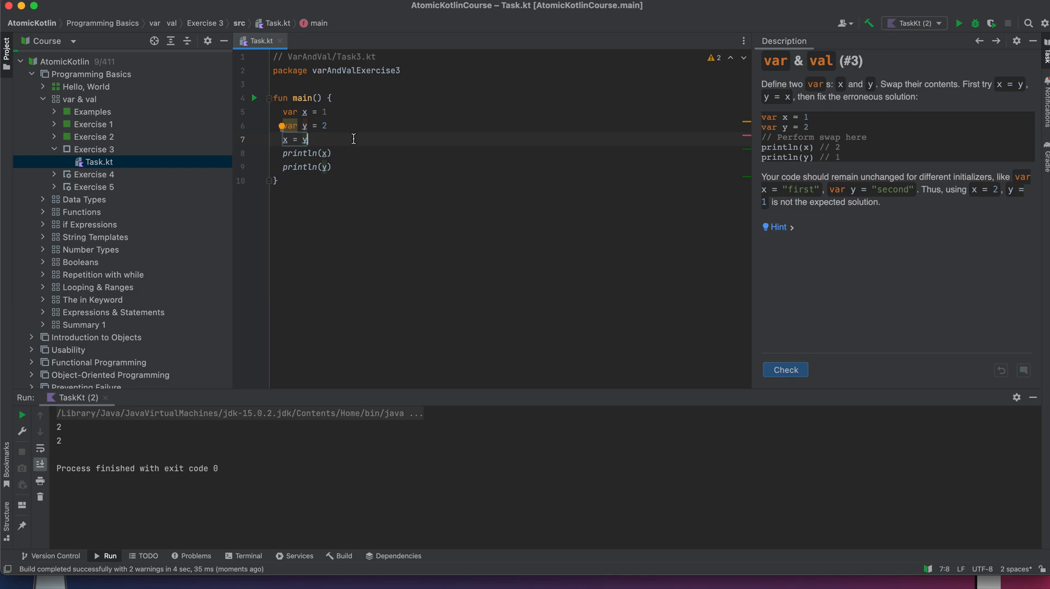
mouse_move(787, 177)
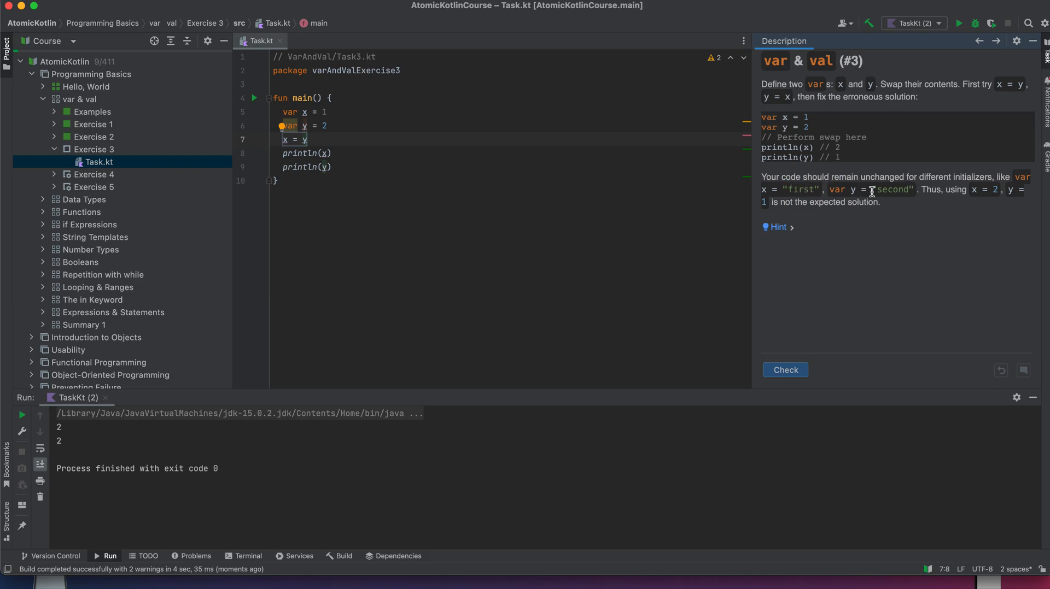
mouse_move(993, 190)
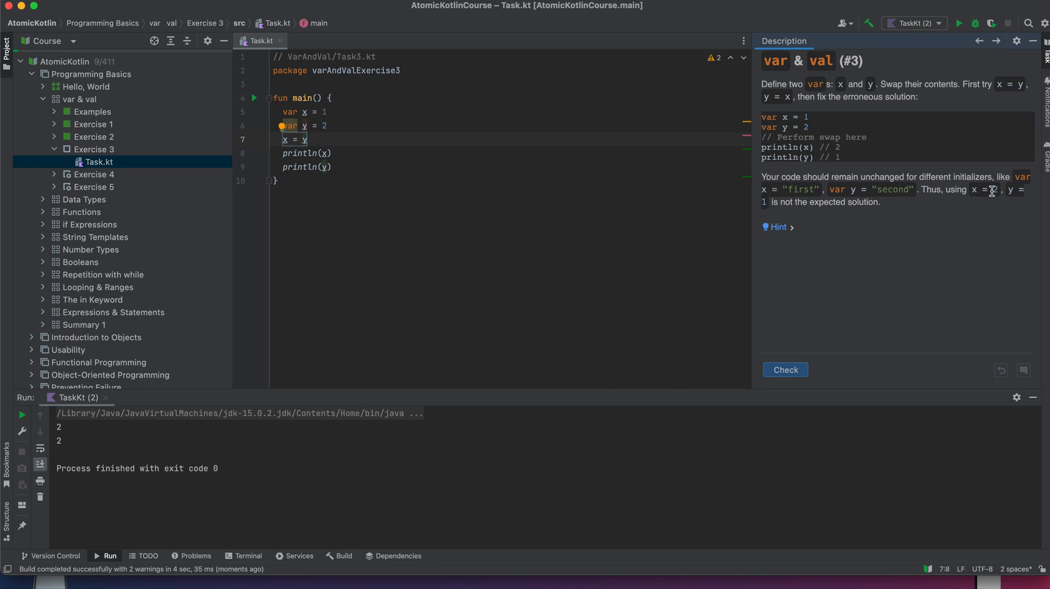
mouse_move(868, 212)
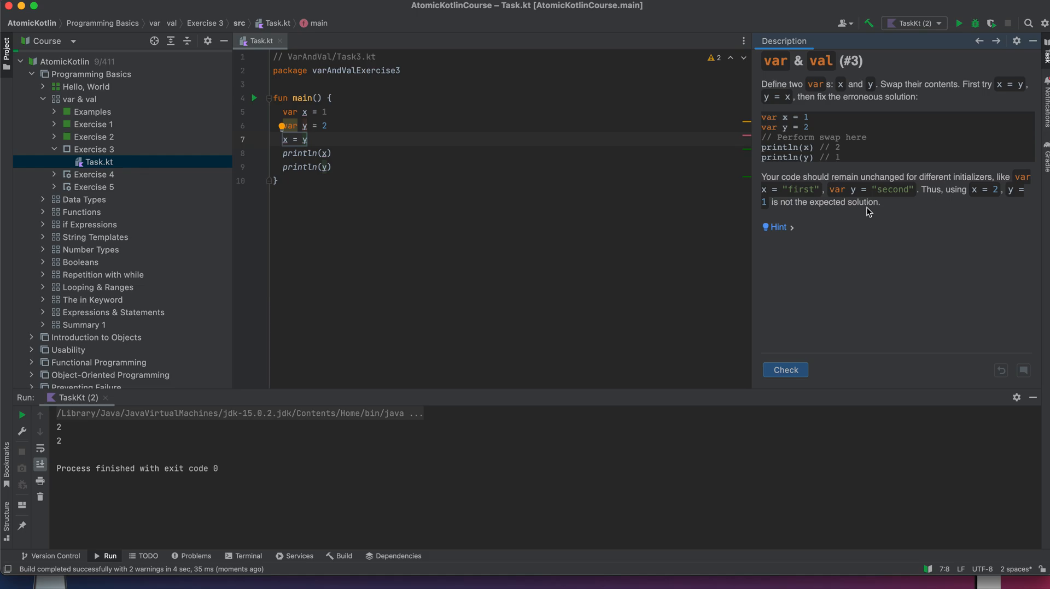
mouse_move(778, 226)
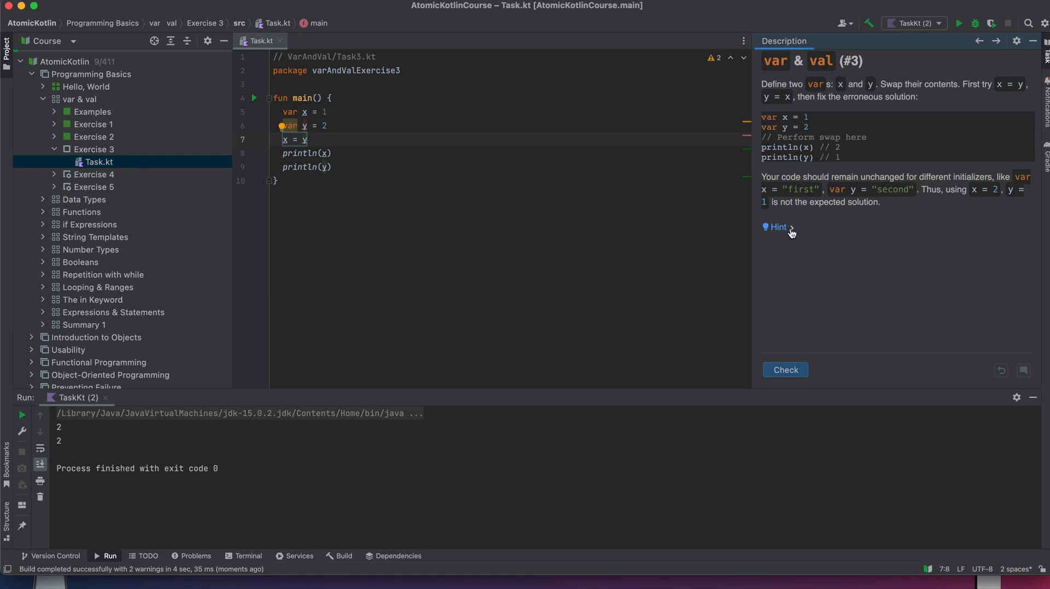
Swap through temporary var z (z = x, x = y, y = z), labelled '// code to swap'.
click(777, 226)
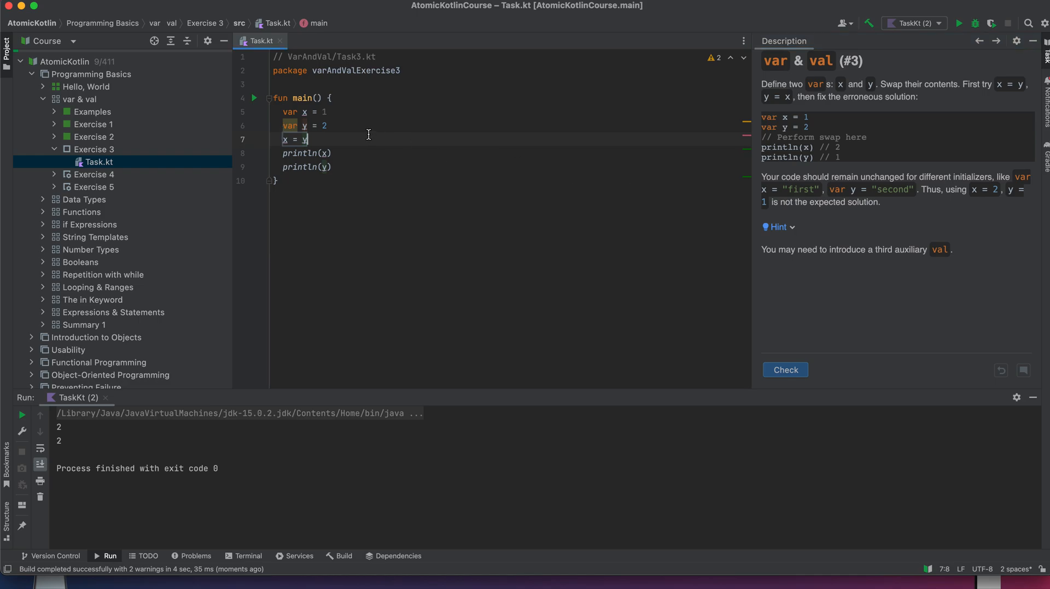
text(val z =)
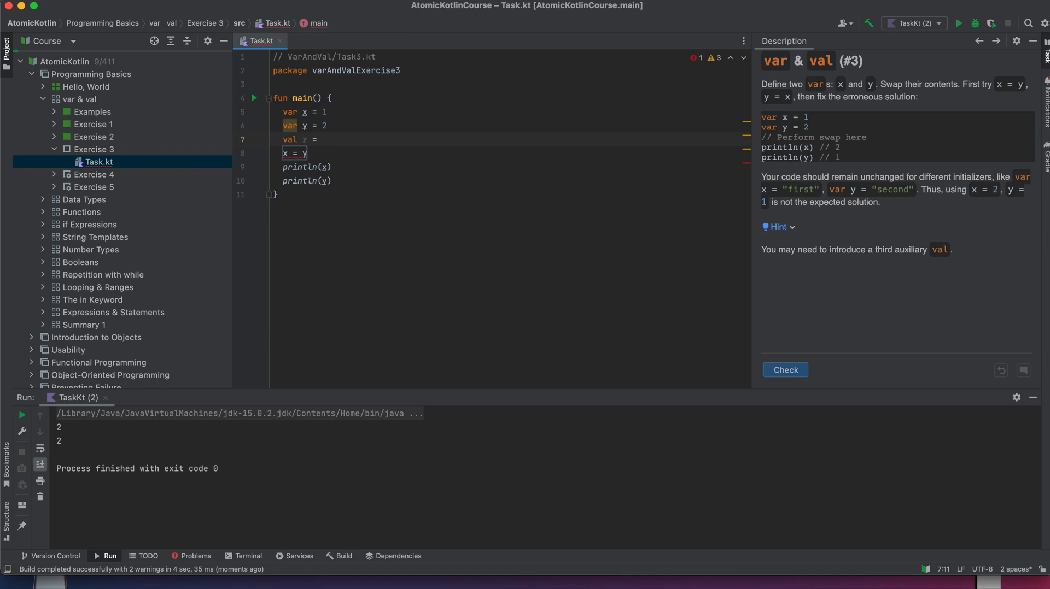
text(0)
text(y =)
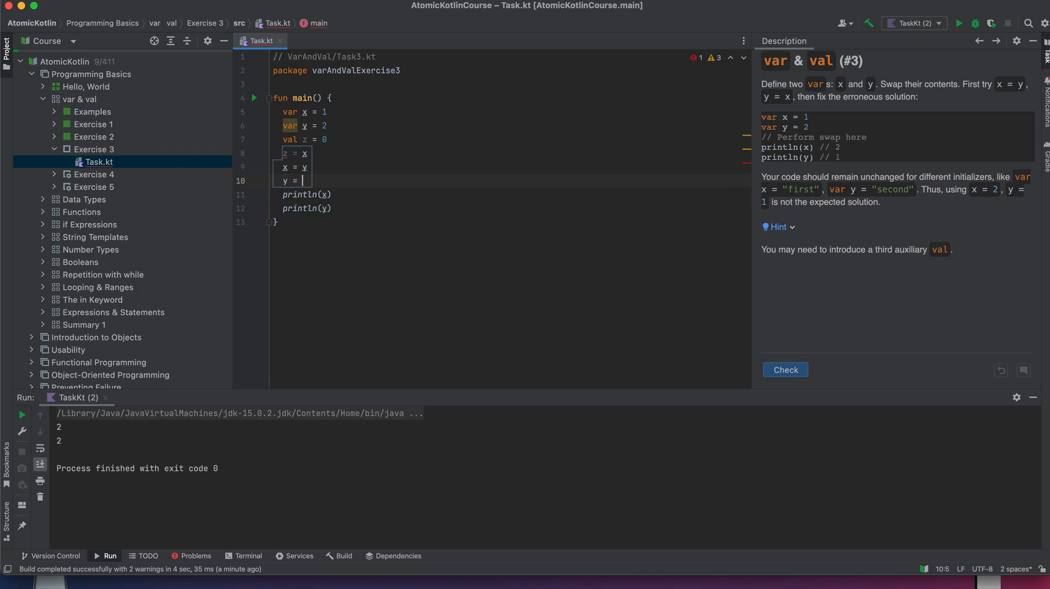
text(x)
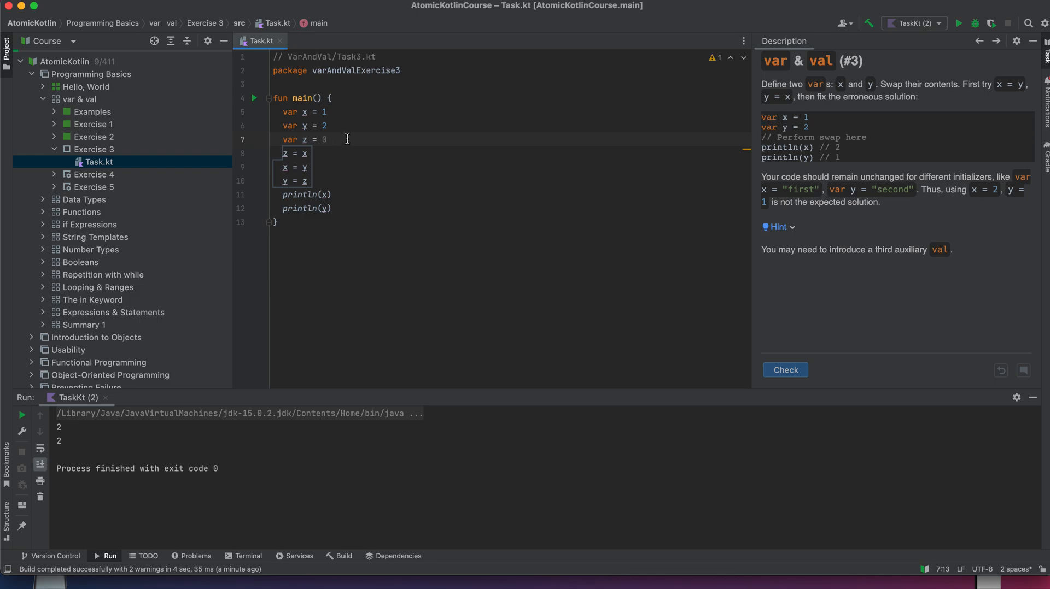
mouse_move(329, 144)
text(//)
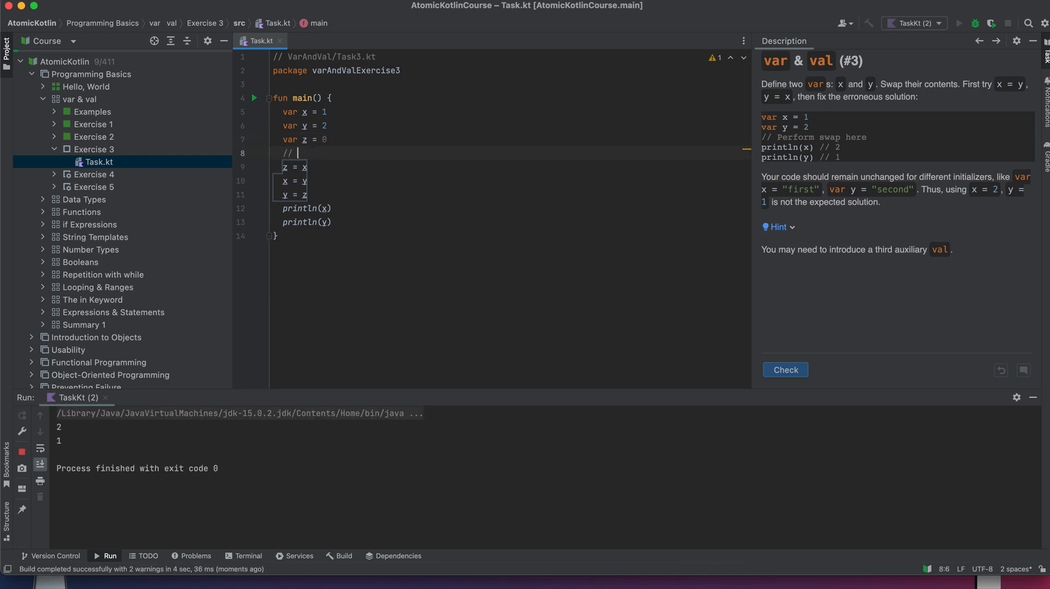
text(code to swap)
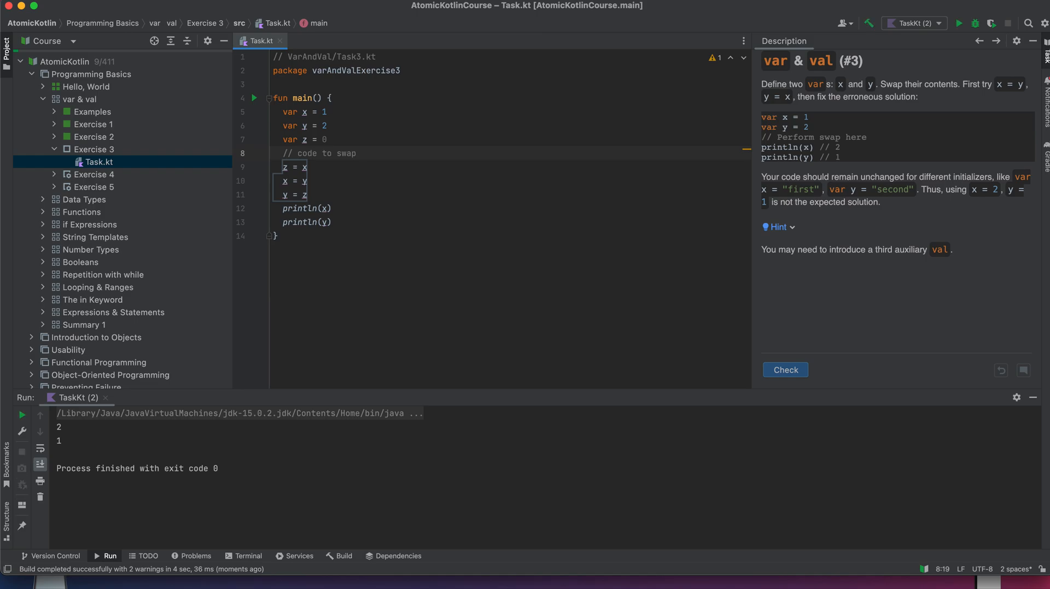
Add expected-output comments // 2 and // 1 after the println calls.
click(59, 426)
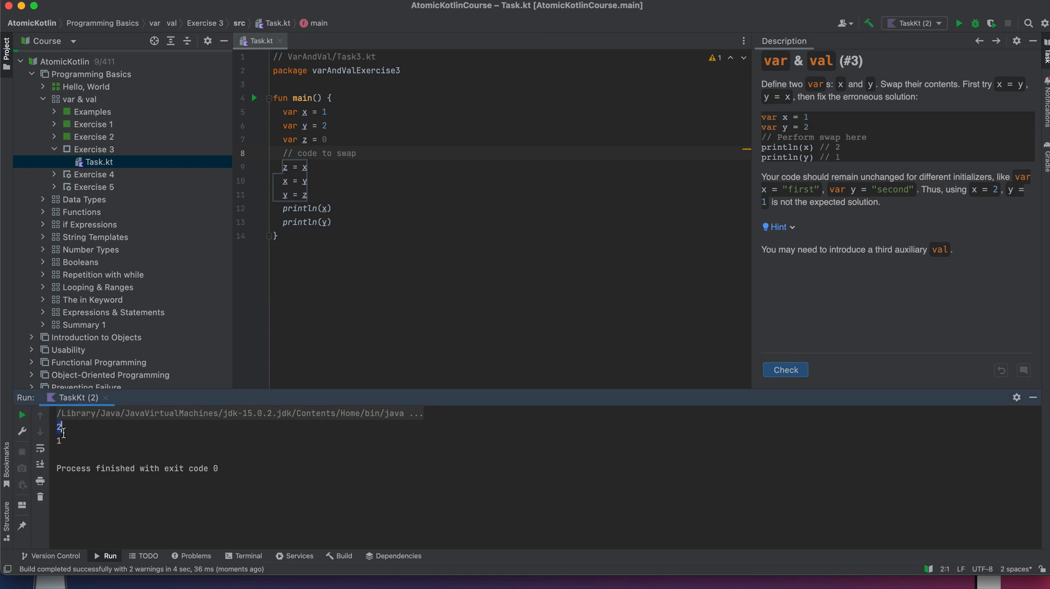
drag(59, 426, 63, 442)
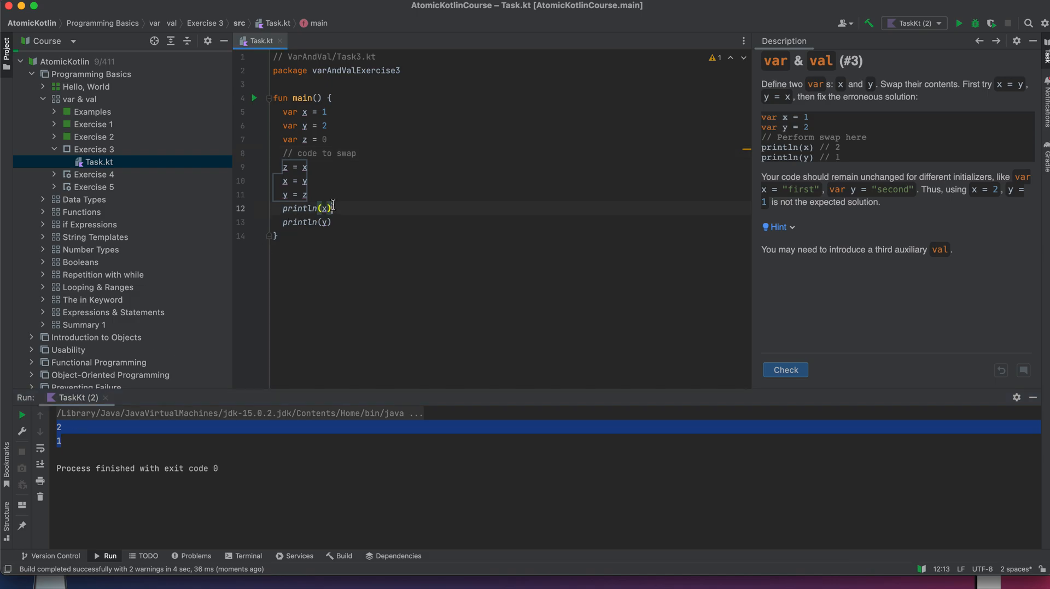
text(// 2)
click(312, 222)
text( // 1)
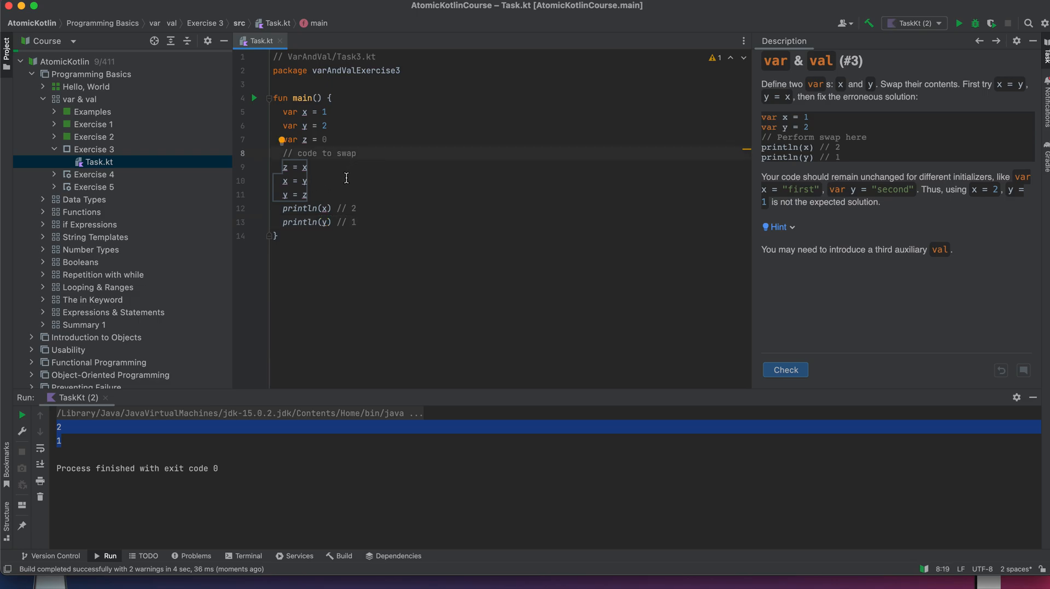
Extend the swap comment to 'code to swap introducing a new var z'.
text(into)
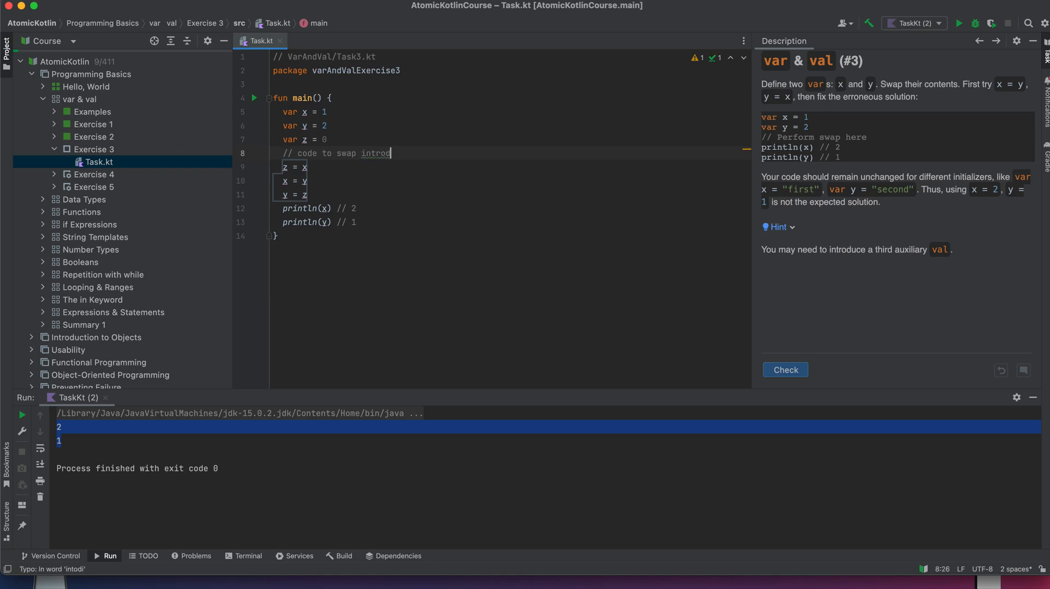
text(ucing a new)
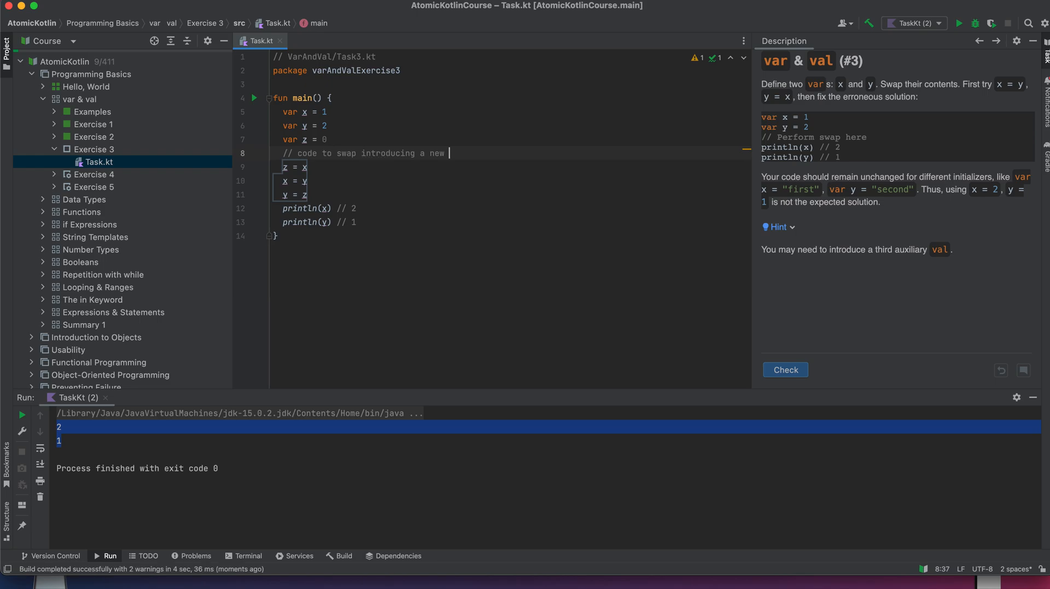
text(var)
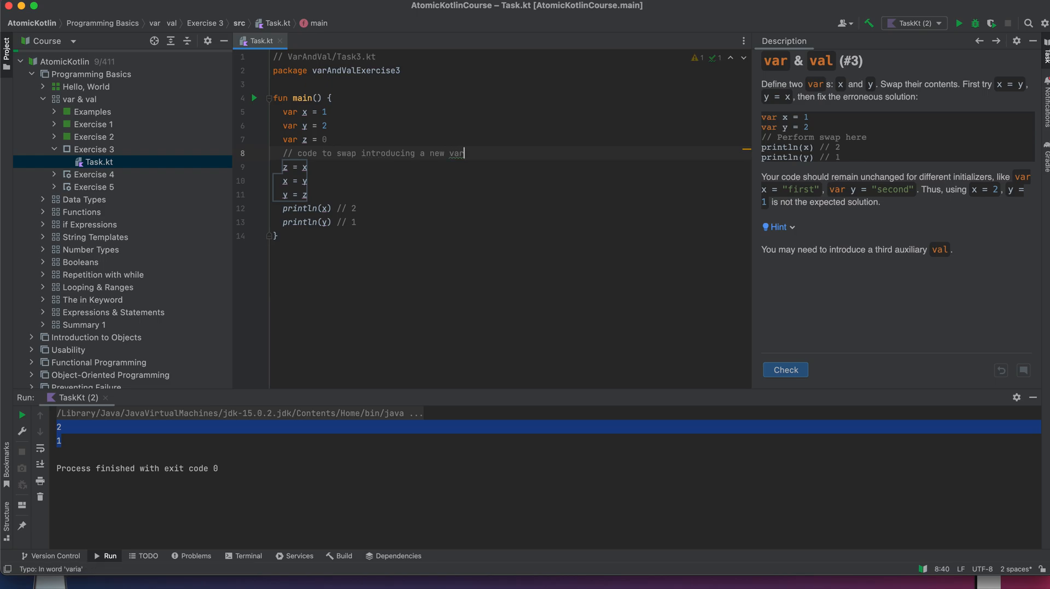
text(z)
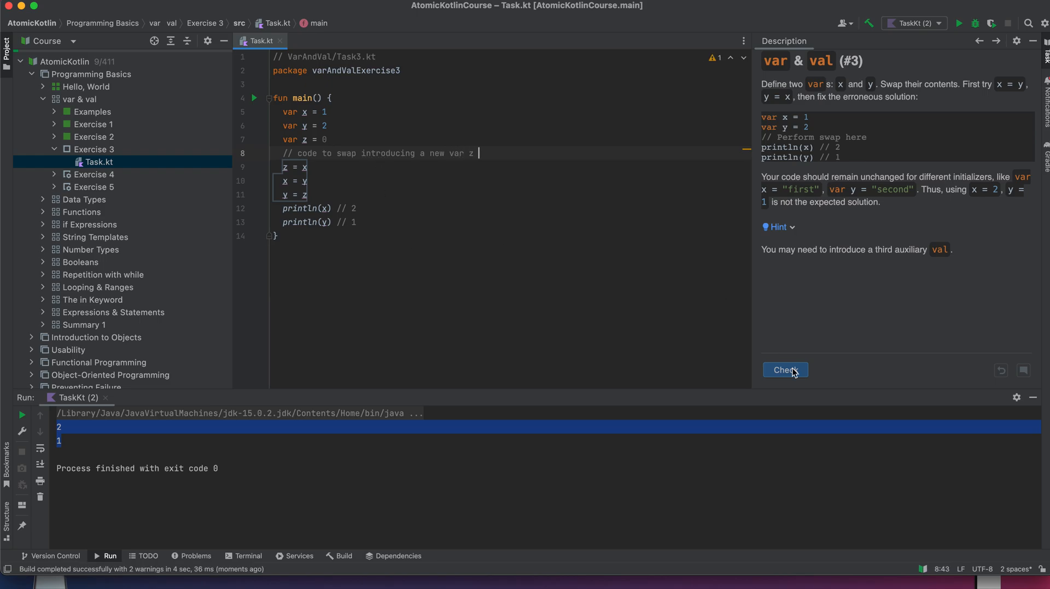
Pass Exercise 3 as Correct (10 of 411) and advance to Exercise 4, Tool Windows.
click(785, 369)
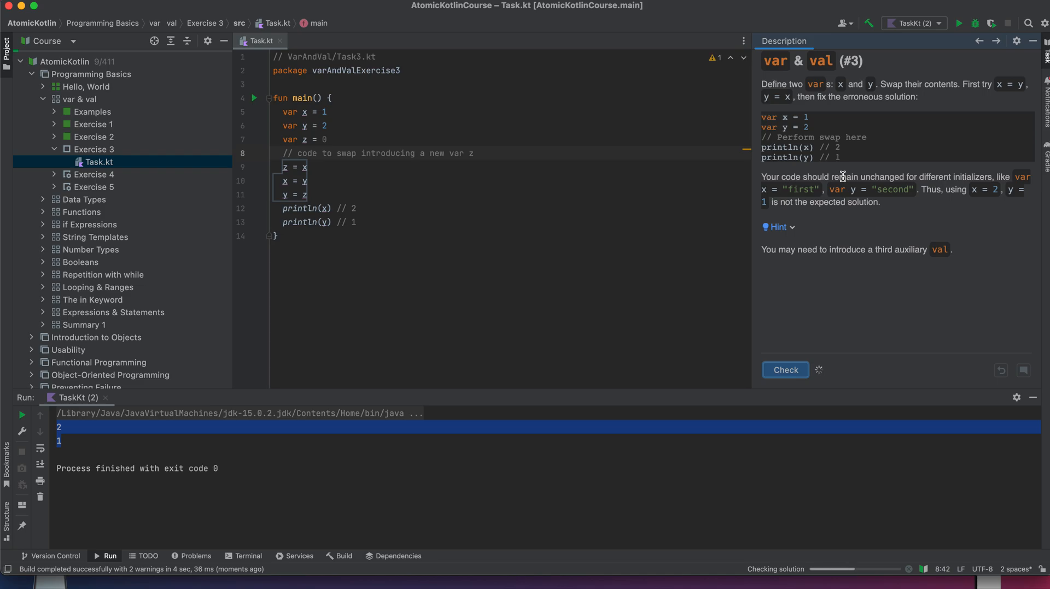
click(784, 370)
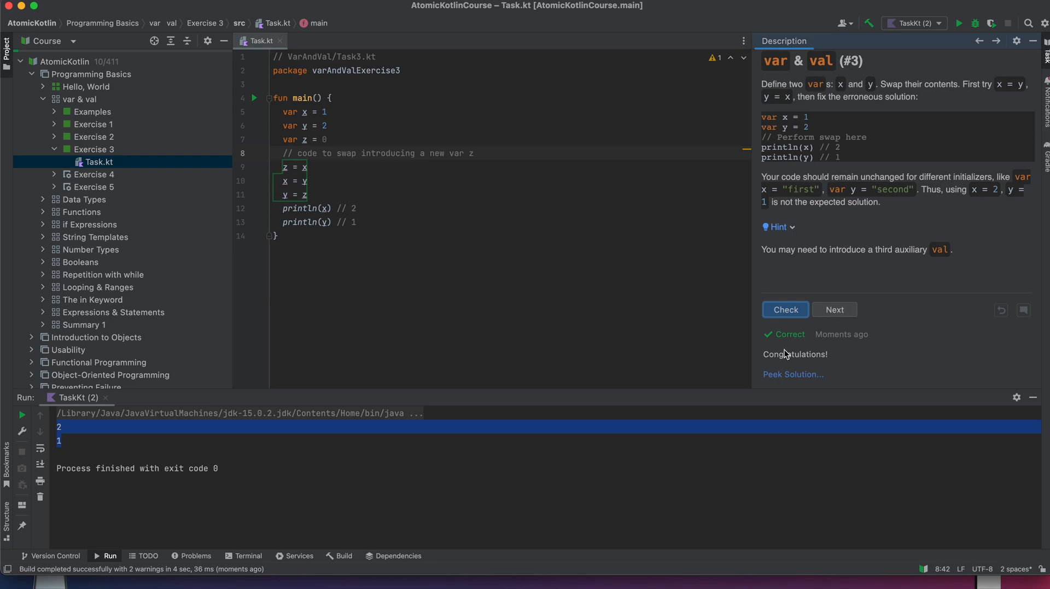
click(833, 310)
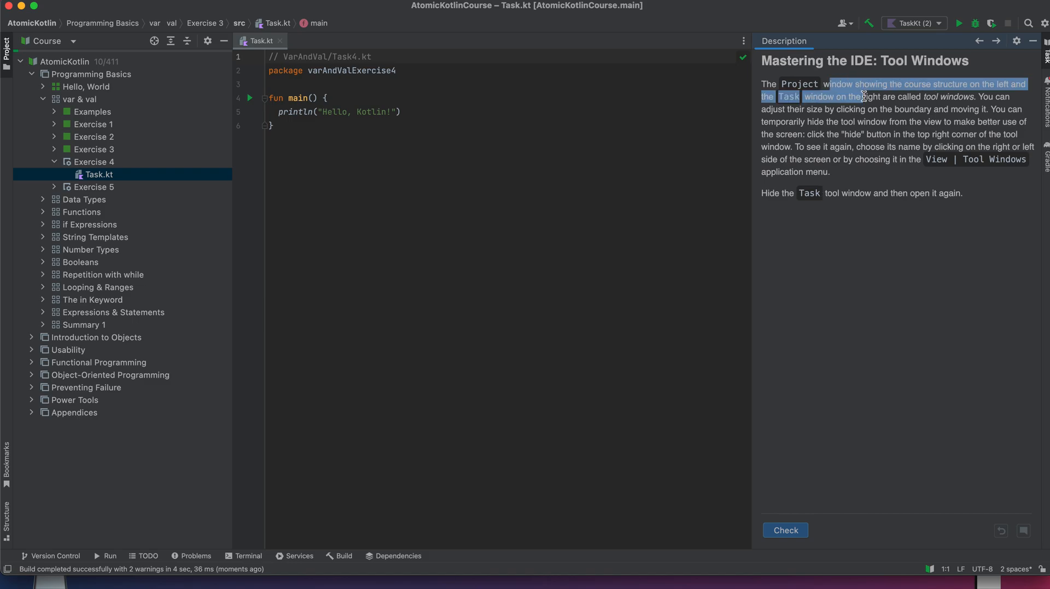
Read the hide-and-reopen Task instructions, then open View > Tool Windows.
drag(864, 96, 864, 109)
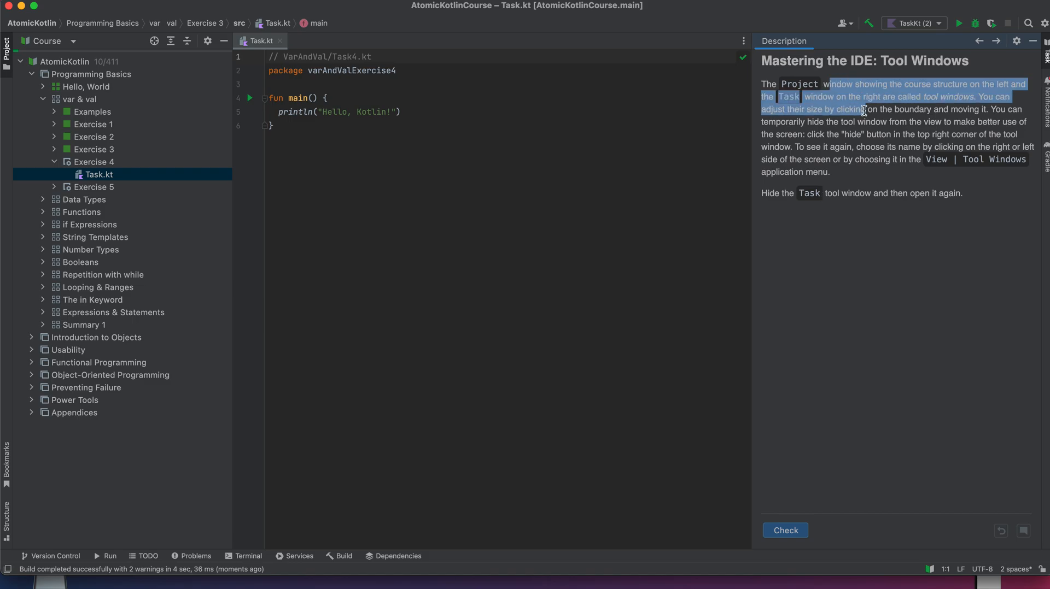
drag(866, 110, 866, 138)
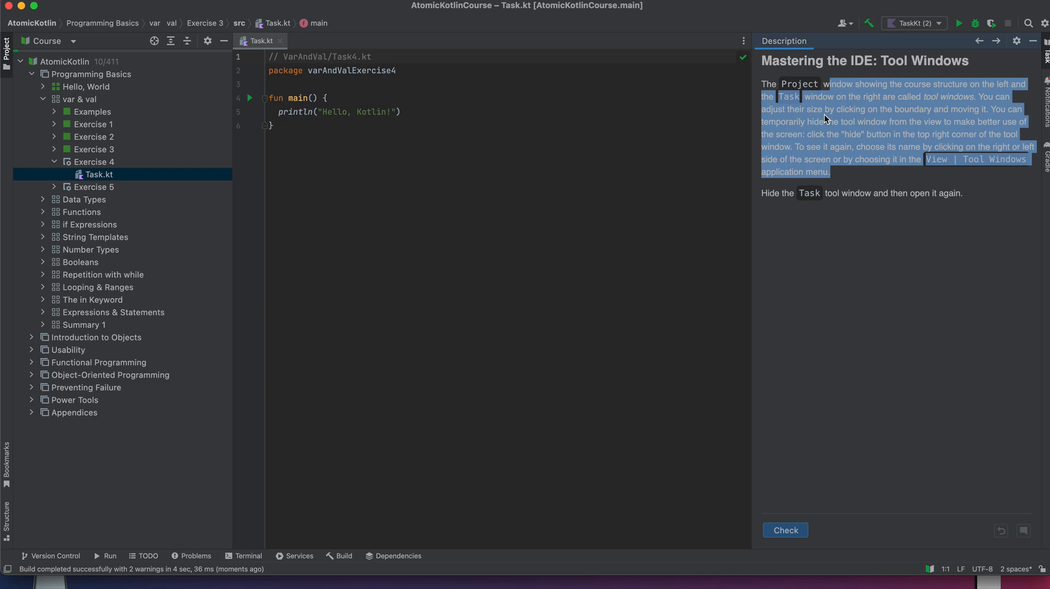
mouse_move(864, 119)
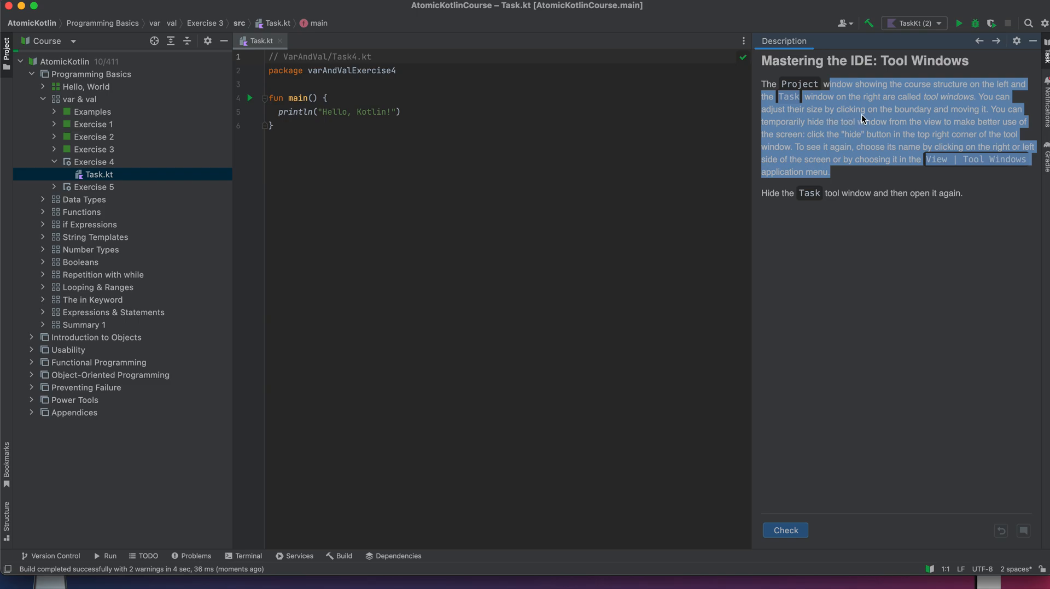
mouse_move(869, 129)
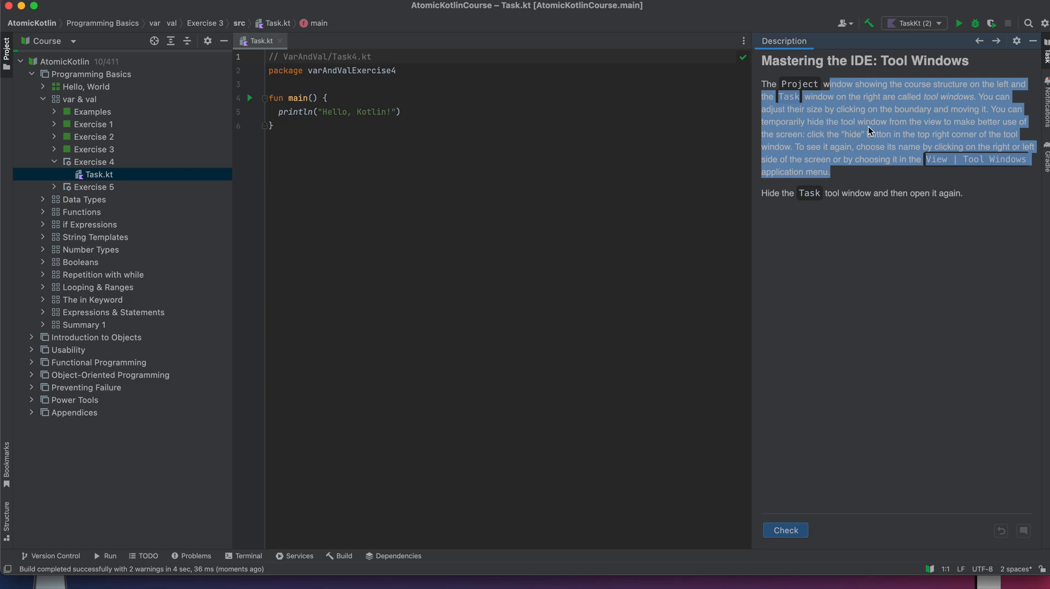
mouse_move(897, 125)
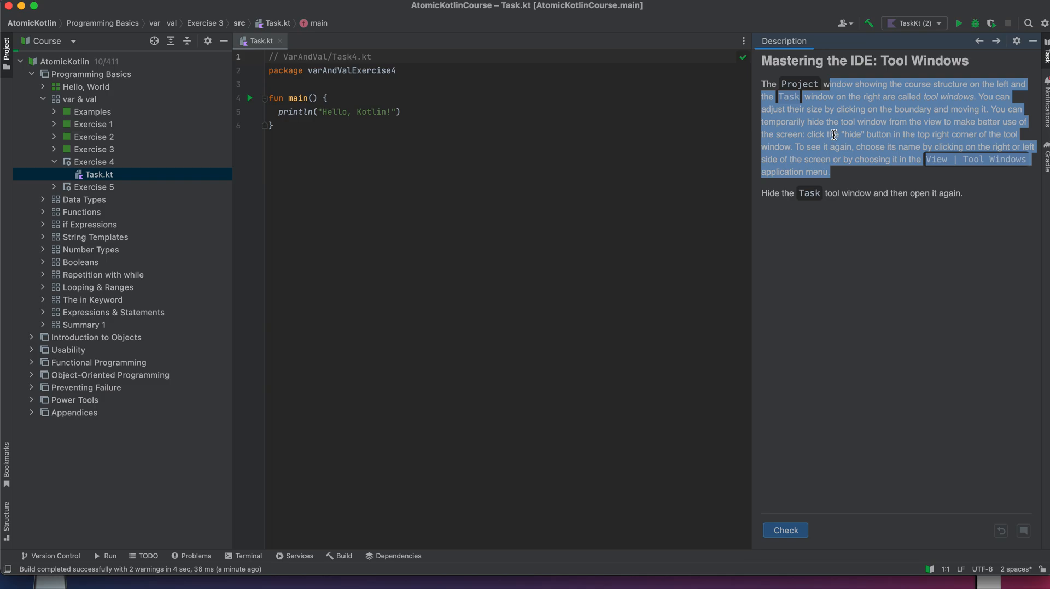
mouse_move(815, 148)
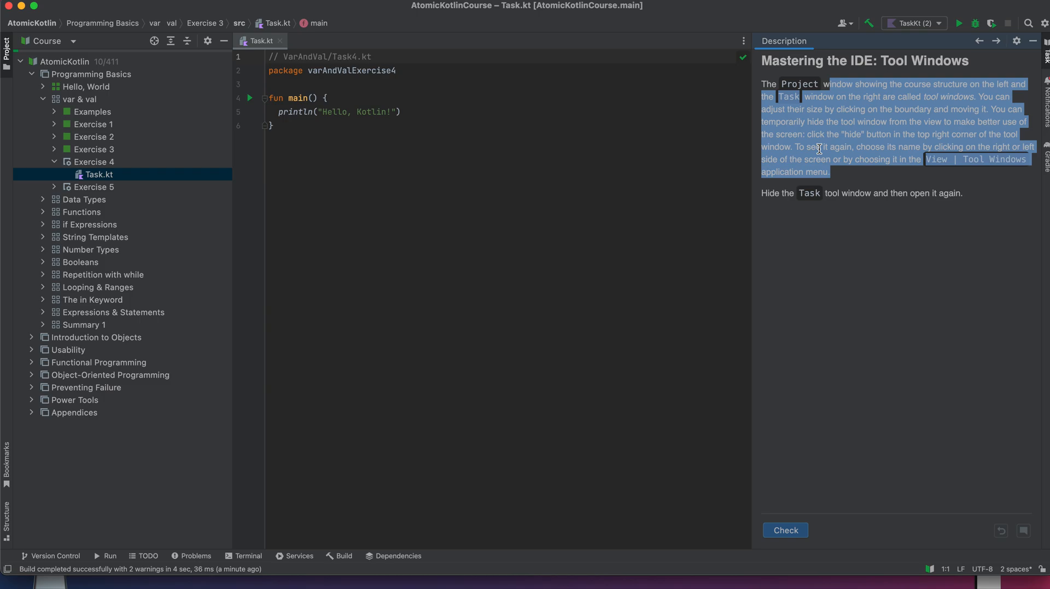
mouse_move(875, 146)
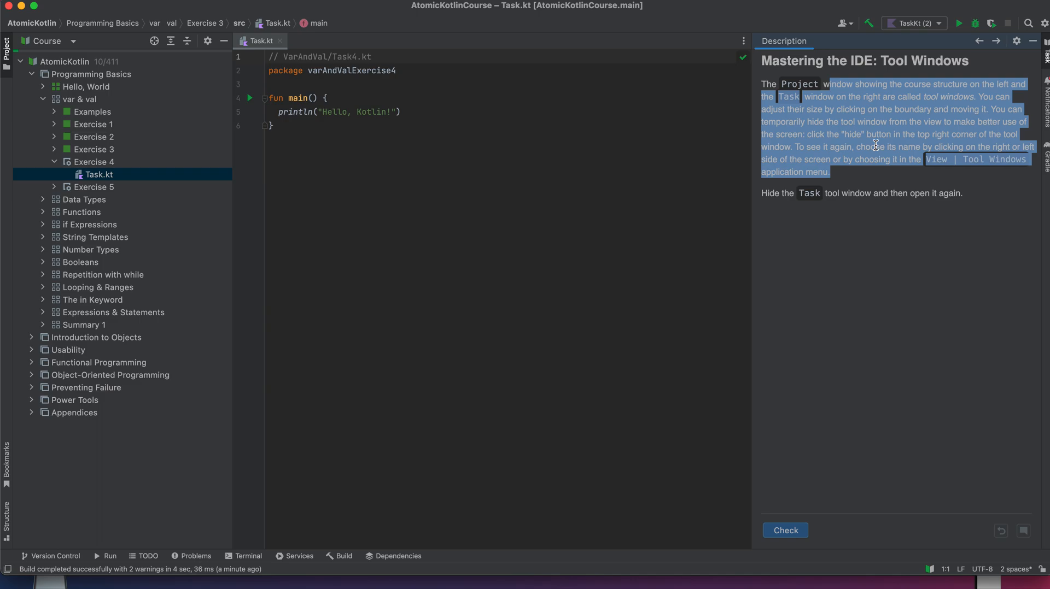
mouse_move(836, 160)
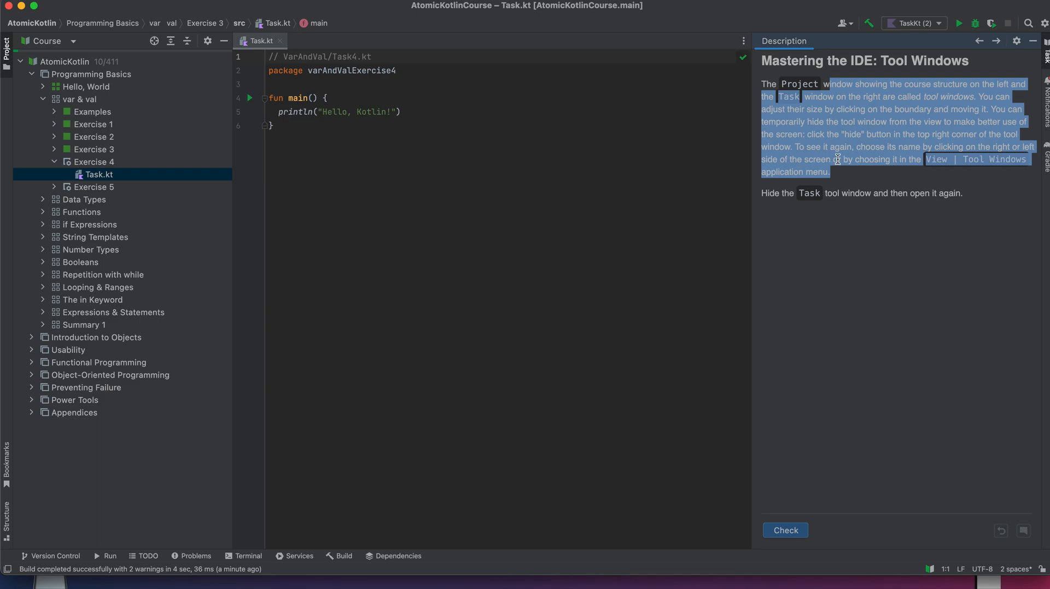
mouse_move(870, 159)
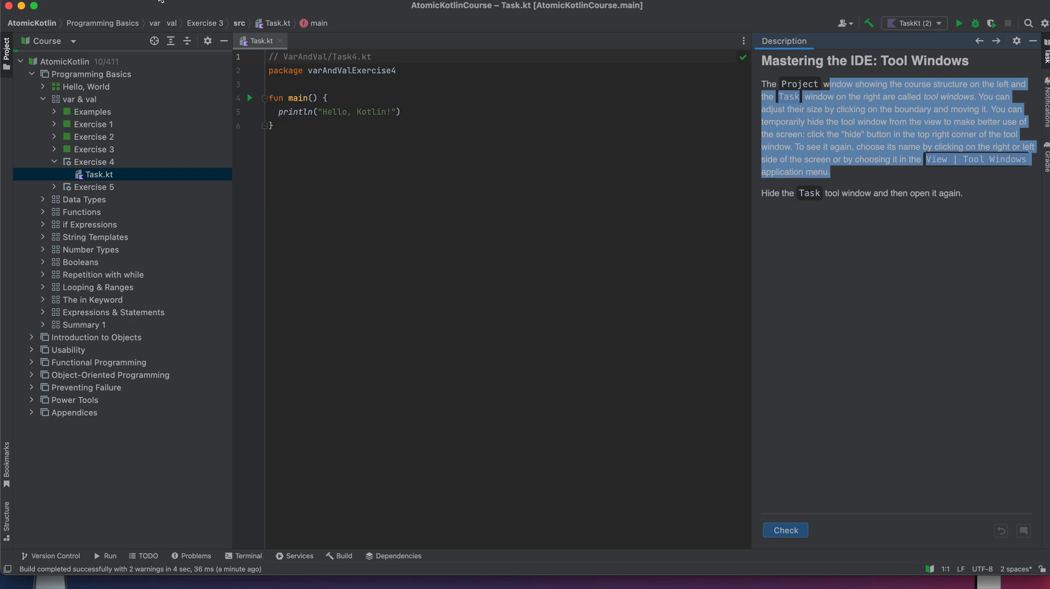
click(177, 6)
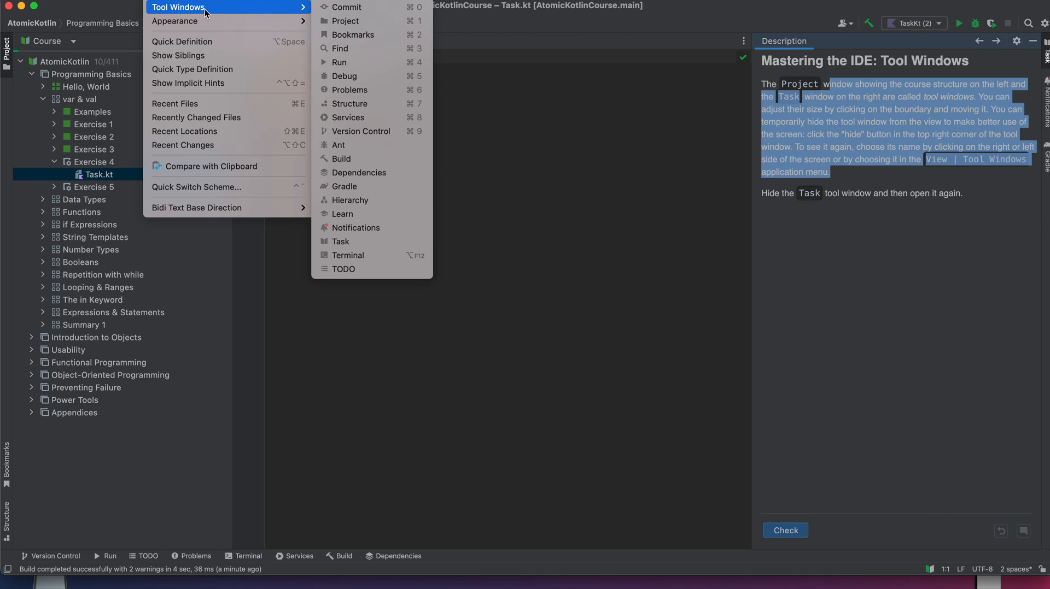
mouse_move(371, 76)
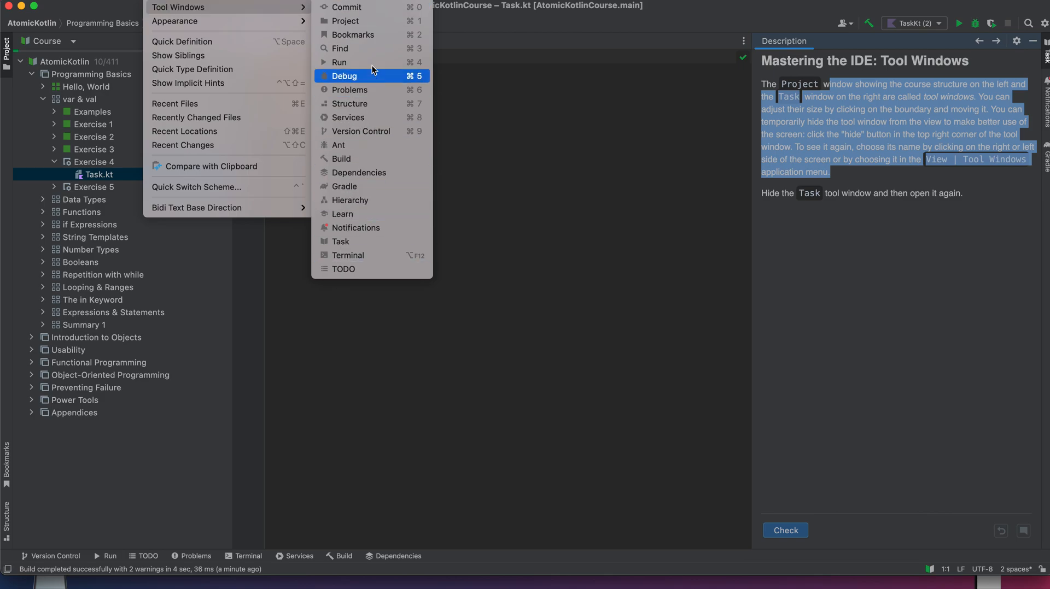
mouse_move(374, 117)
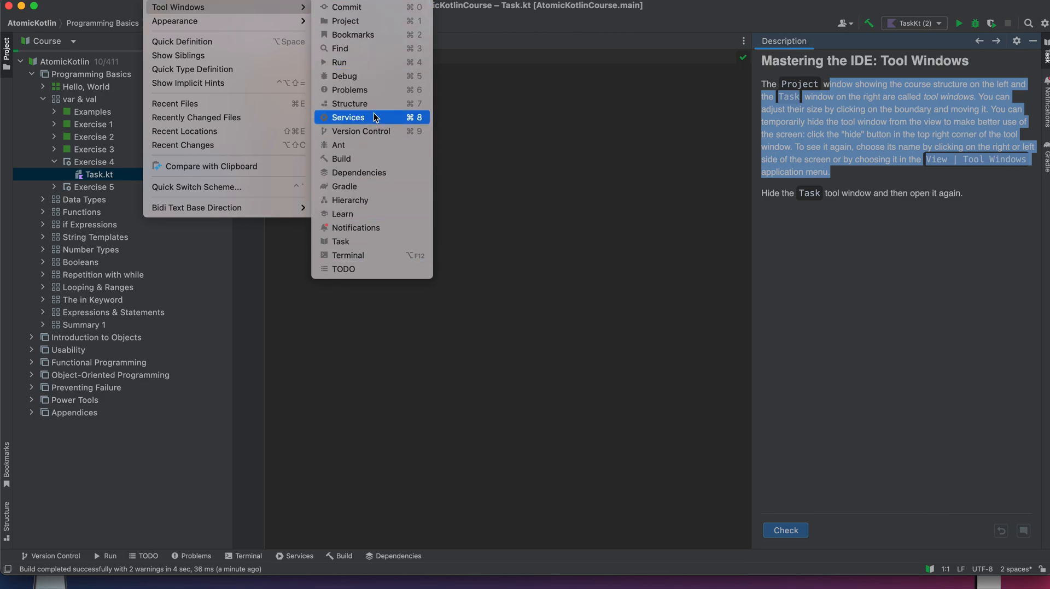
mouse_move(374, 62)
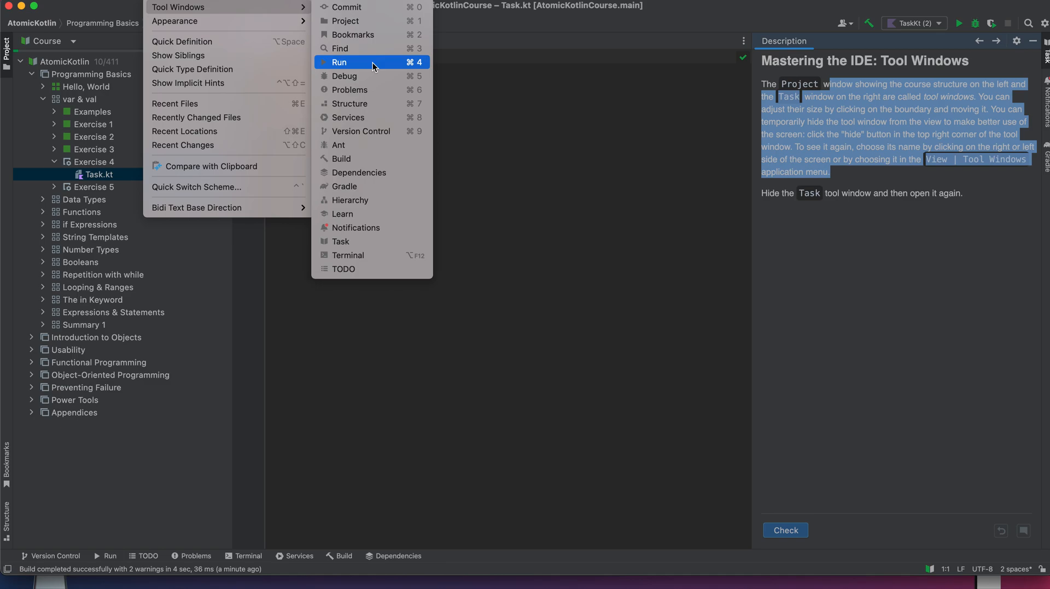
mouse_move(346, 7)
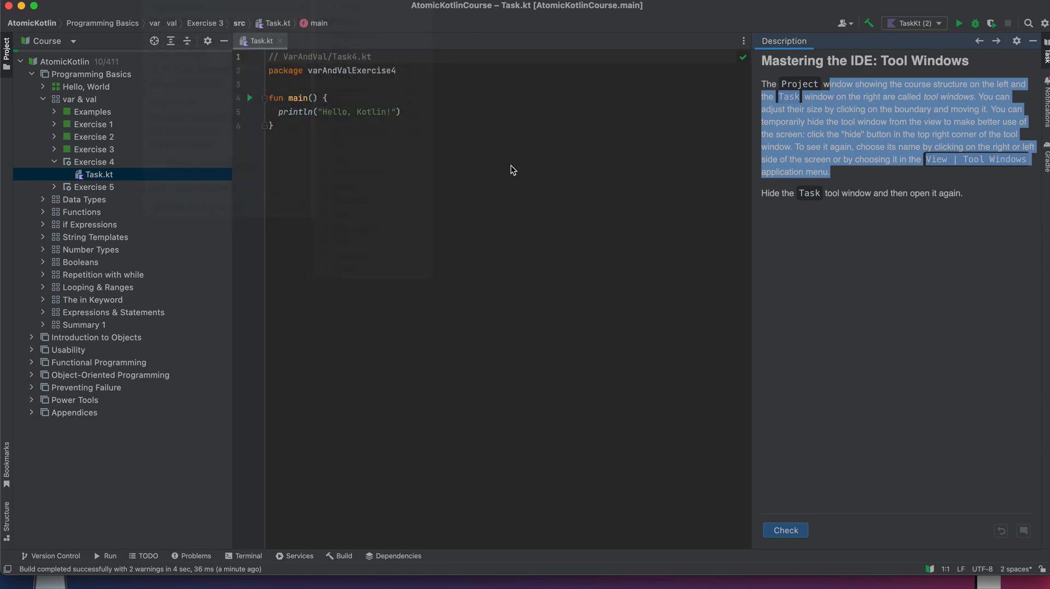
mouse_move(817, 513)
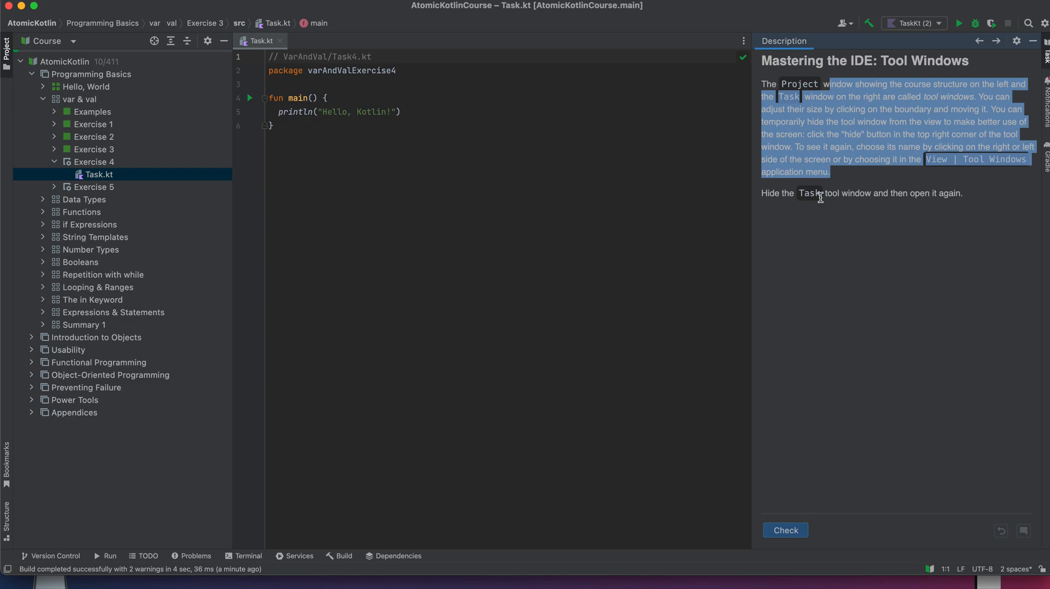
mouse_move(403, 32)
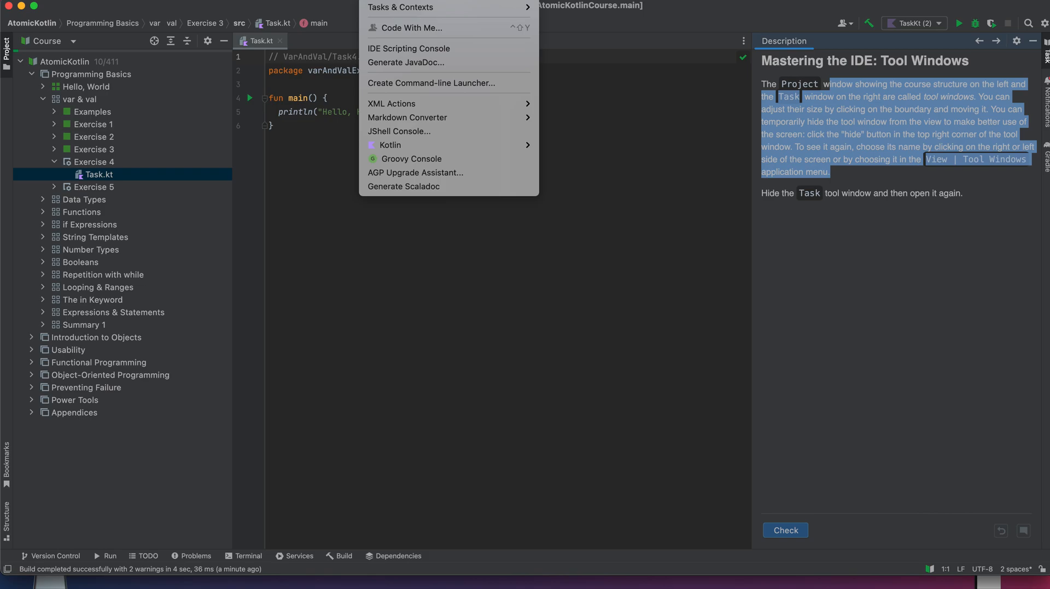
mouse_move(400, 7)
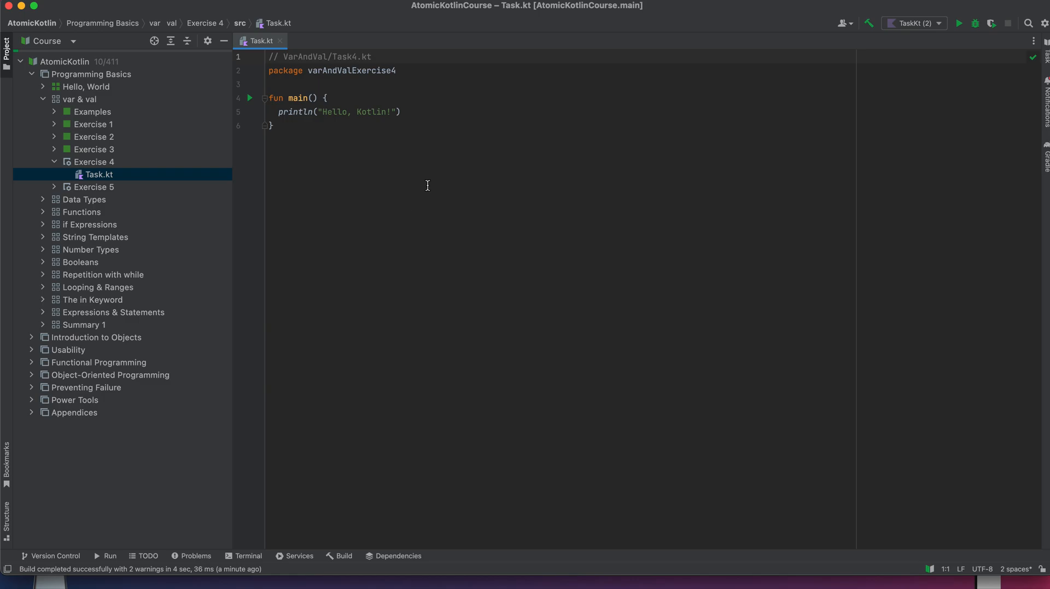
mouse_move(378, 6)
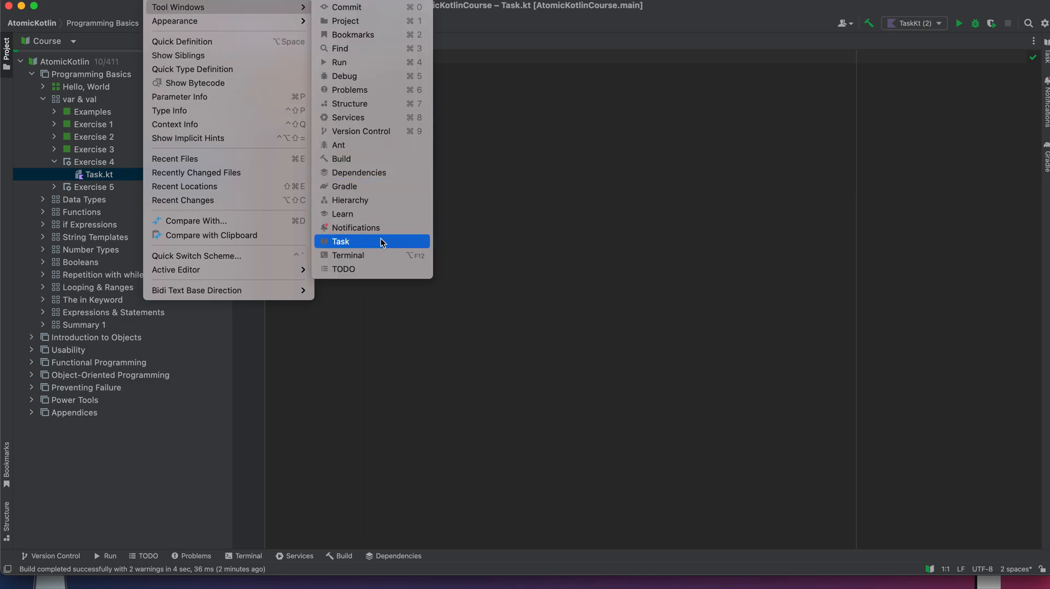
Reopen the Task tool window and check Exercise 4 as Done, reaching 11 of 411.
click(341, 242)
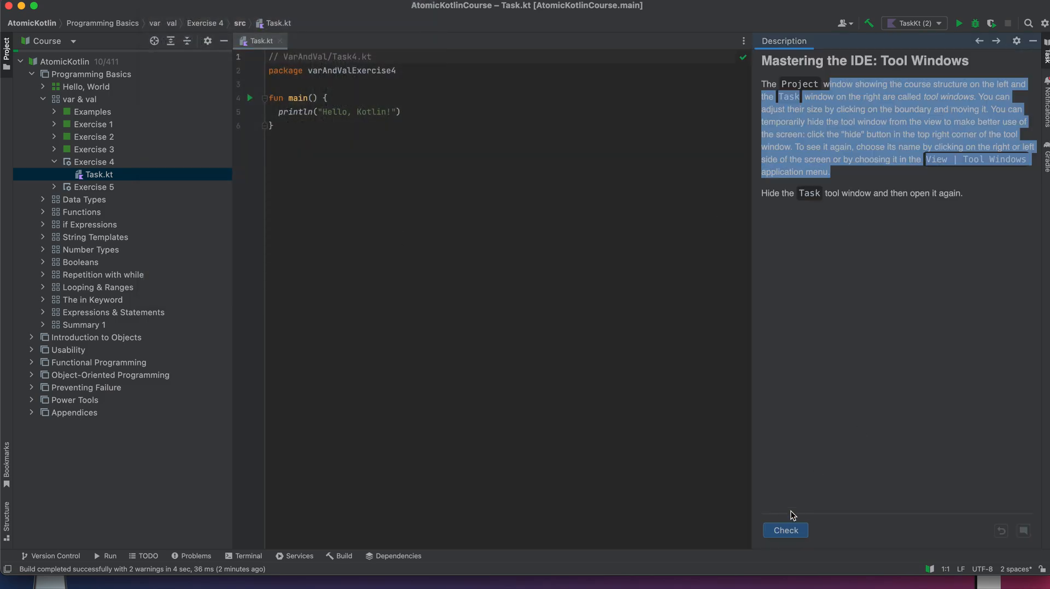
click(785, 530)
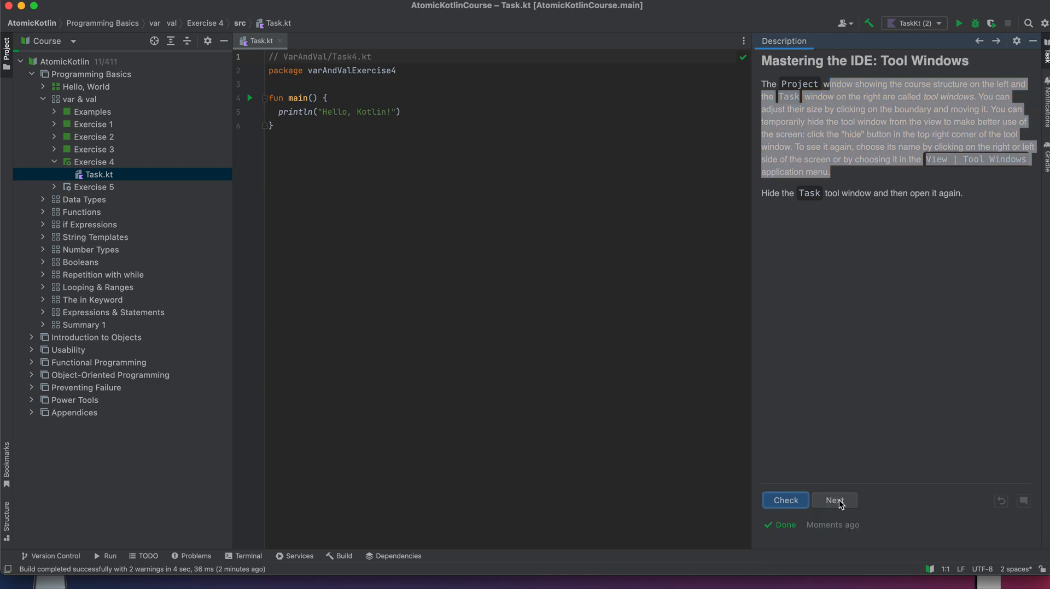
Advance to Exercise 5, Project Tool Window, and read its task description.
click(833, 501)
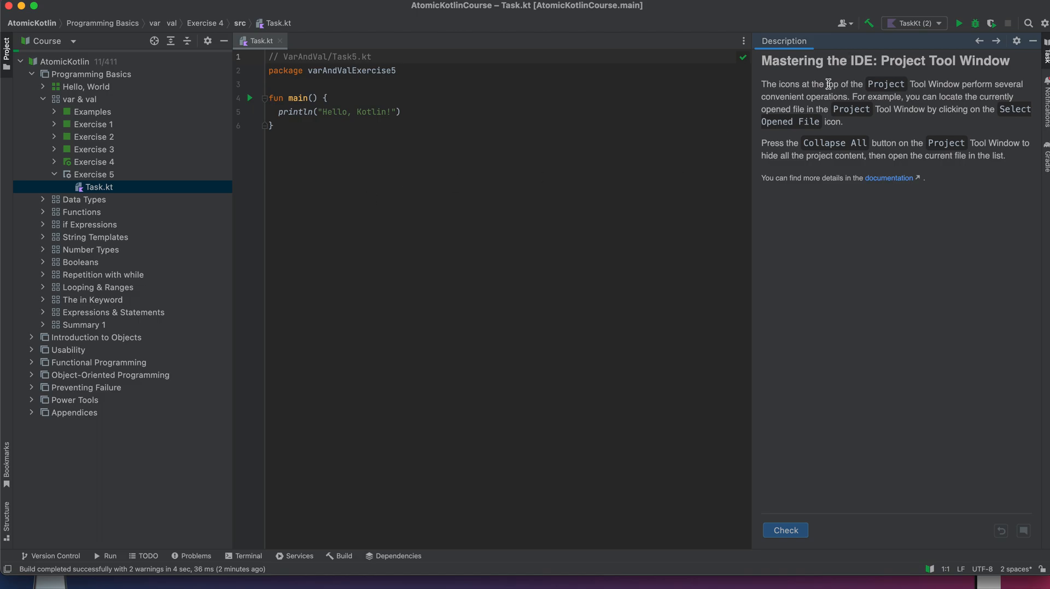
drag(773, 84, 850, 84)
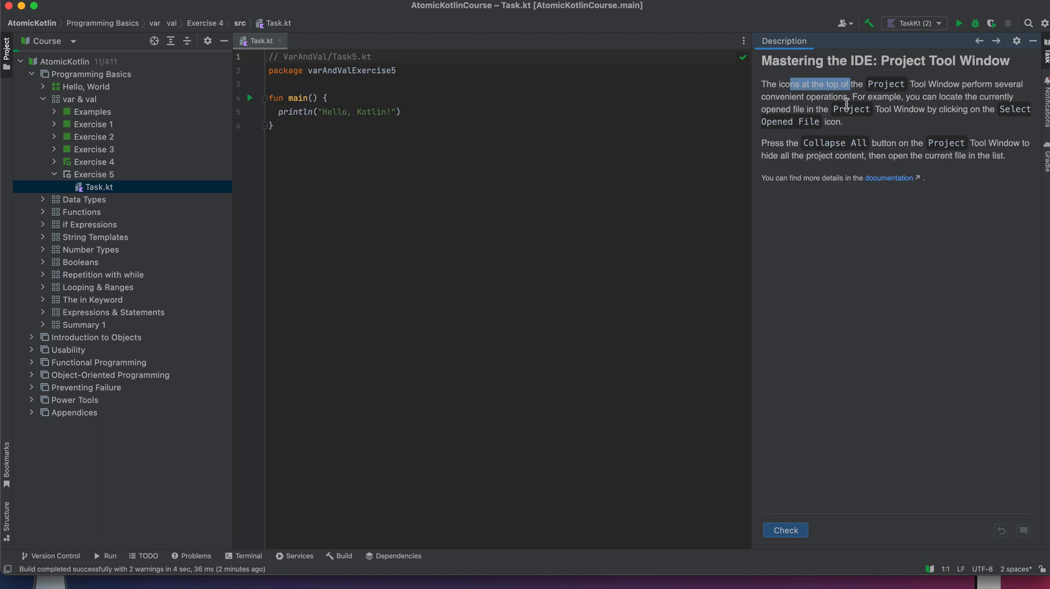
mouse_move(821, 113)
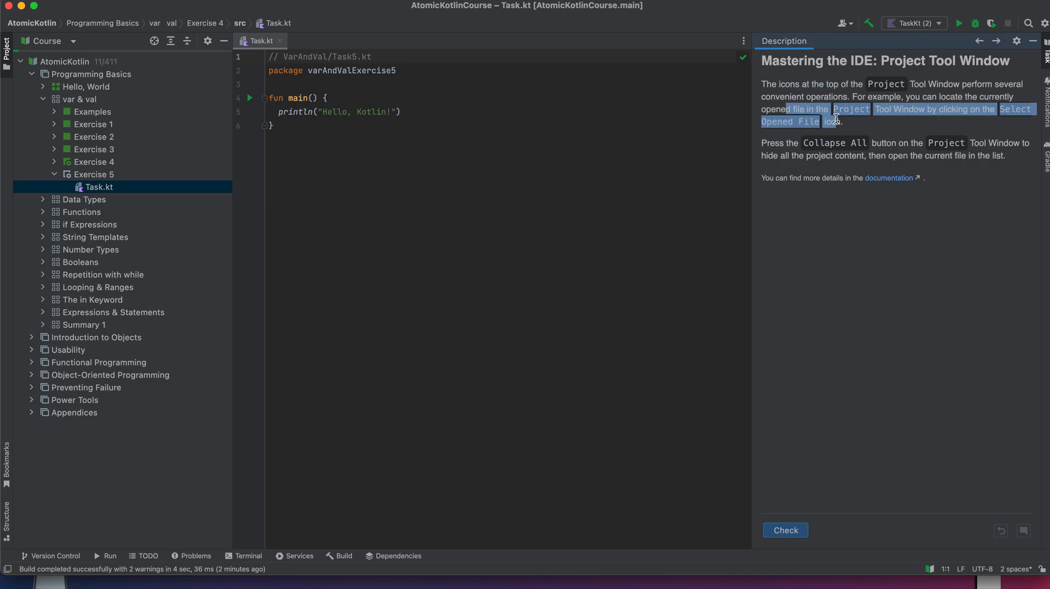
mouse_move(750, 116)
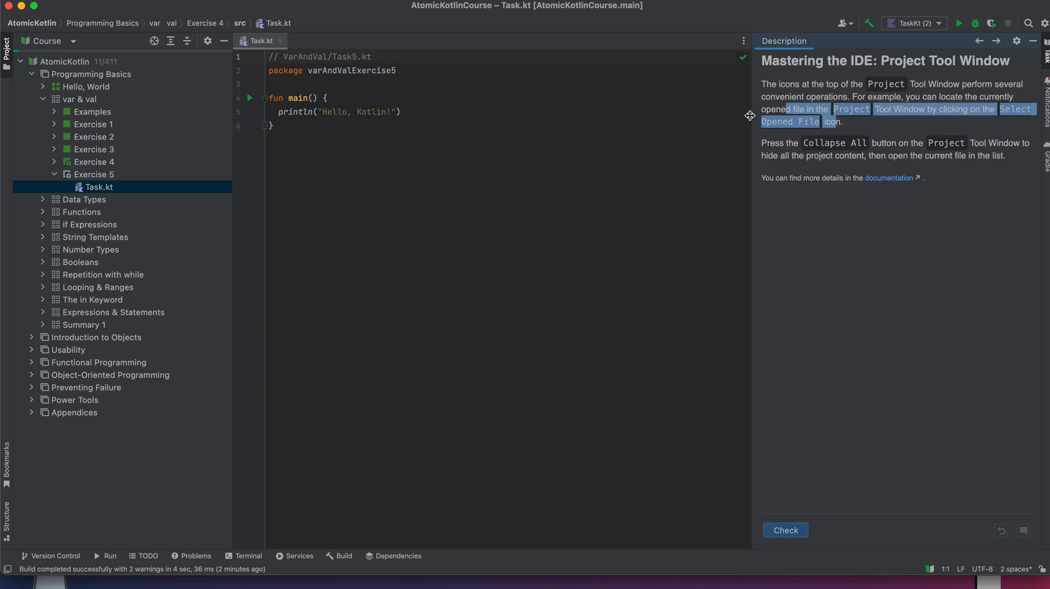
mouse_move(582, 153)
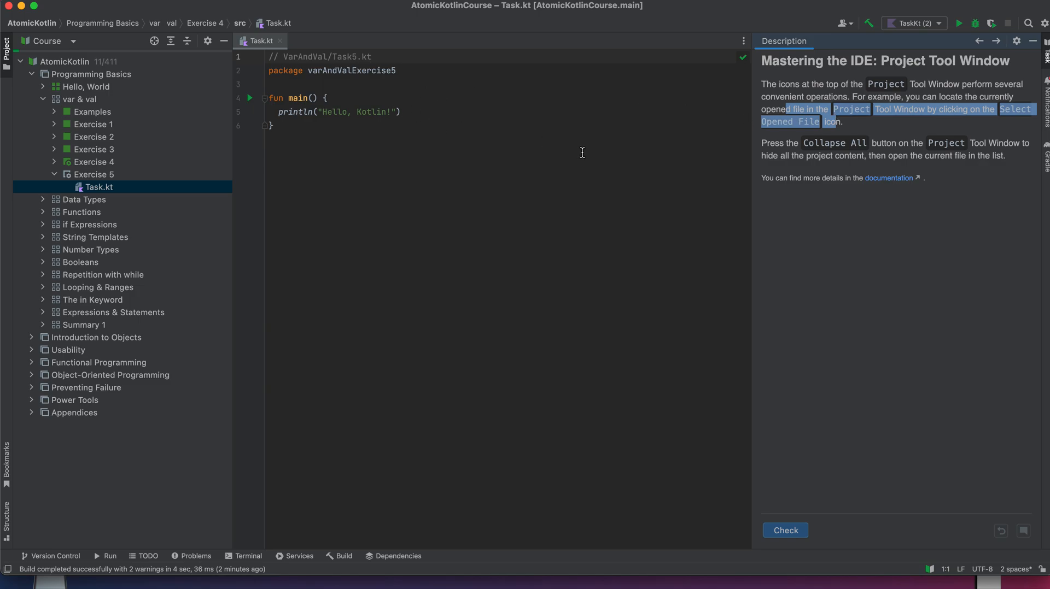
mouse_move(135, 101)
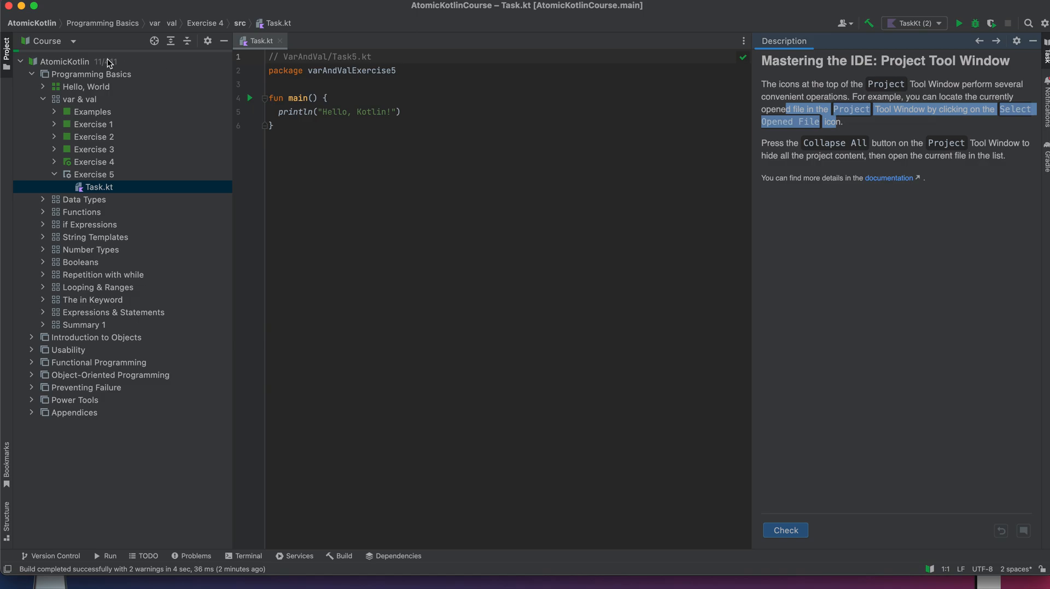
click(66, 41)
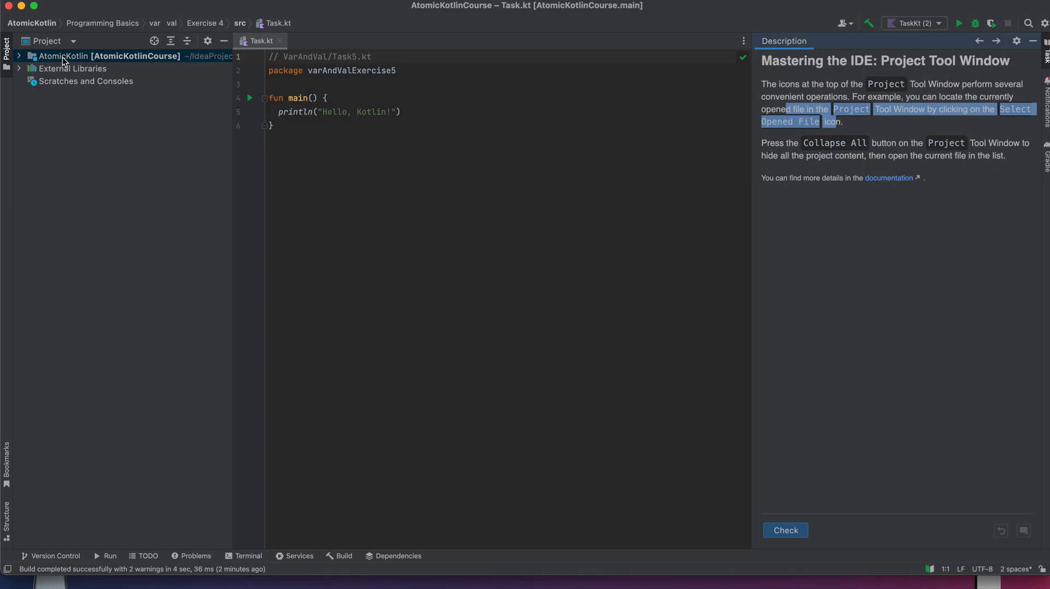
Select the AtomicKotlin root and reveal the open Task.kt under var & val.
click(20, 56)
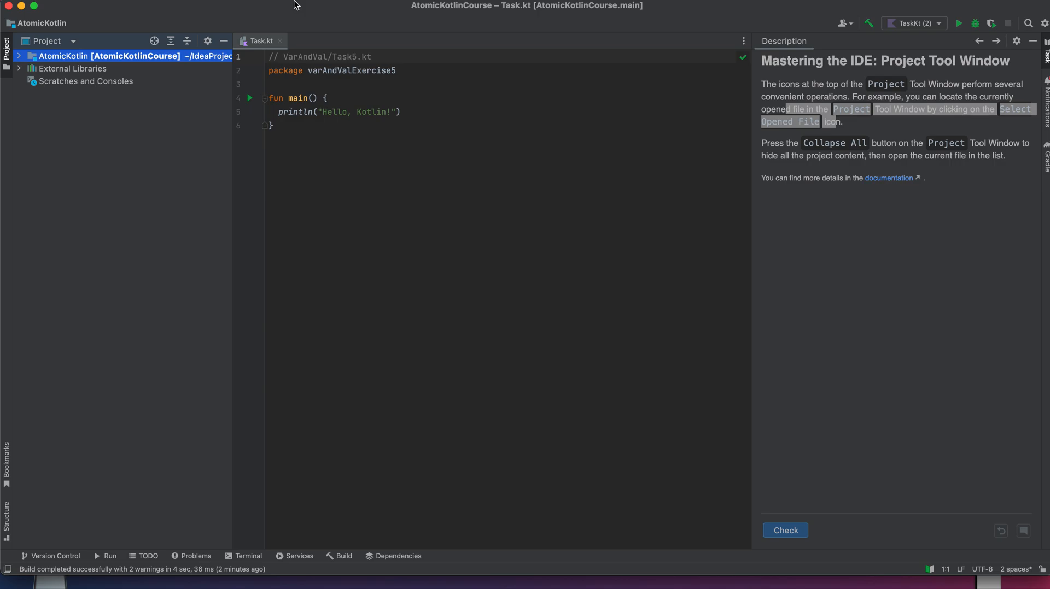
mouse_move(361, 7)
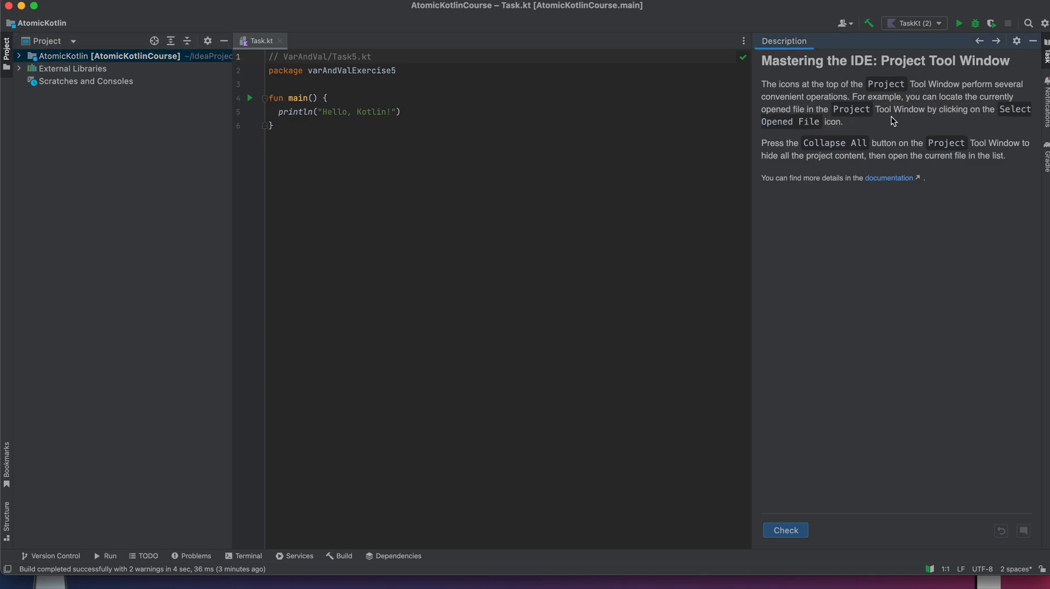
mouse_move(331, 42)
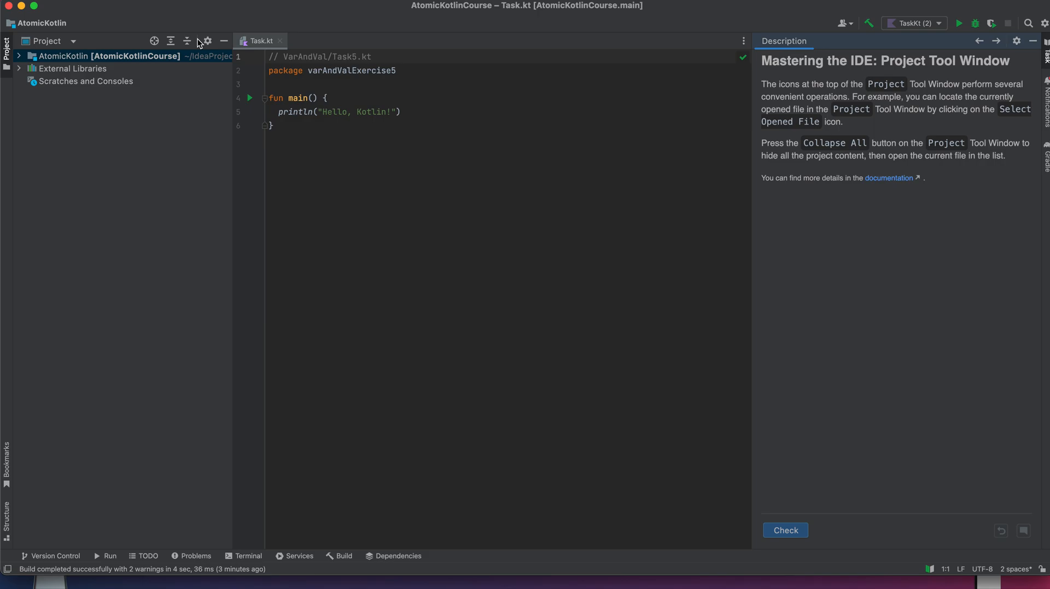
mouse_move(154, 41)
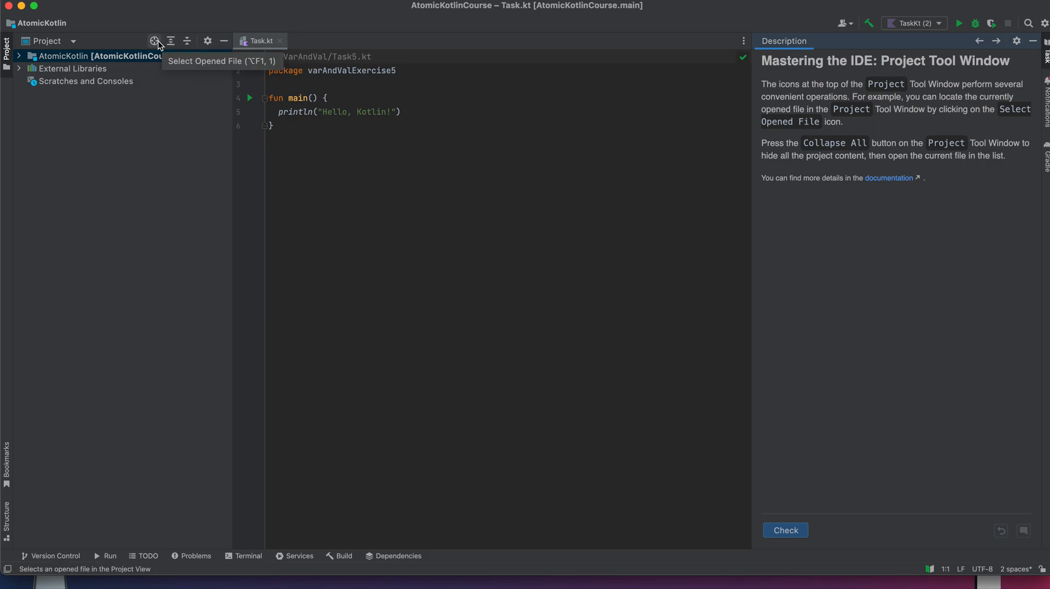
click(154, 41)
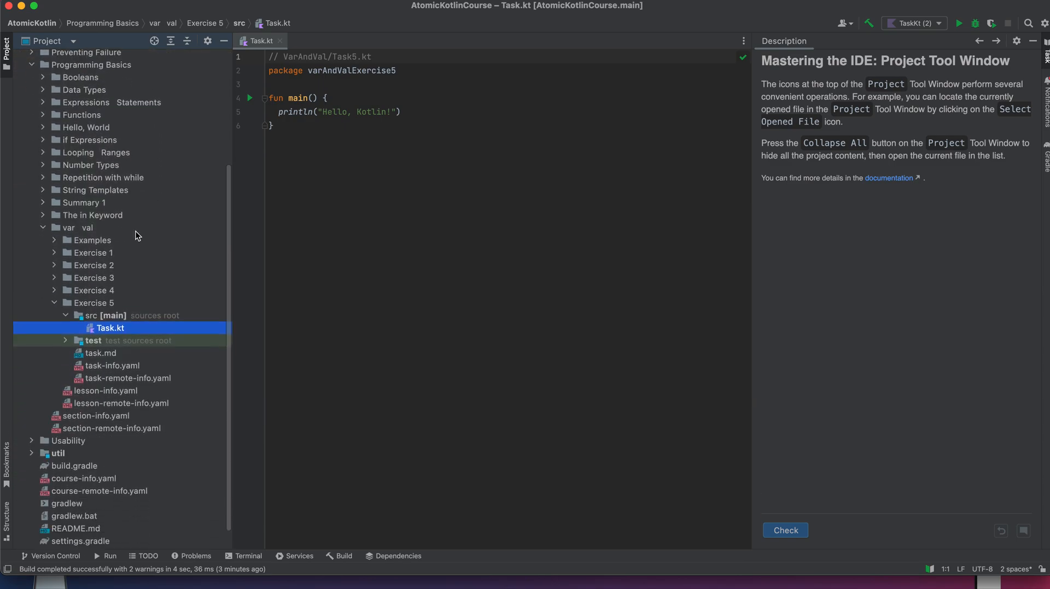
mouse_move(101, 328)
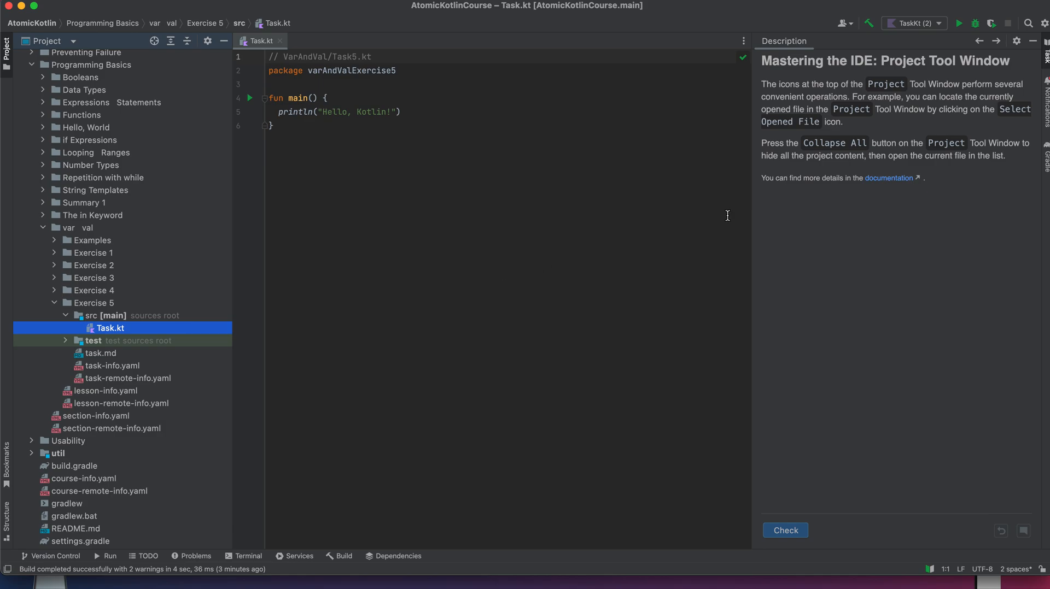
mouse_move(853, 143)
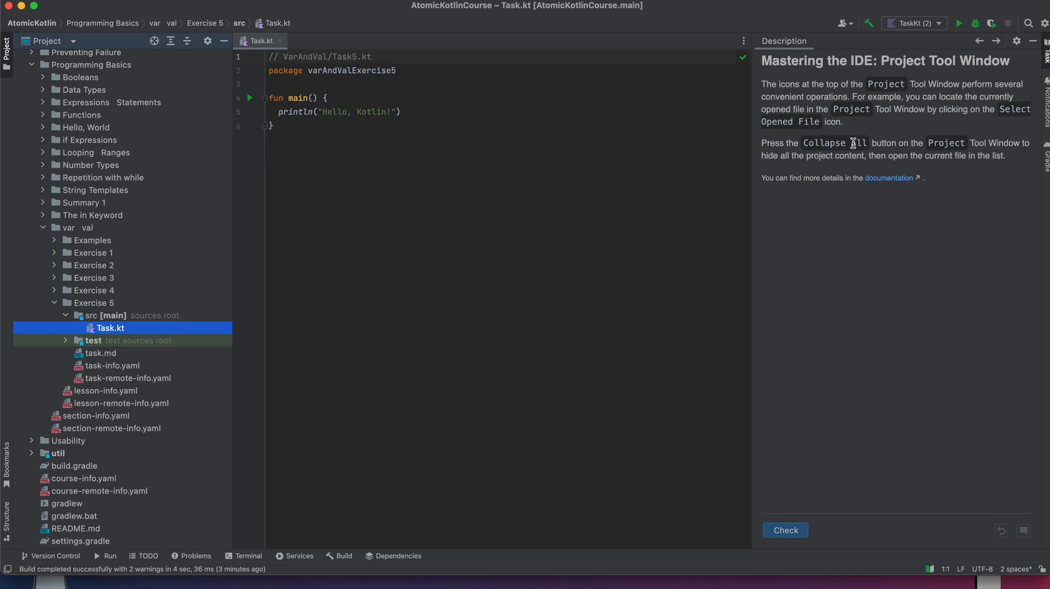
mouse_move(951, 147)
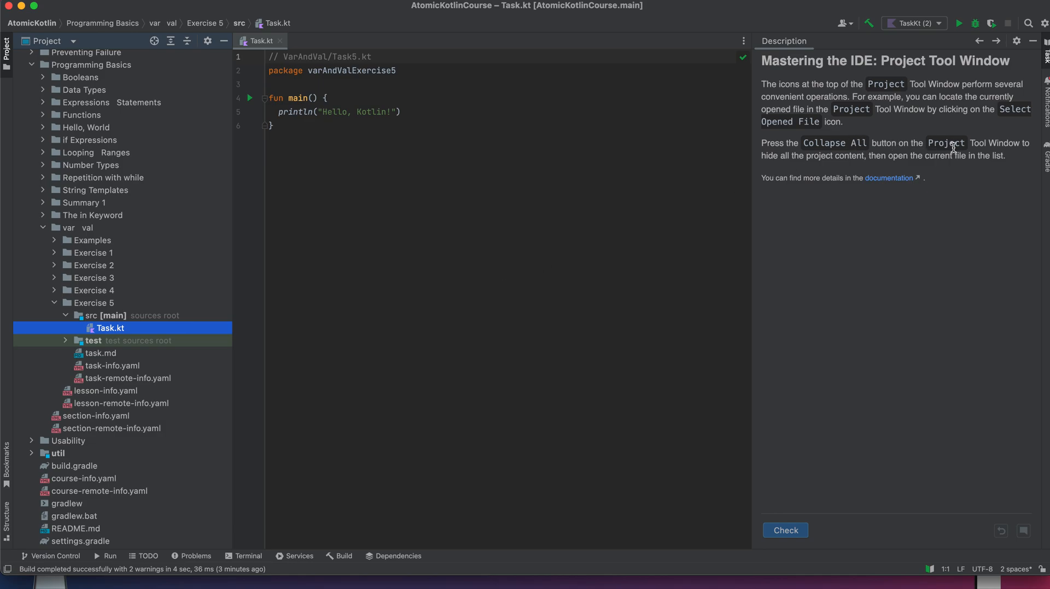
mouse_move(165, 129)
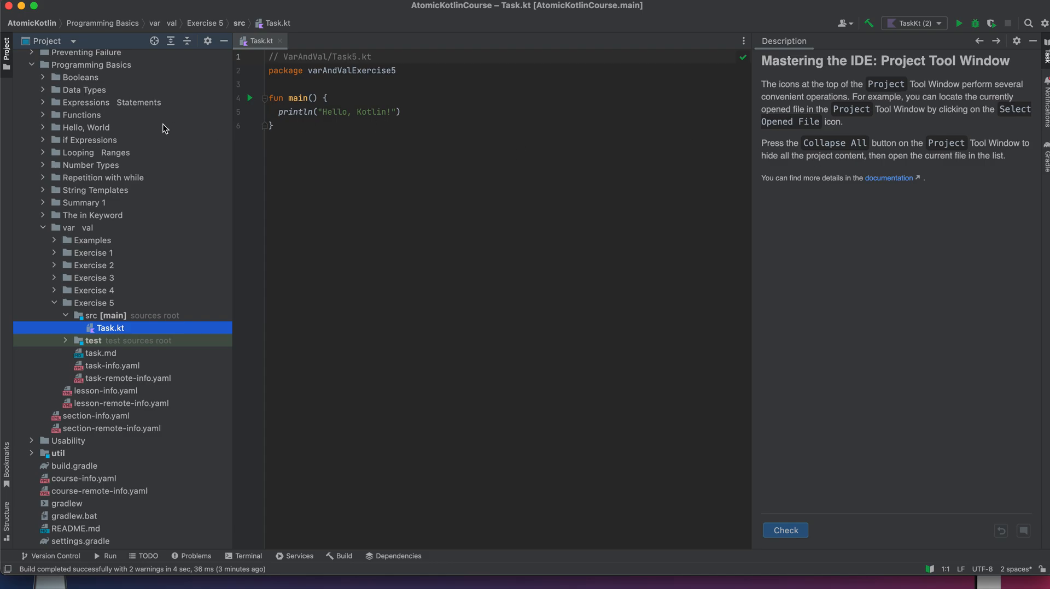
Scroll the project tree to the AtomicKotlin root and show the tree view list, including Course.
scroll(down, 3)
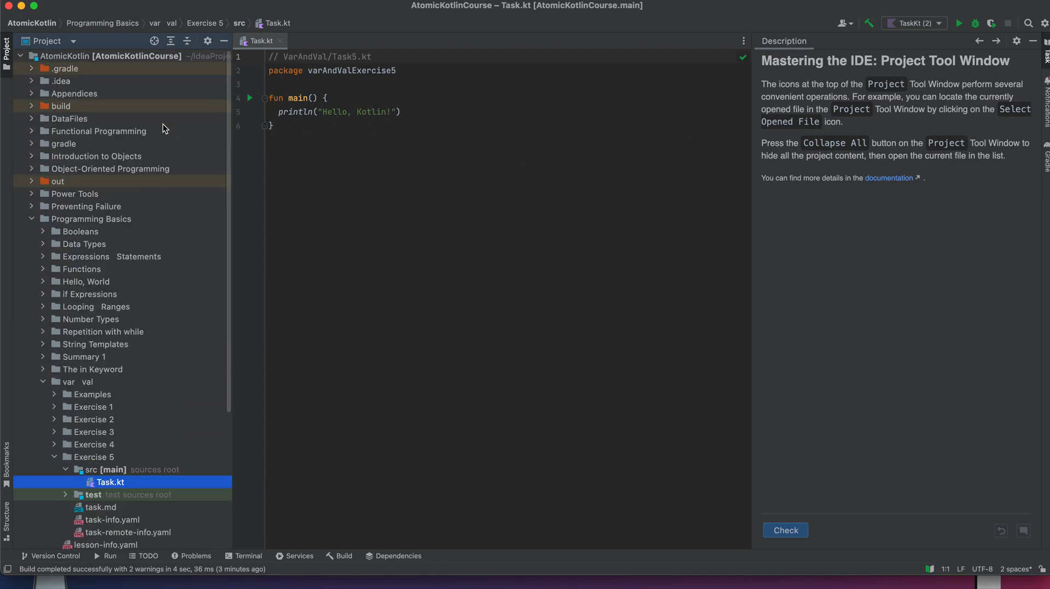
click(72, 41)
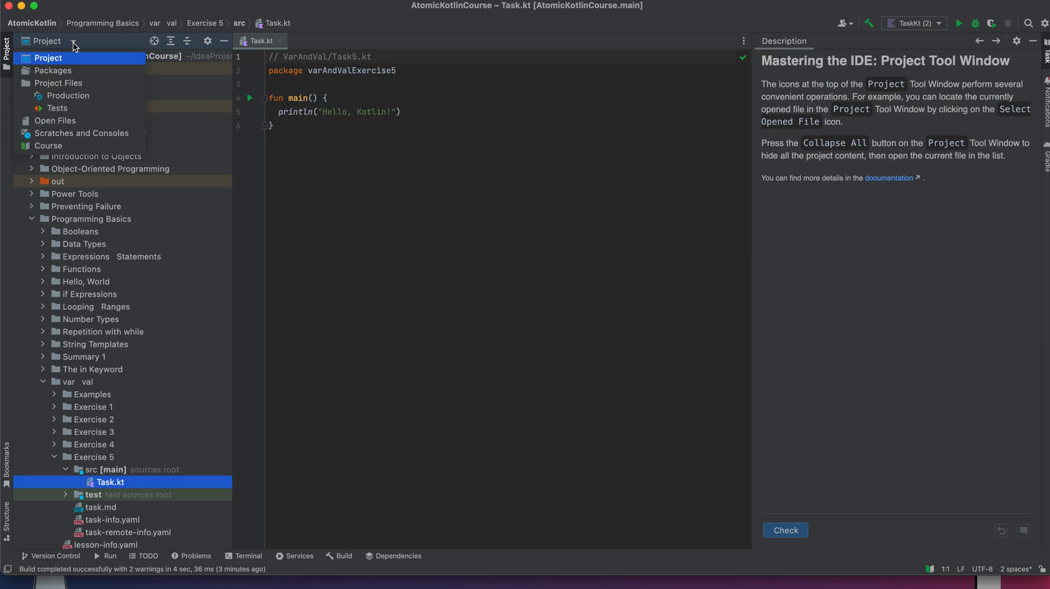
mouse_move(72, 146)
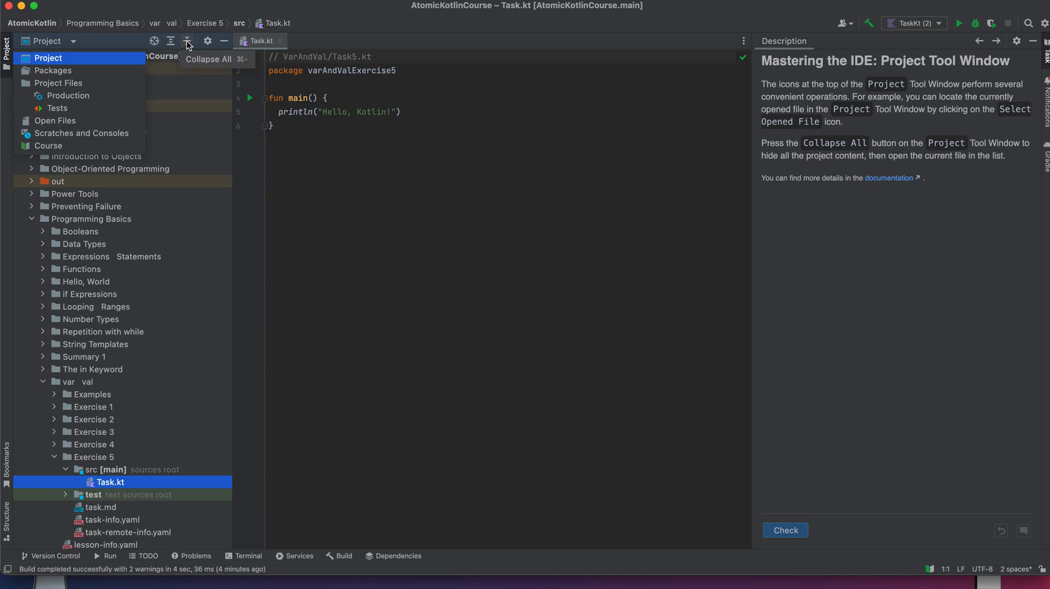
Collapse the project tree, expand every folder, then collapse it all again.
click(188, 41)
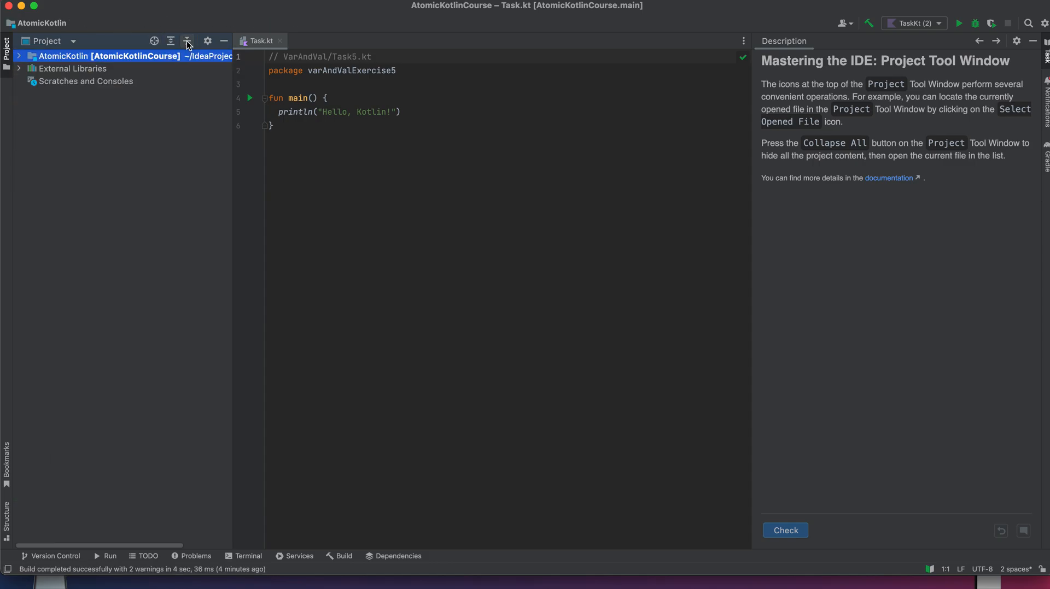
click(187, 41)
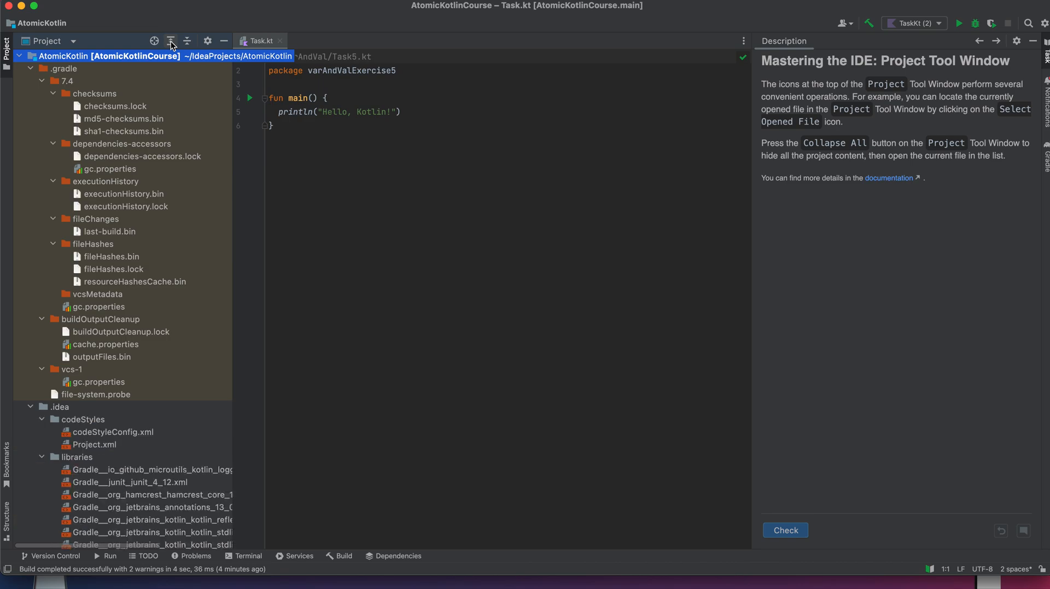
mouse_move(188, 45)
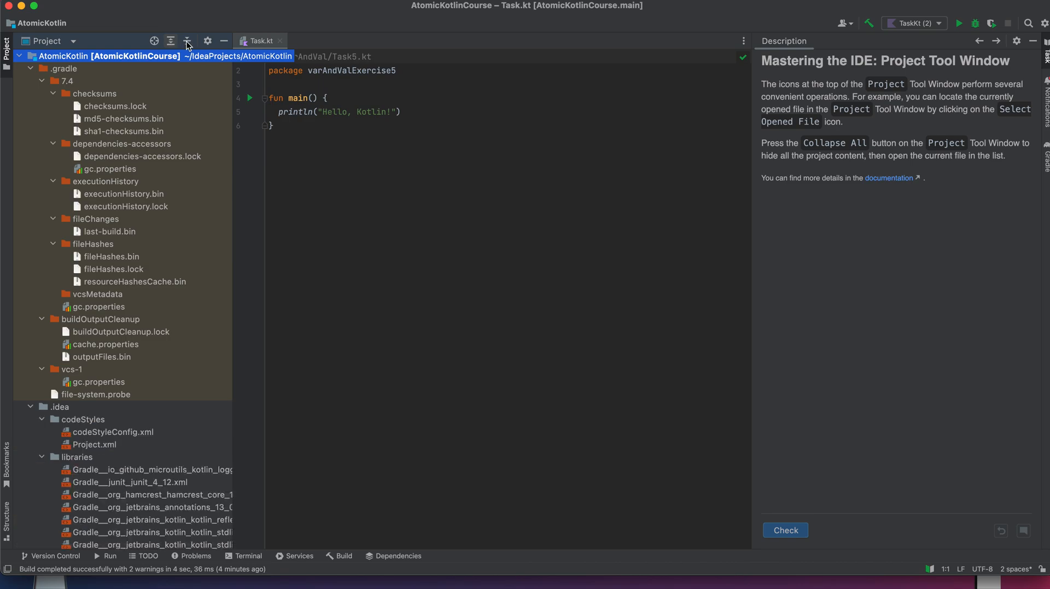
click(154, 41)
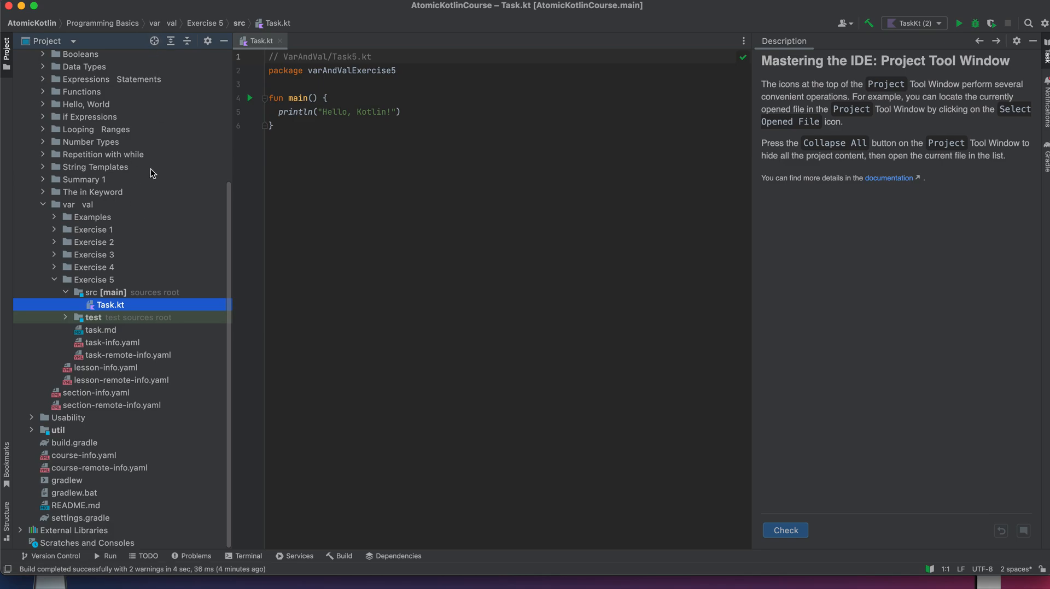
mouse_move(154, 41)
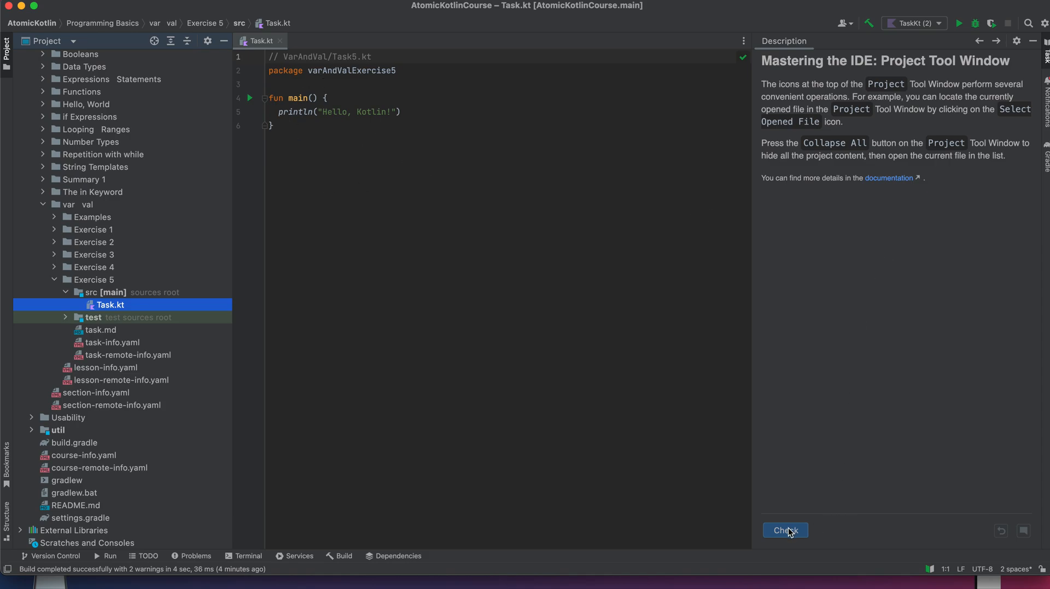
Check the Project Tool Window exercise, then fold the Data Types folder with StringPlusNumber.kt open.
click(785, 530)
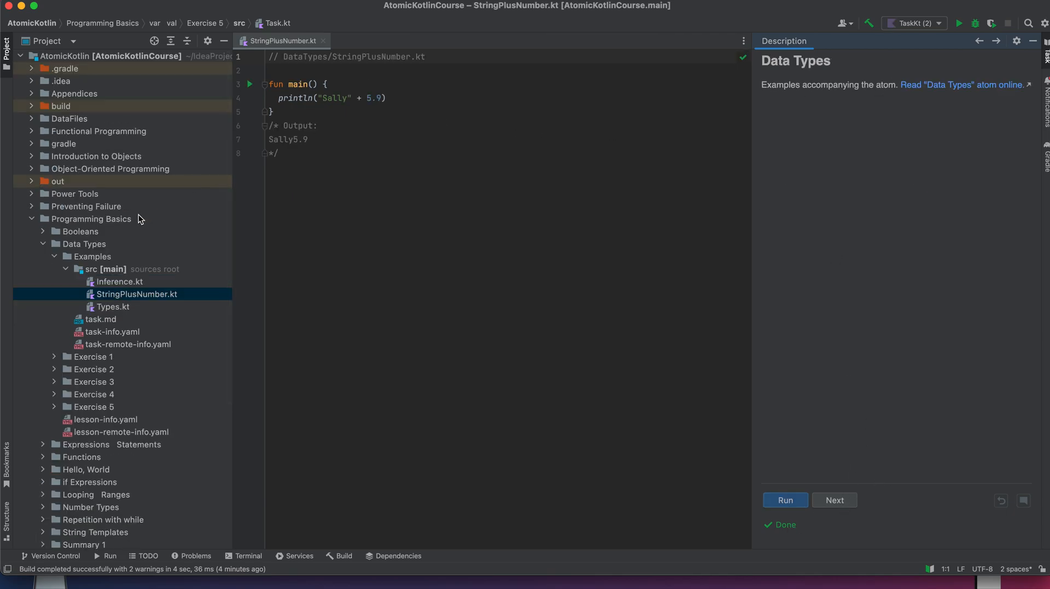
click(92, 219)
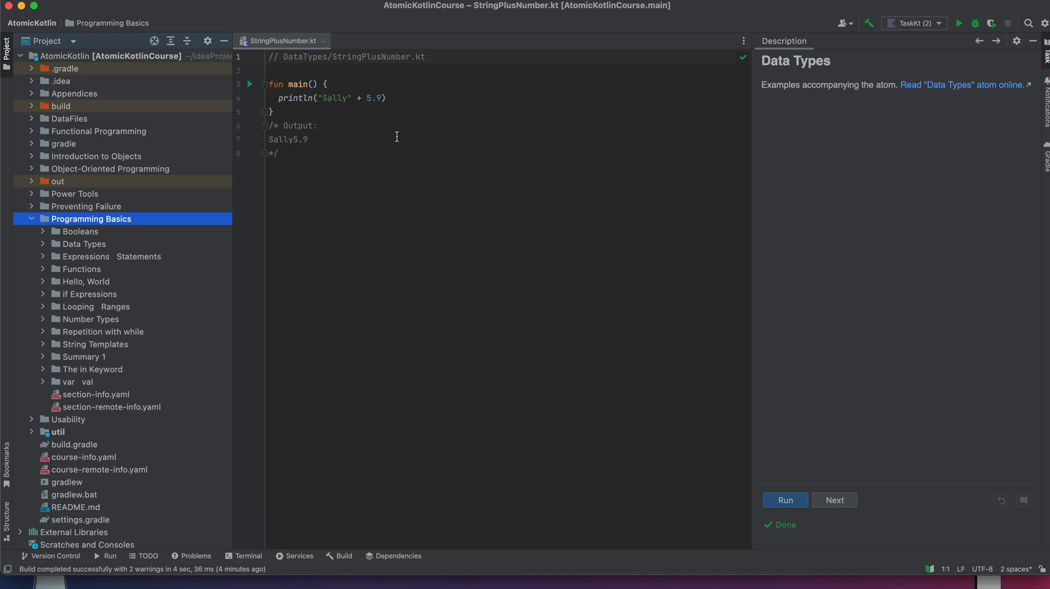
mouse_move(365, 132)
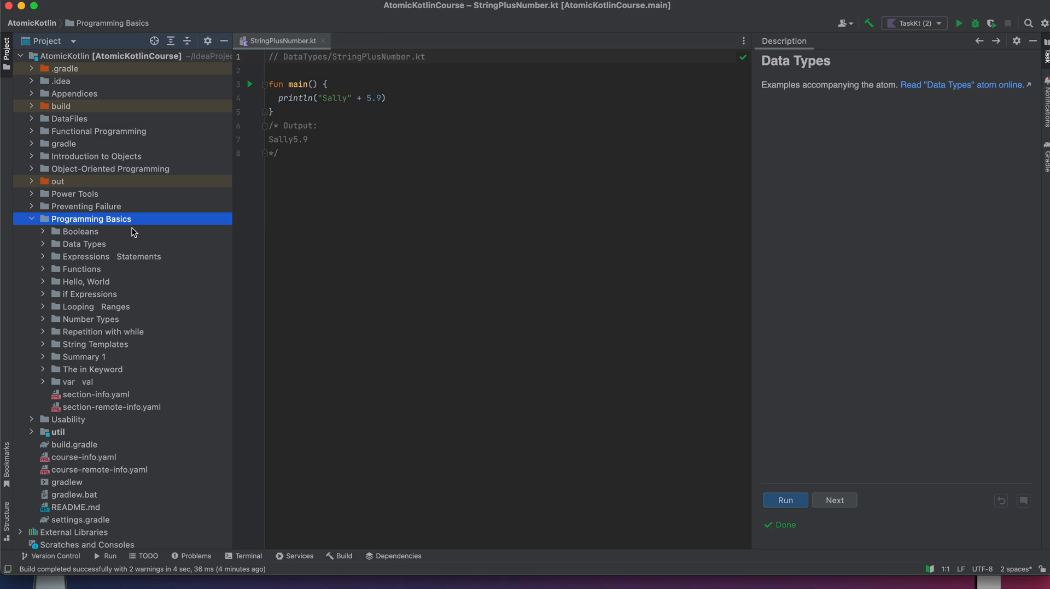
mouse_move(545, 19)
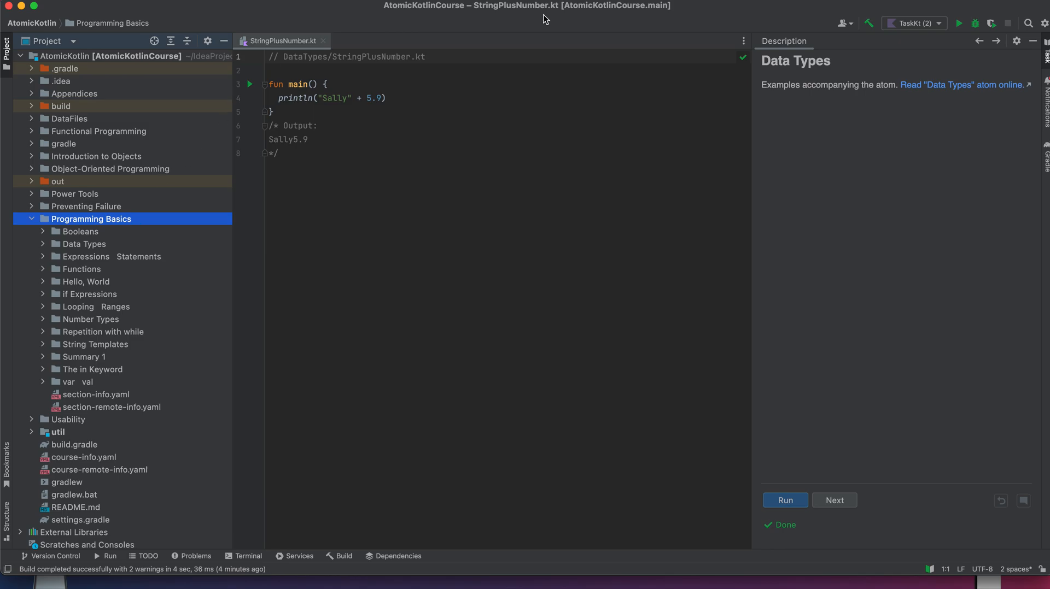